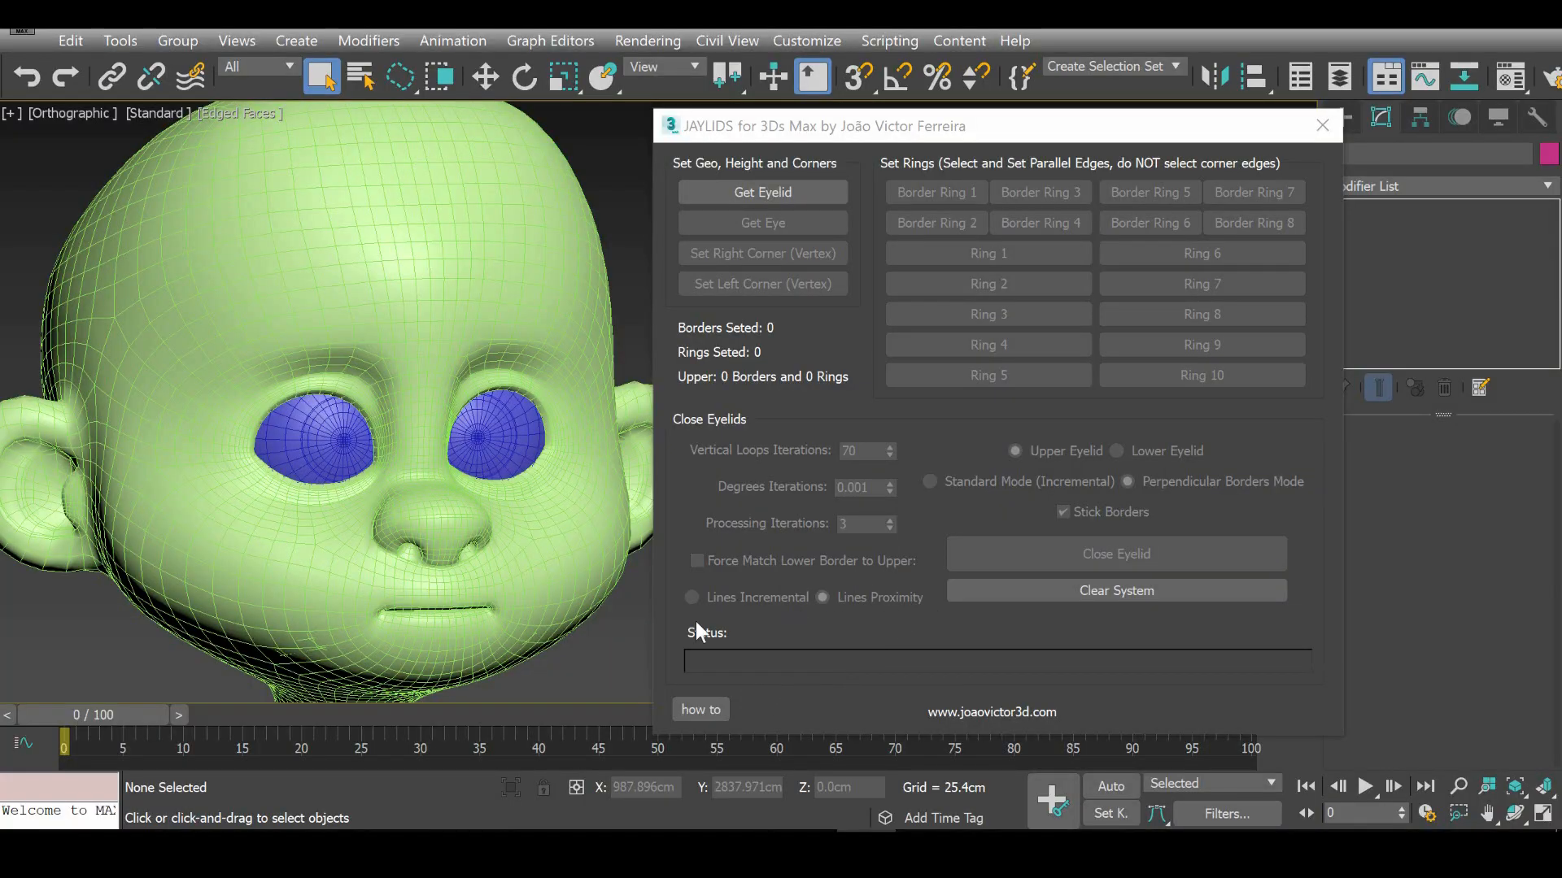
Assign boy_head as the eyelid mesh and boy_corneaR as the eye in JayLids.
click(328, 433)
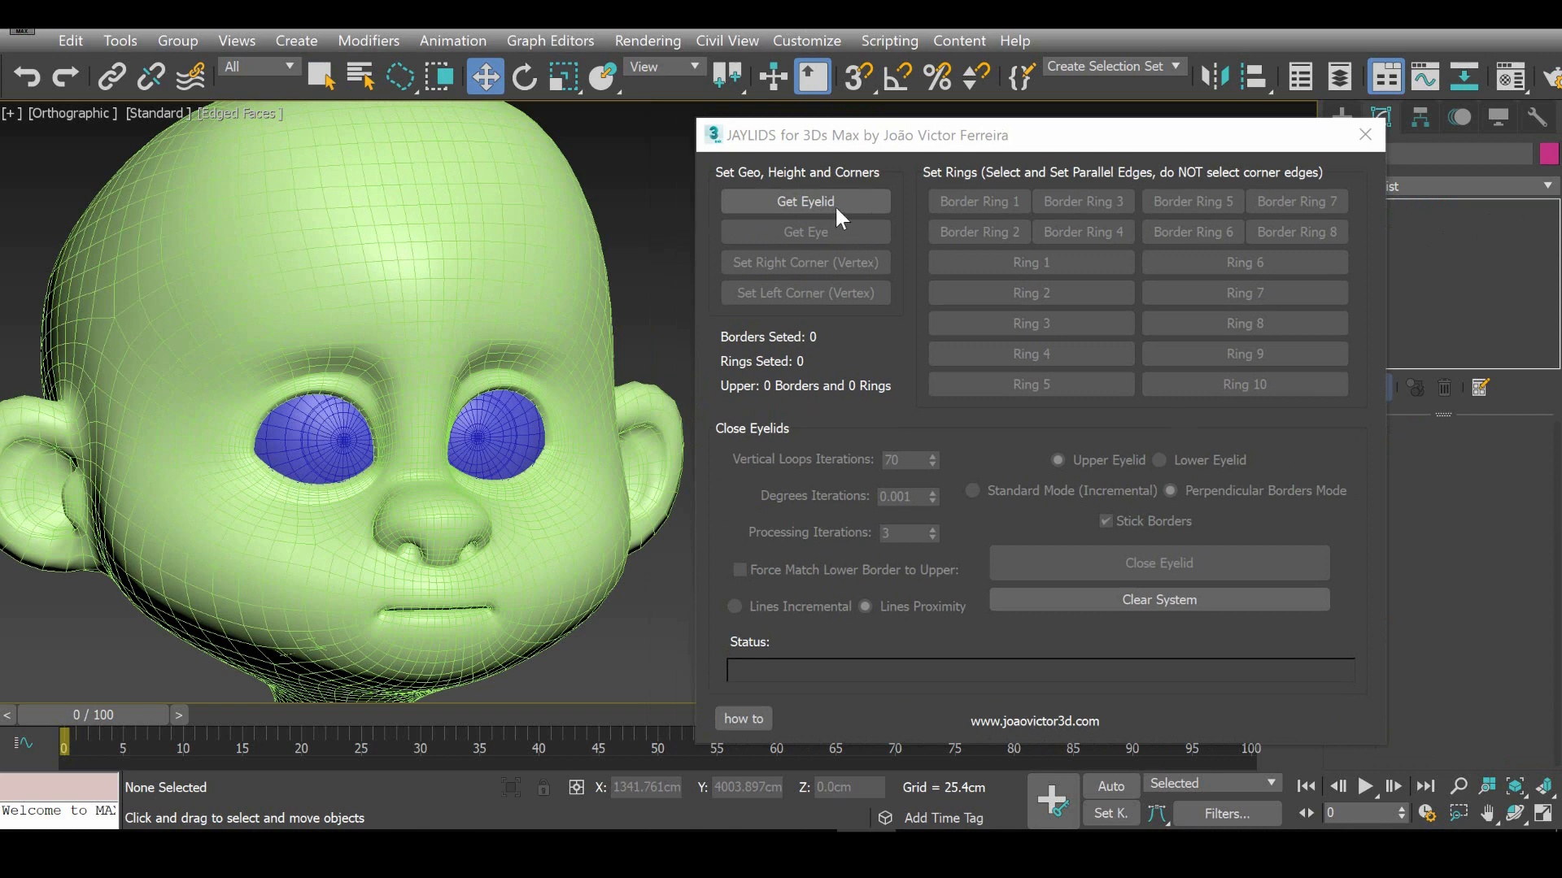
click(804, 202)
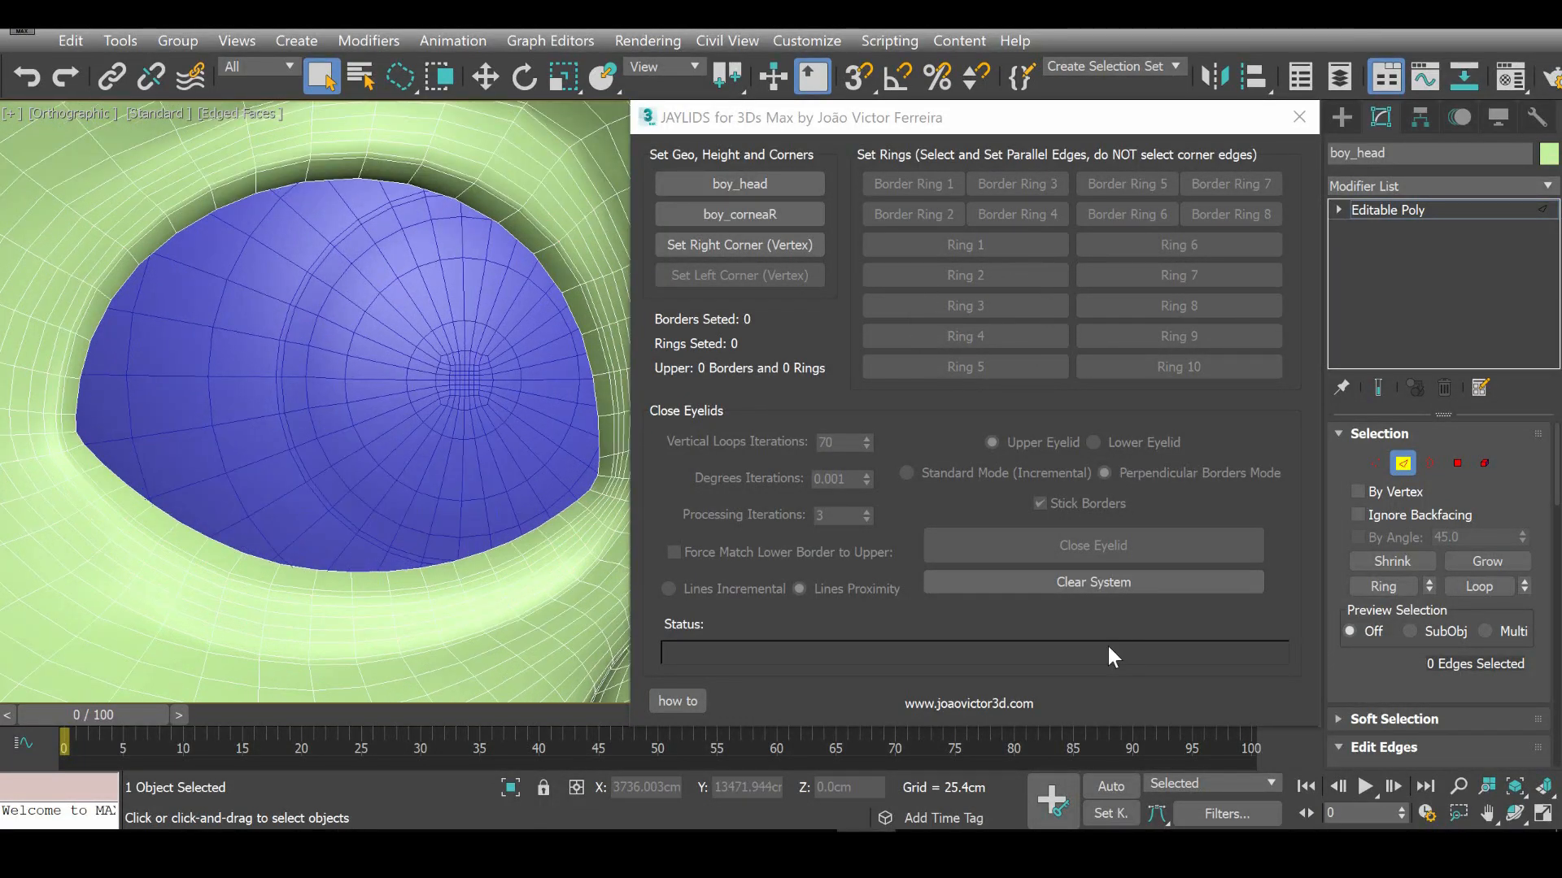
mouse_move(467, 193)
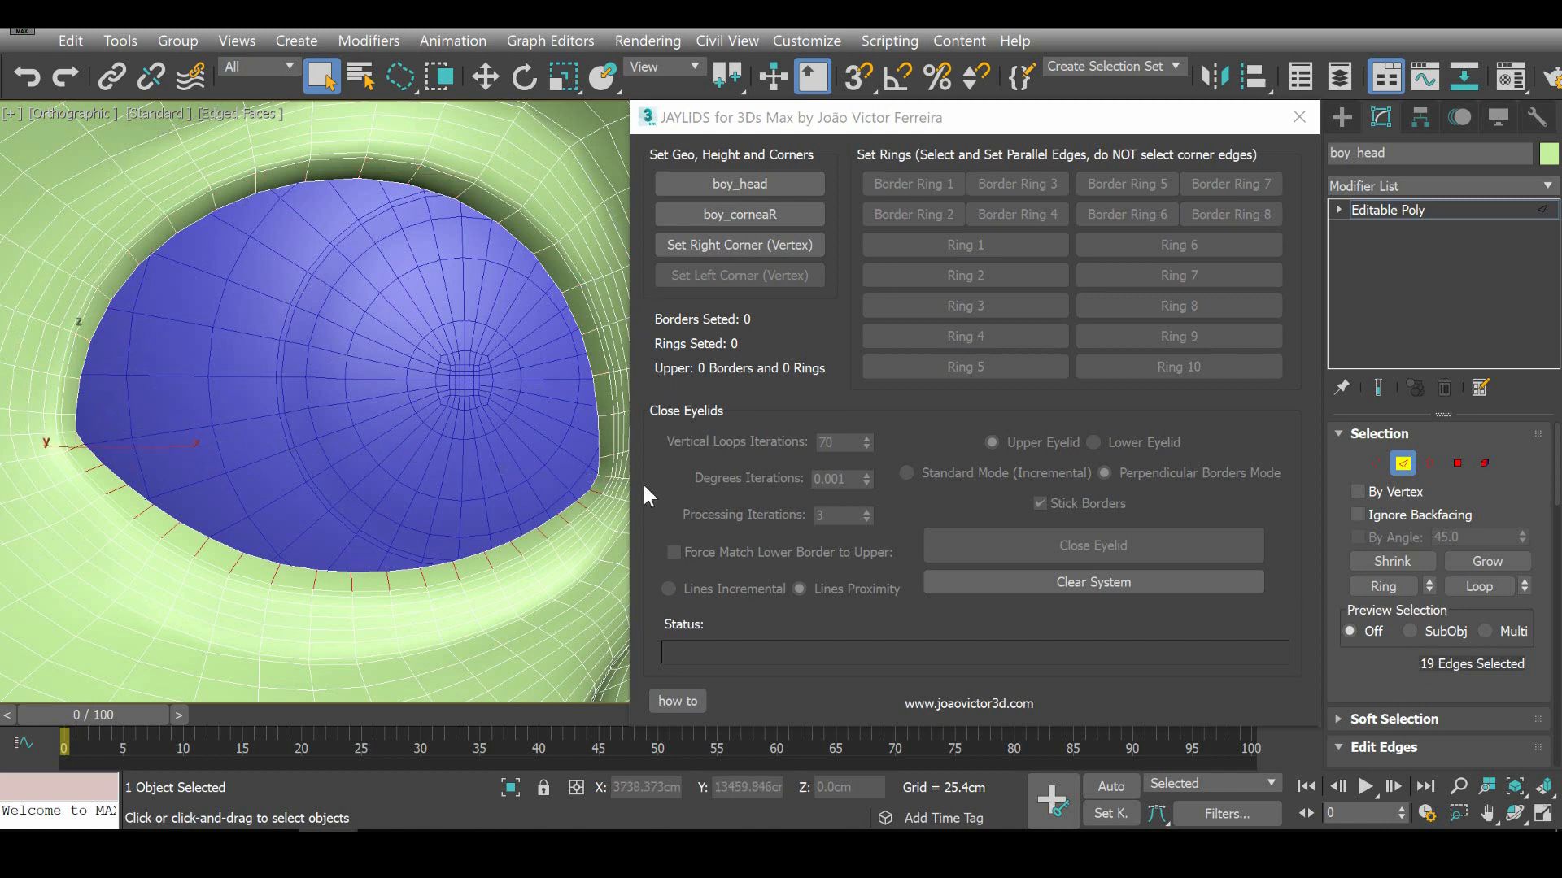
mouse_move(1468, 690)
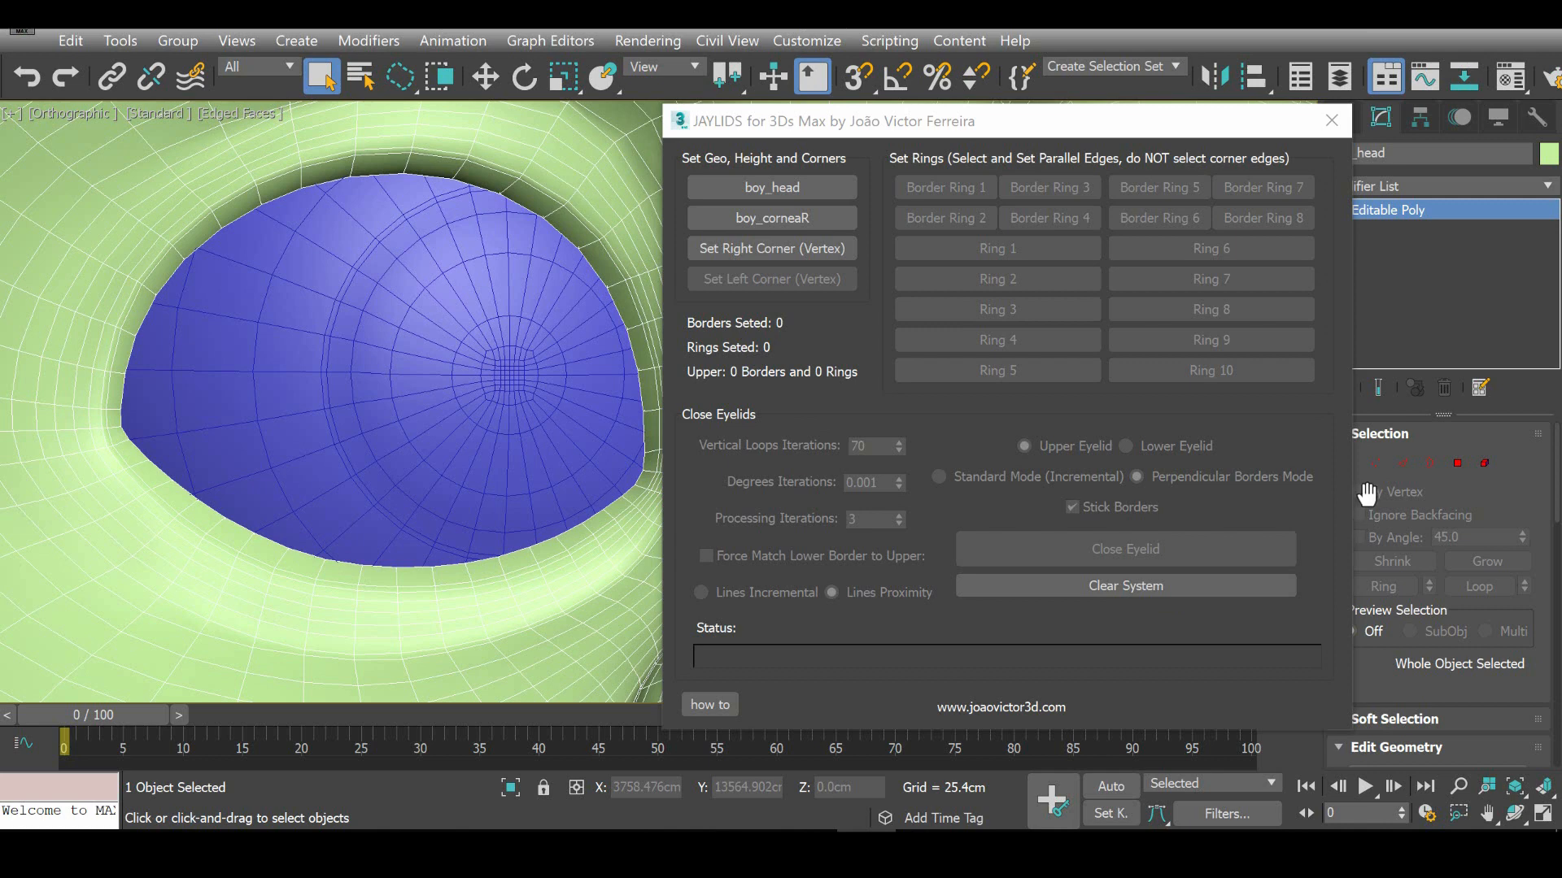
Record vertex 3359 as the right eye corner and vertex 2330 as the left.
click(1374, 463)
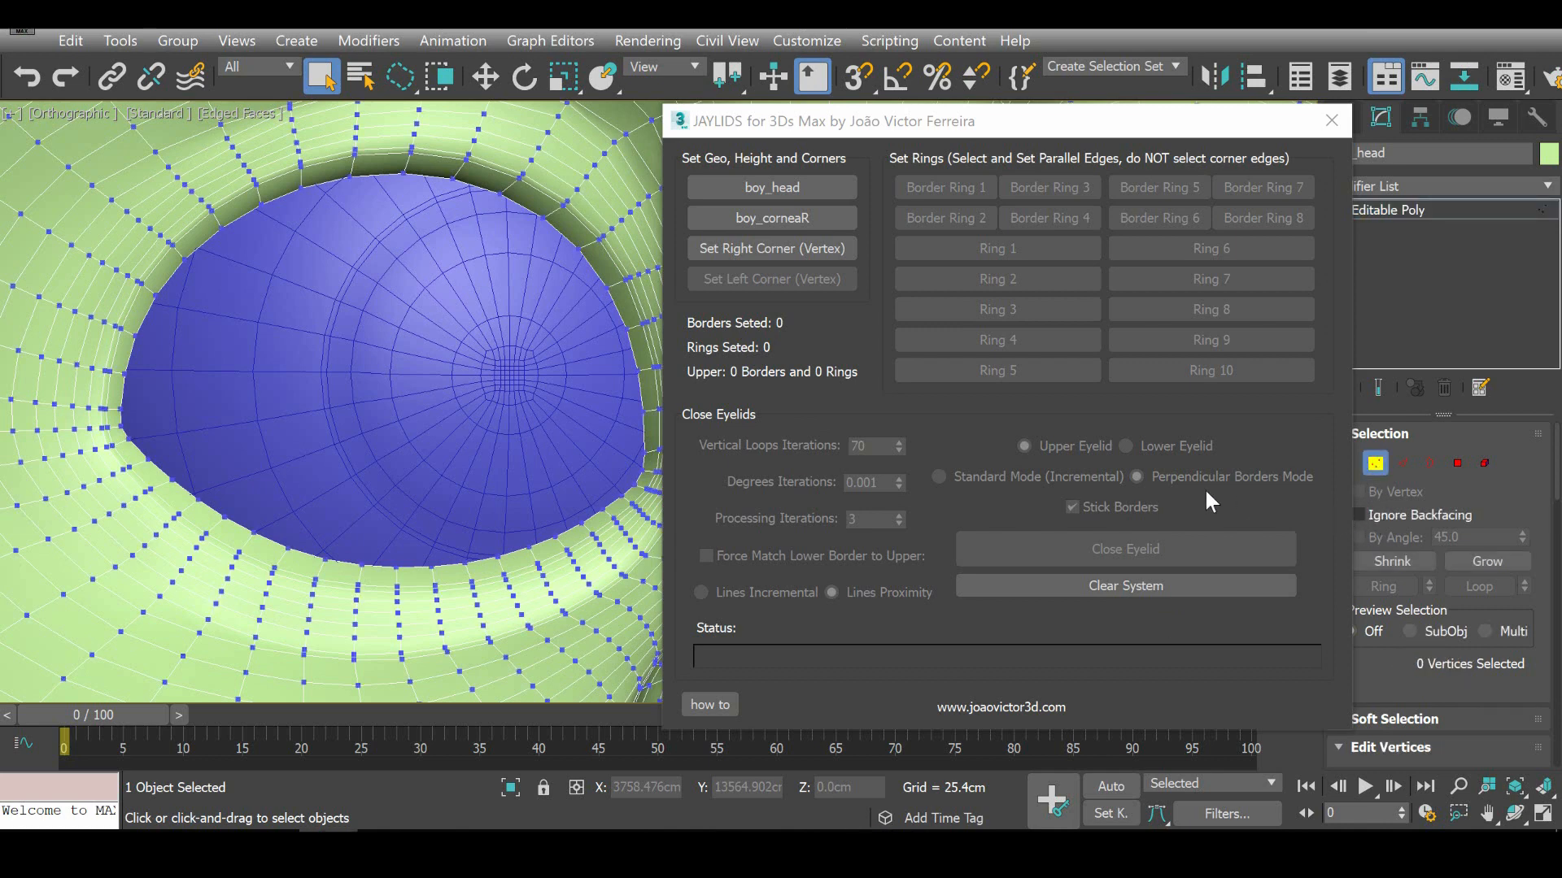
mouse_move(119, 426)
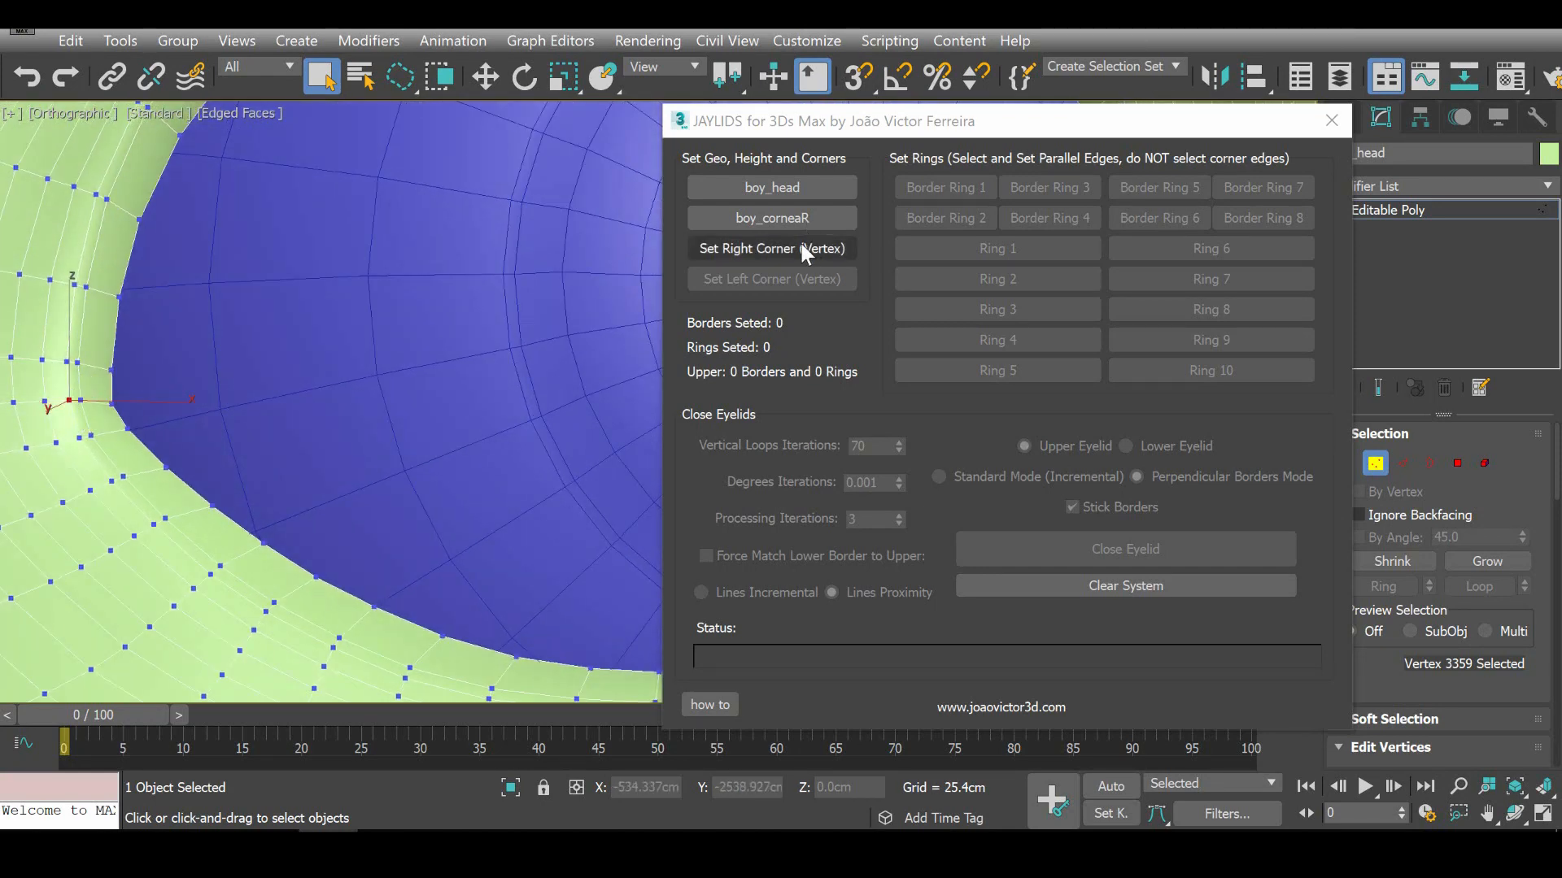
click(771, 247)
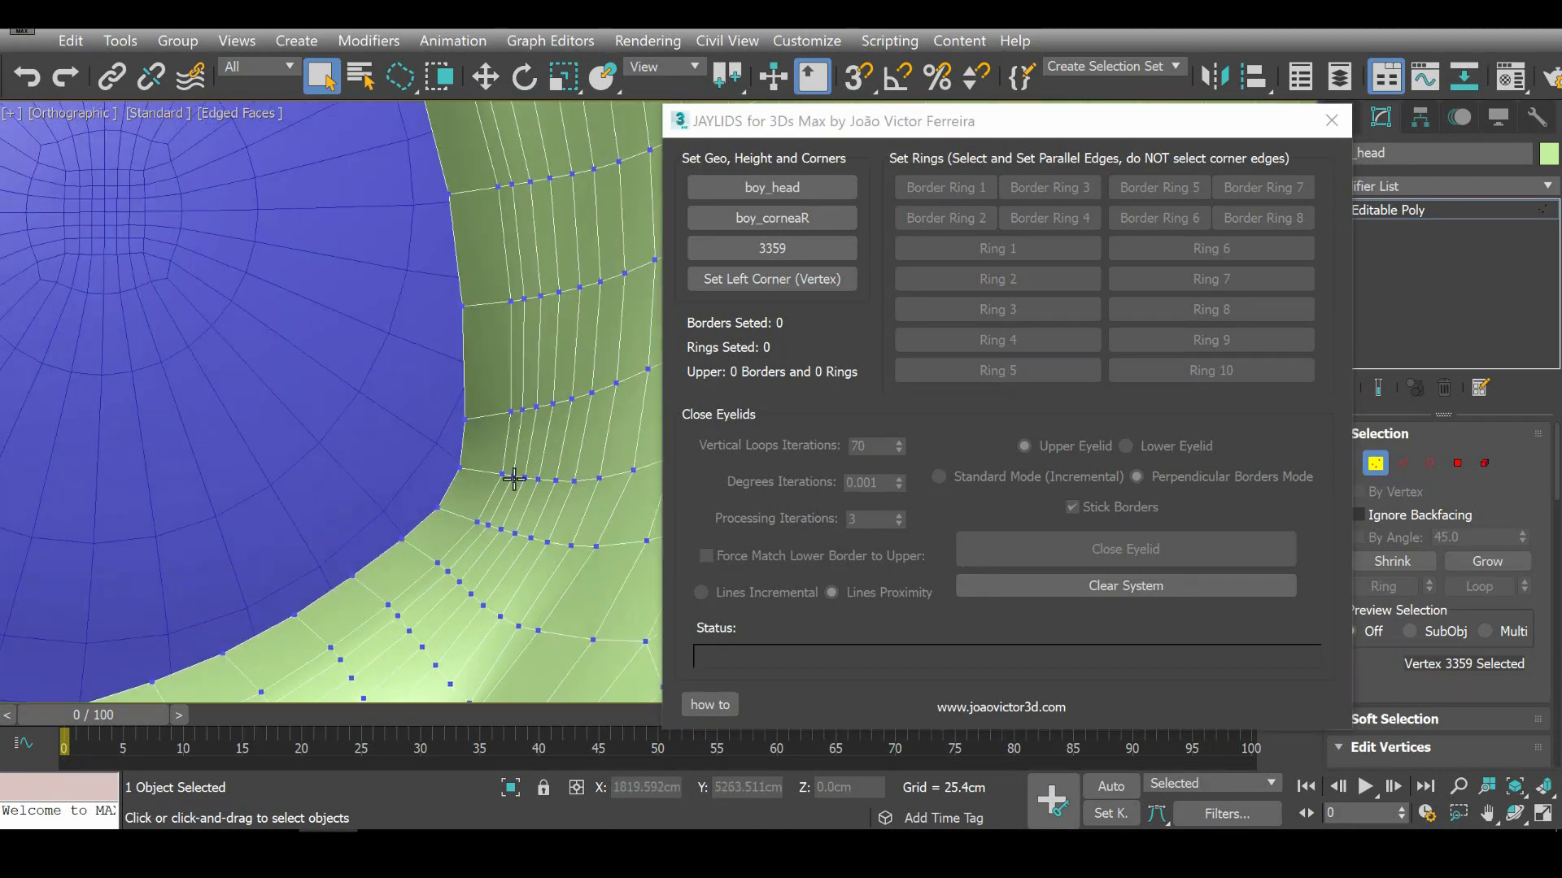
click(771, 278)
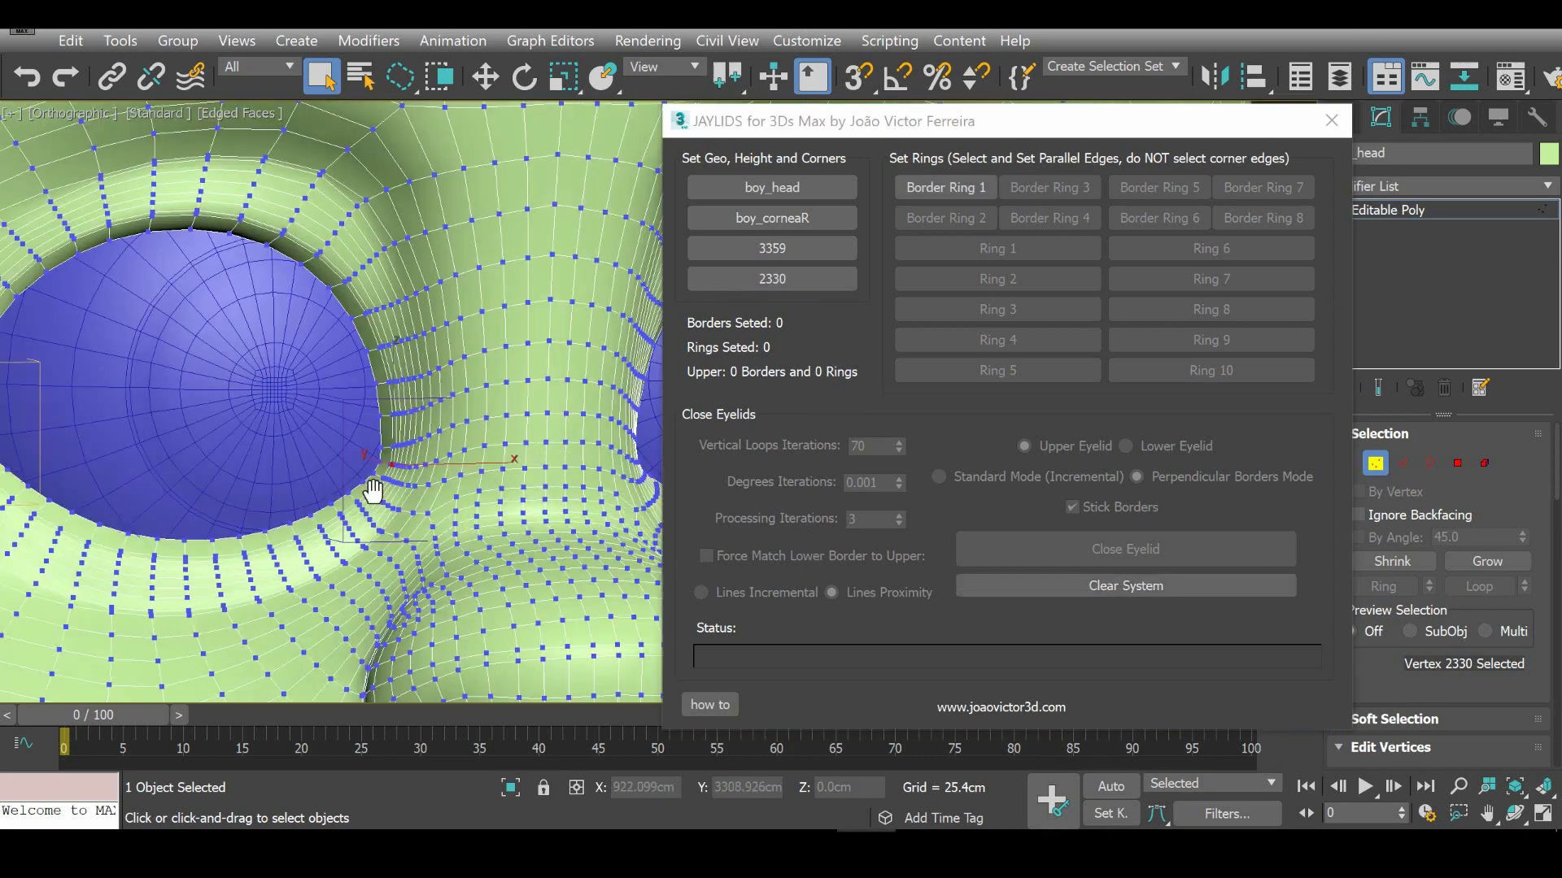
scroll(down, 3)
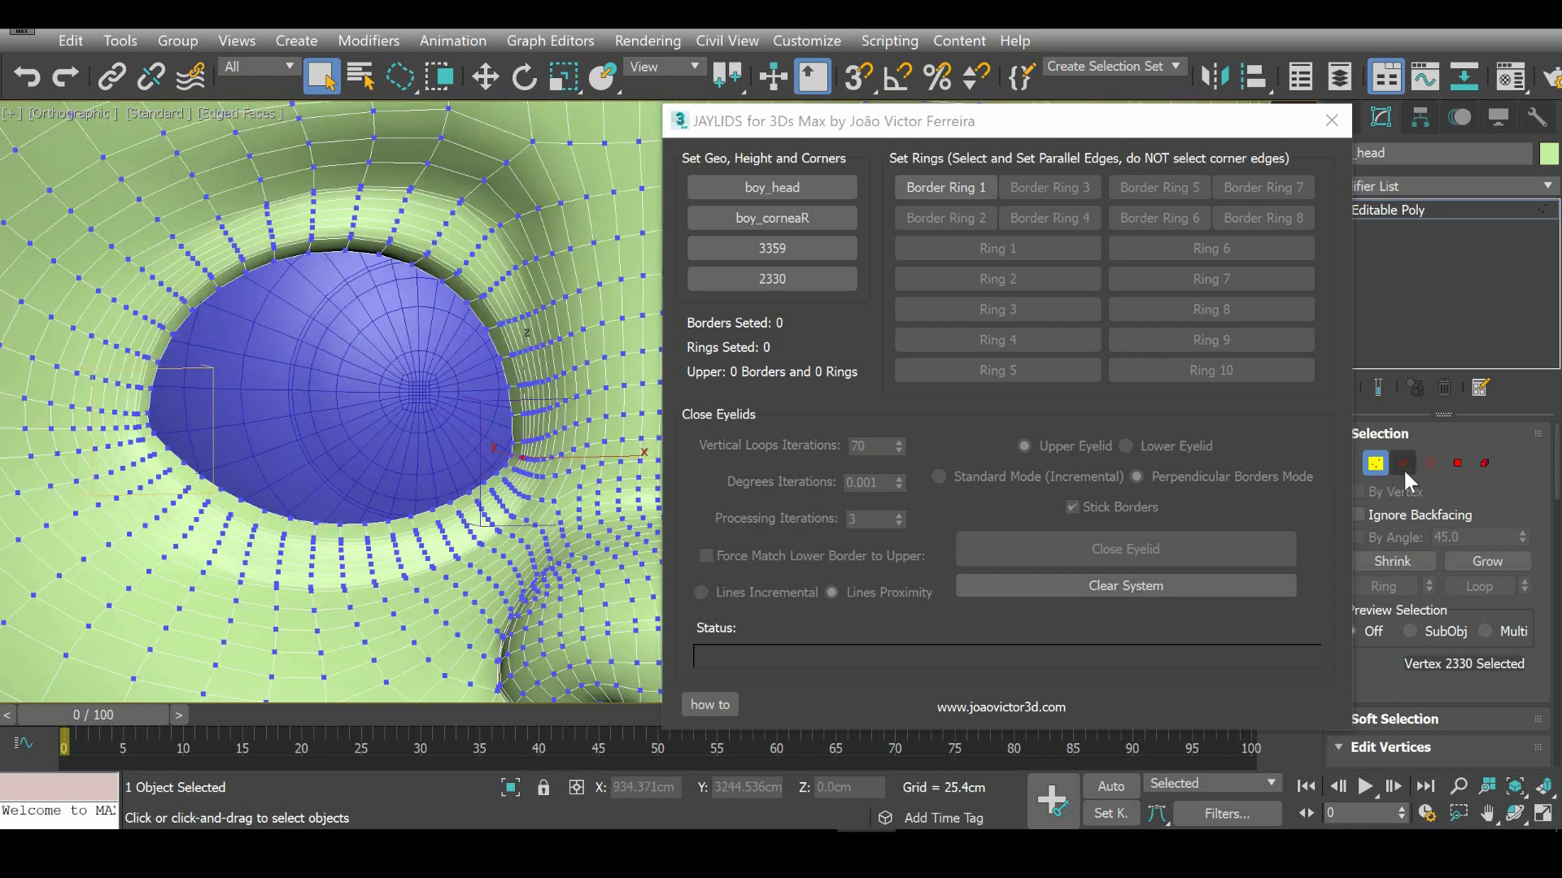
Register the upper eyelid's edge rings as Border 1 and Border 2.
click(1400, 464)
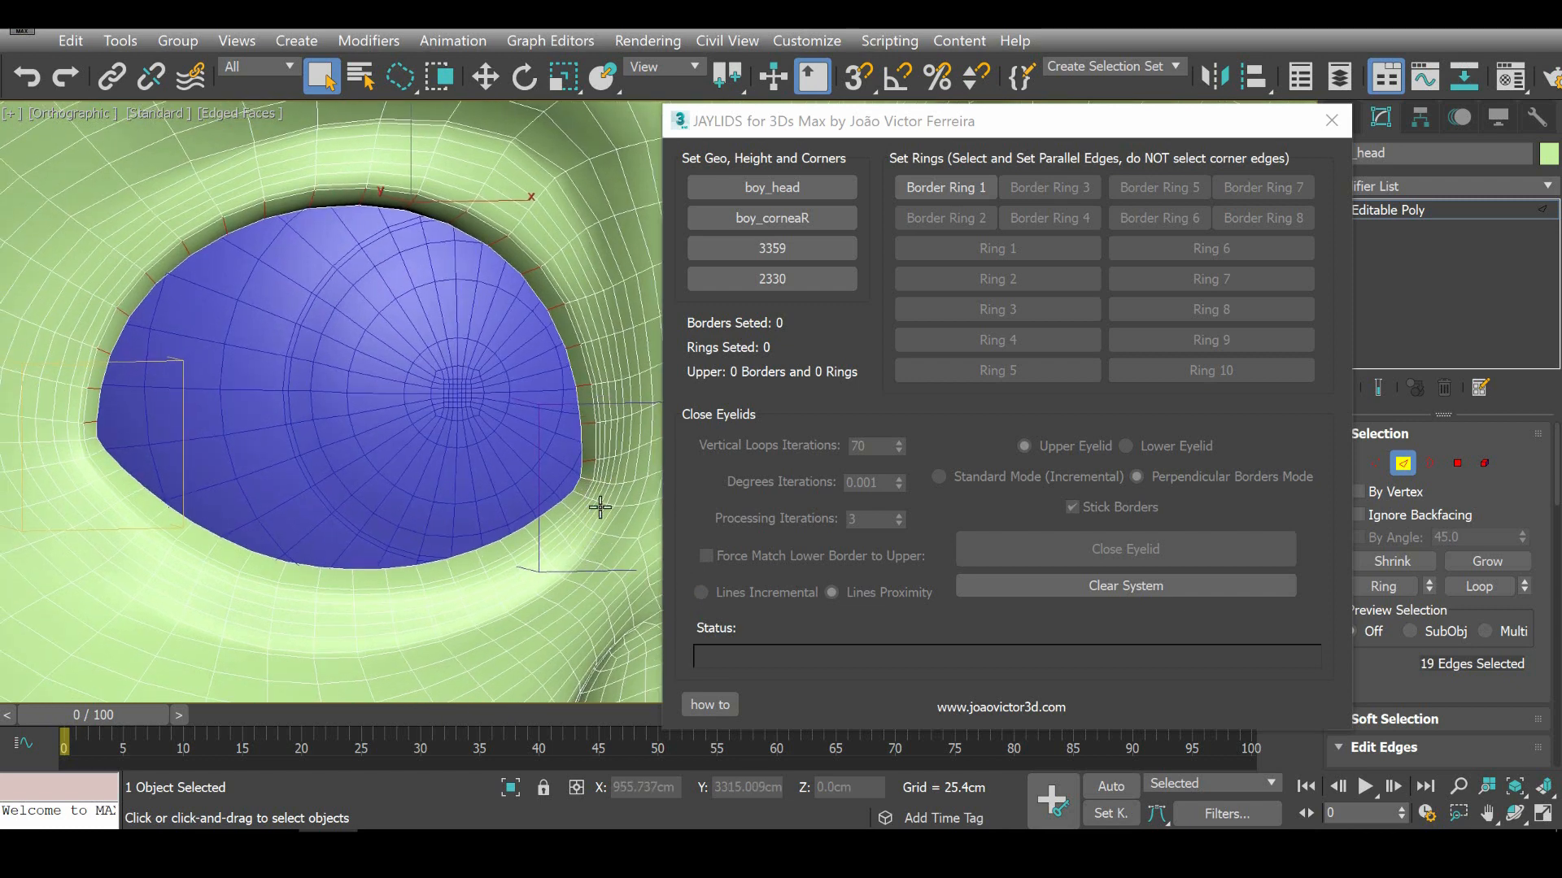
mouse_move(1449, 658)
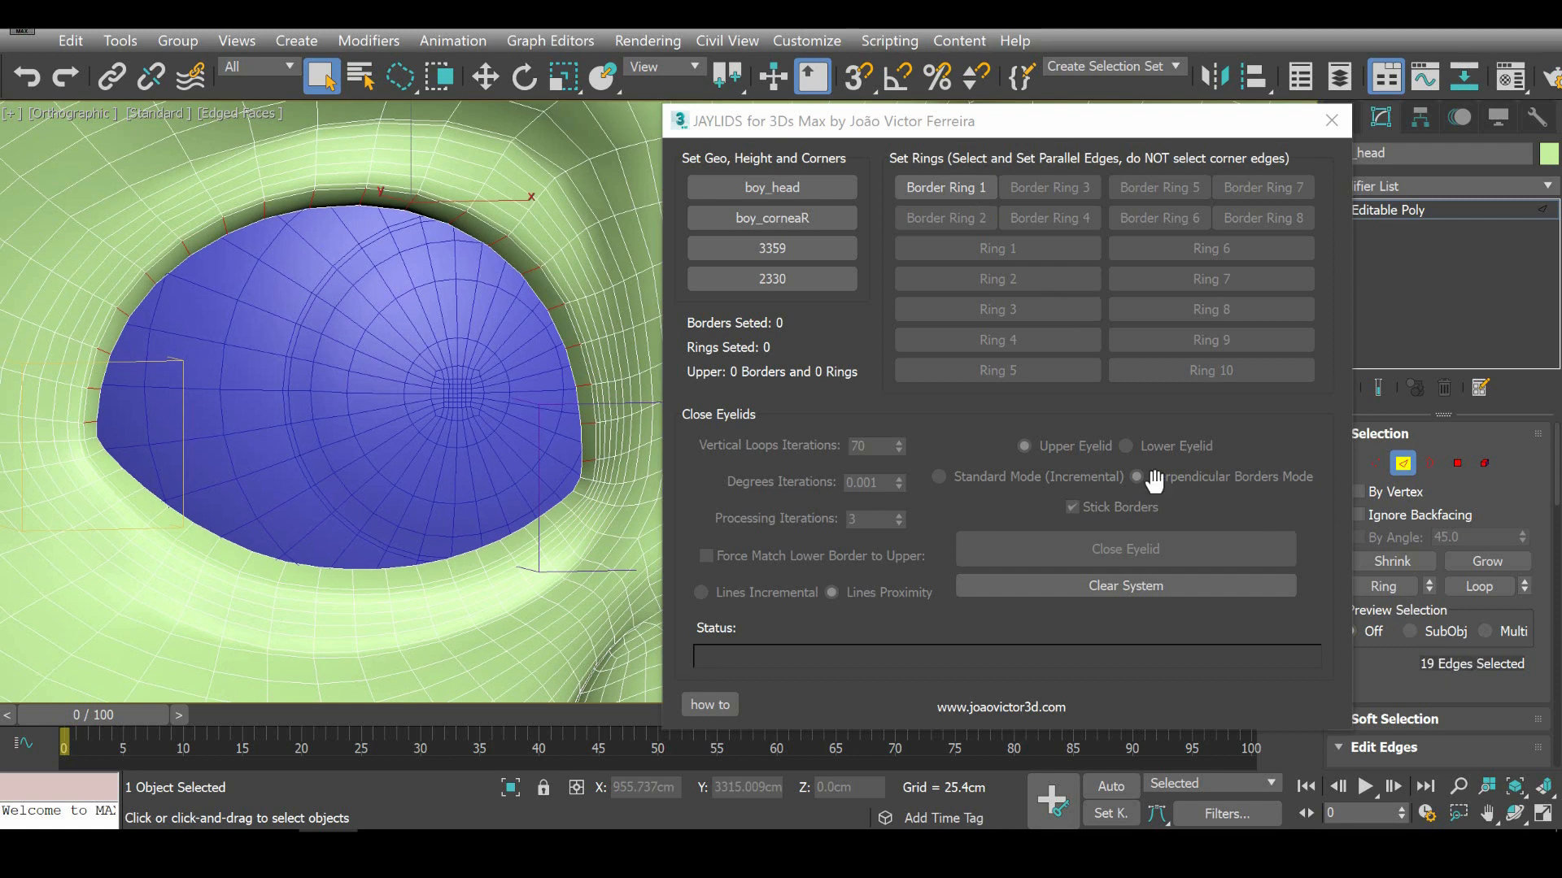
click(944, 187)
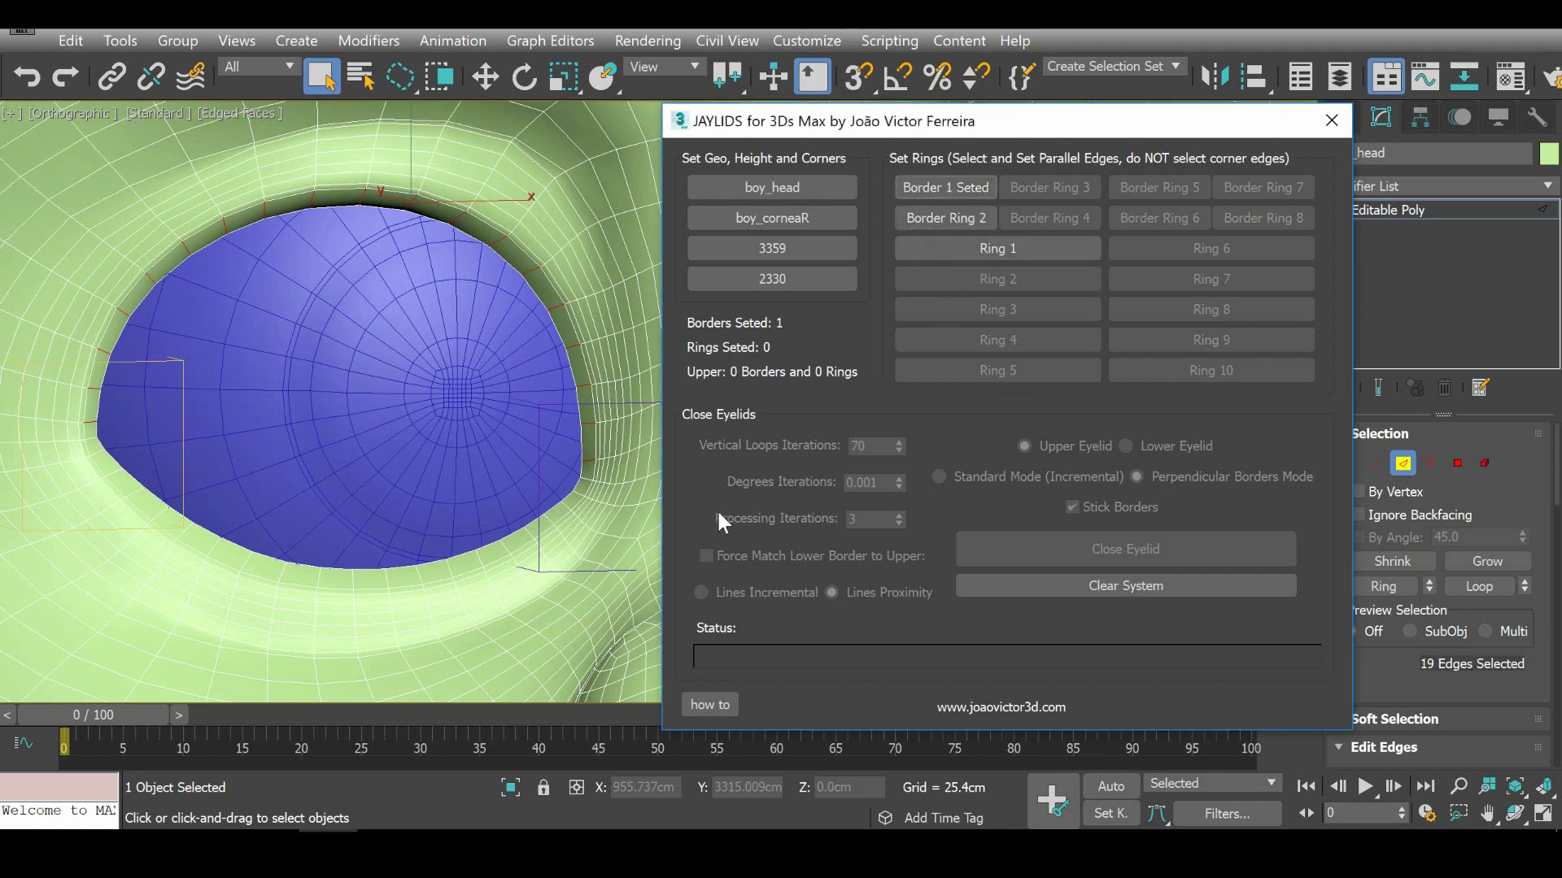
mouse_move(418, 290)
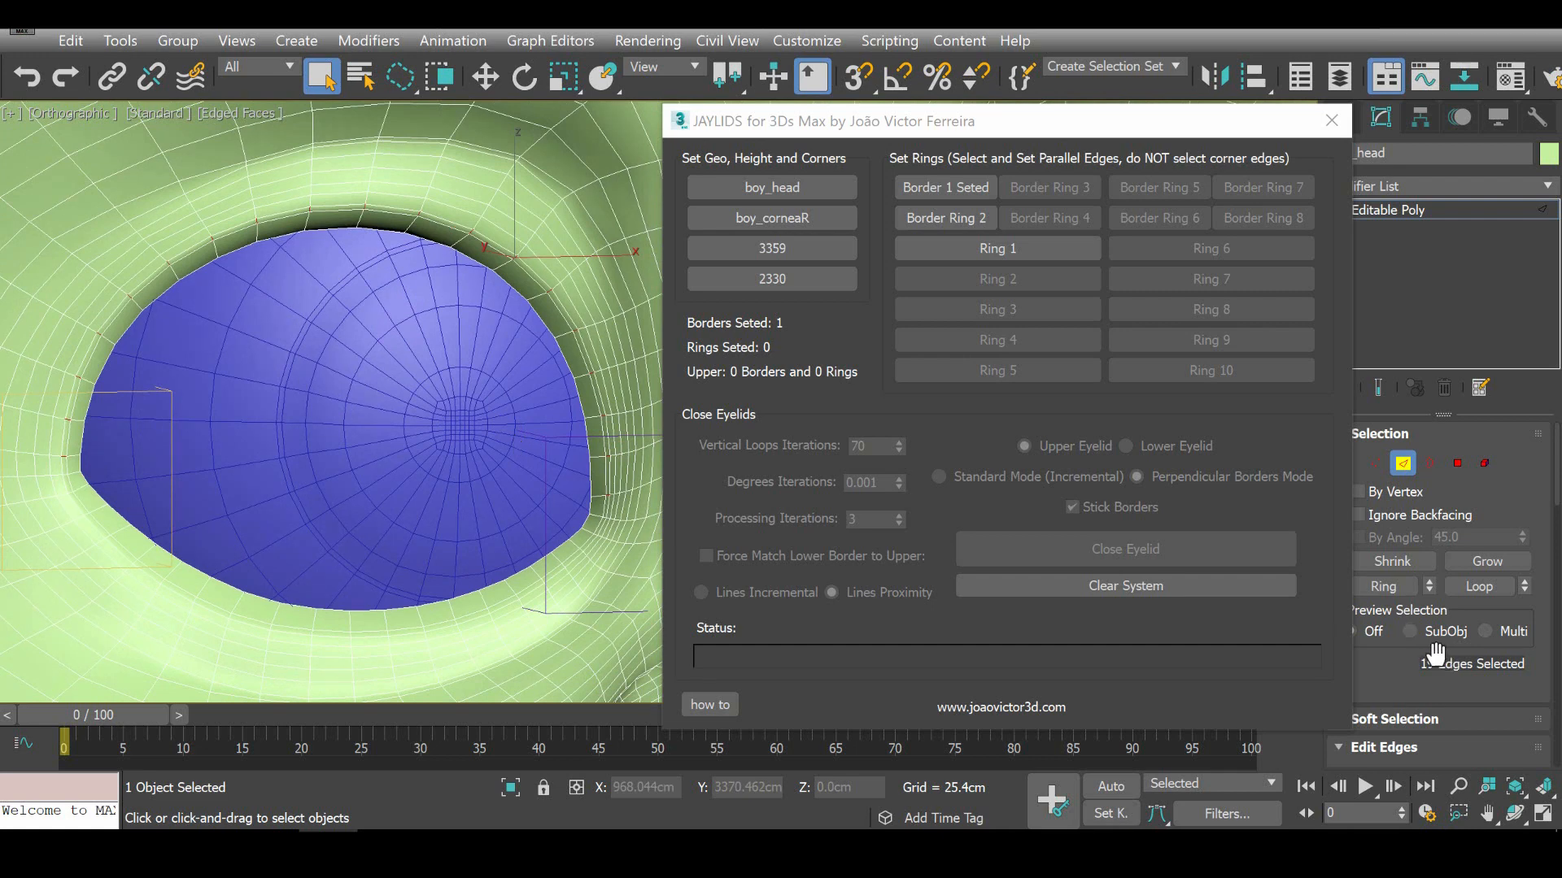
click(944, 218)
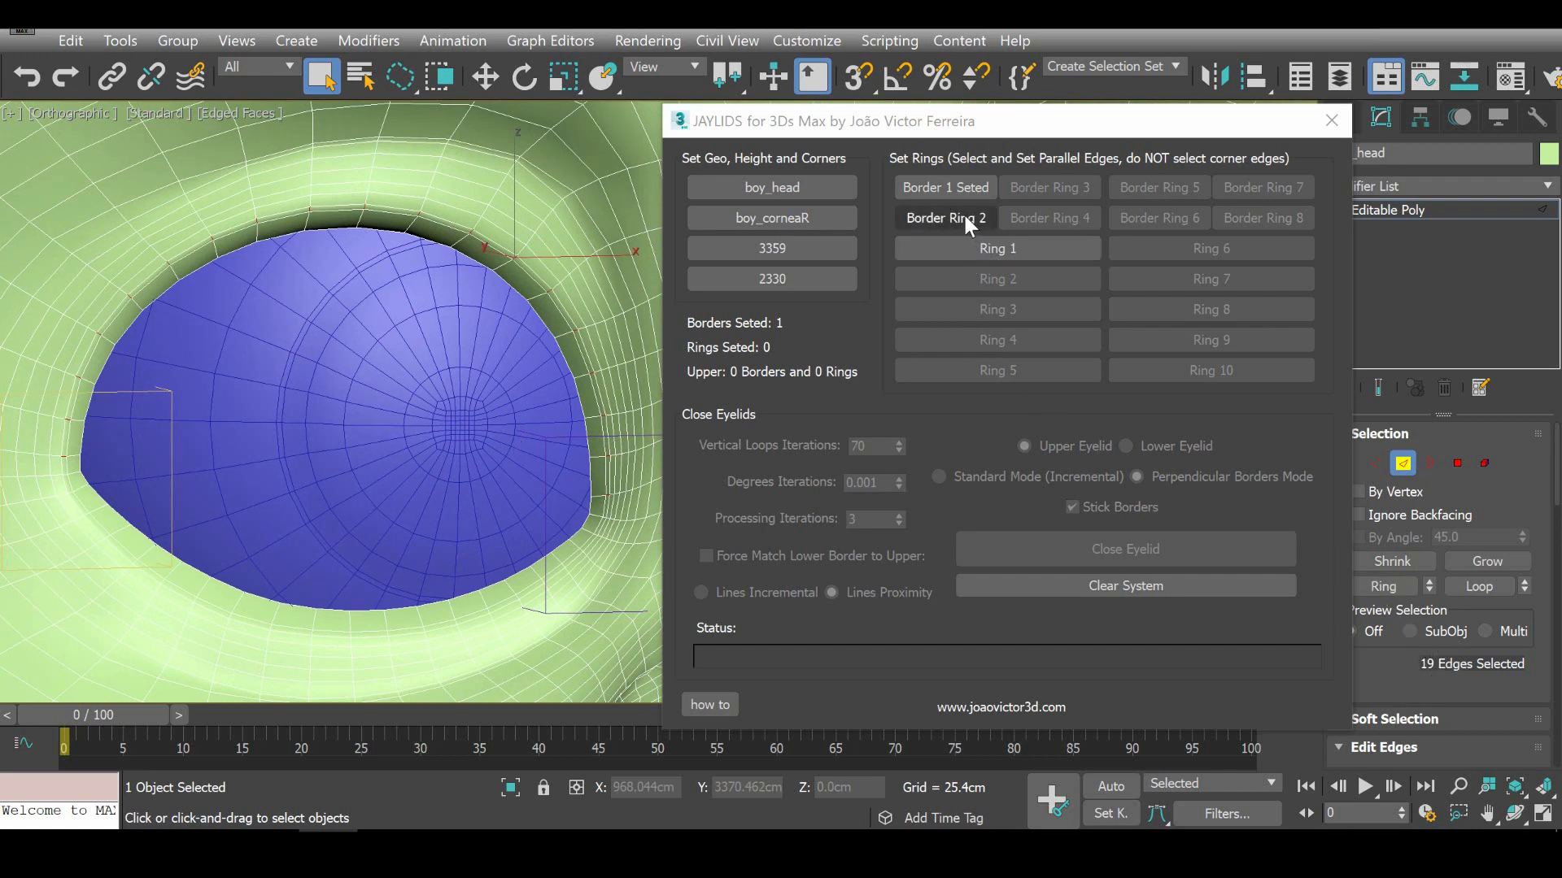
click(944, 218)
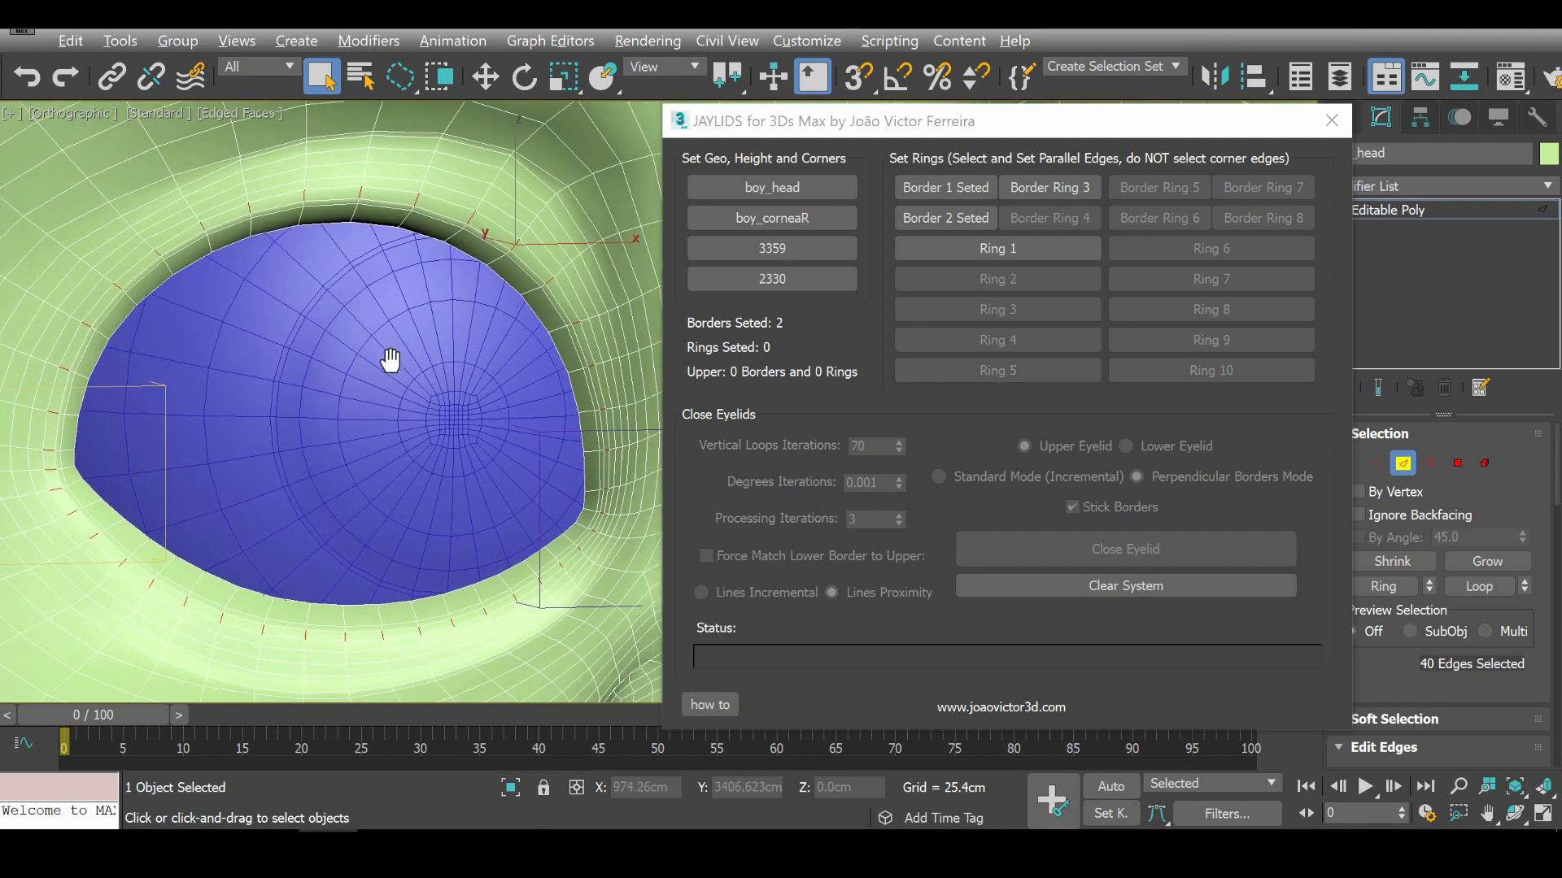
Register the next four upper-eyelid edge rings as Ring 1 through Ring 4.
drag(389, 358, 52, 596)
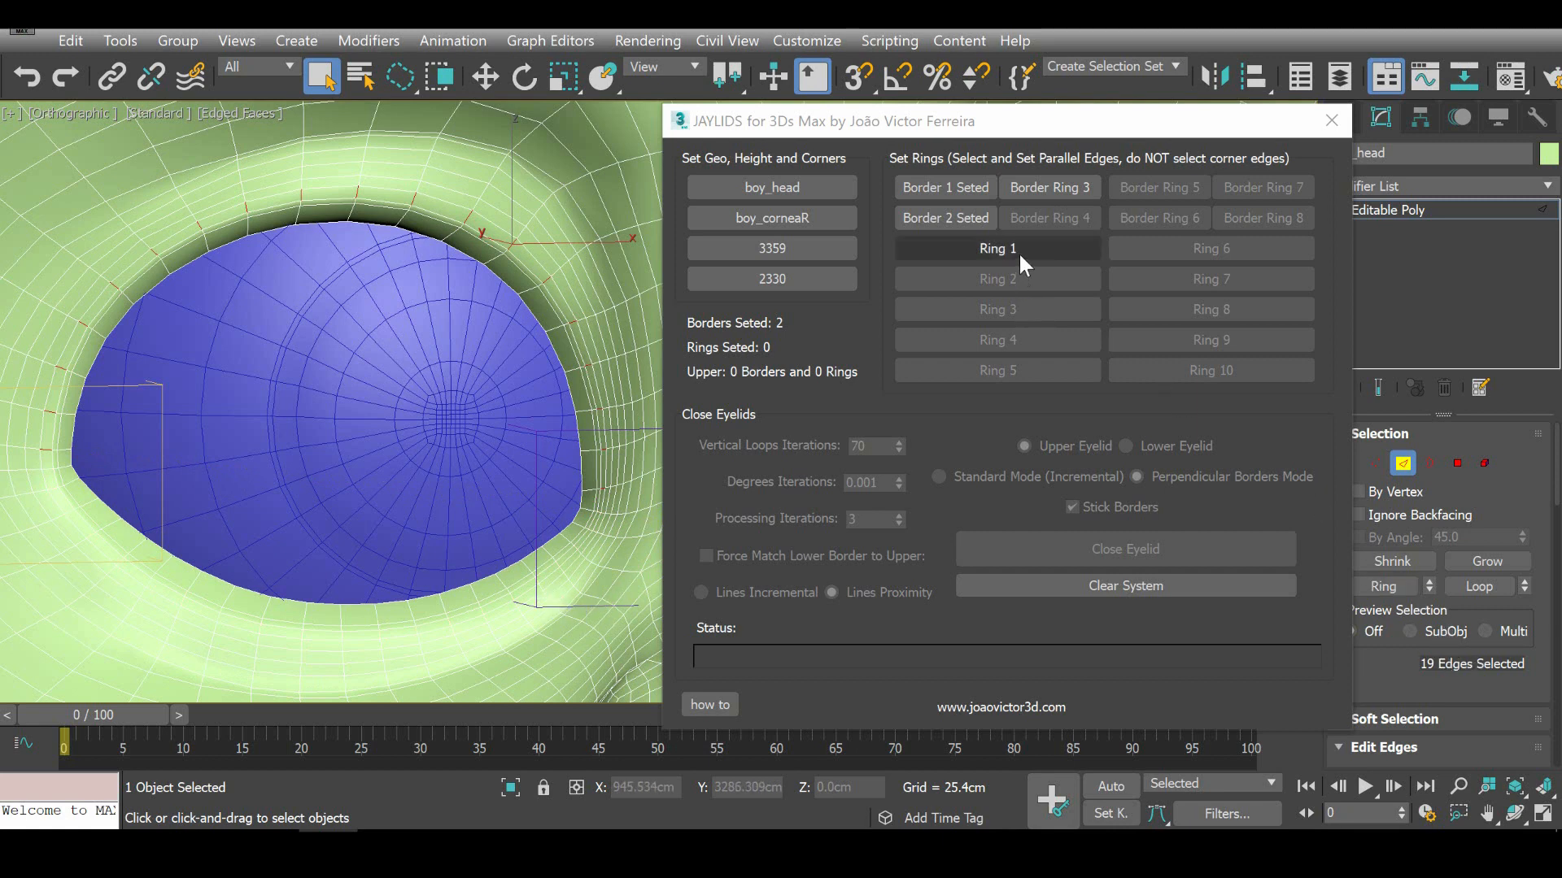
click(996, 247)
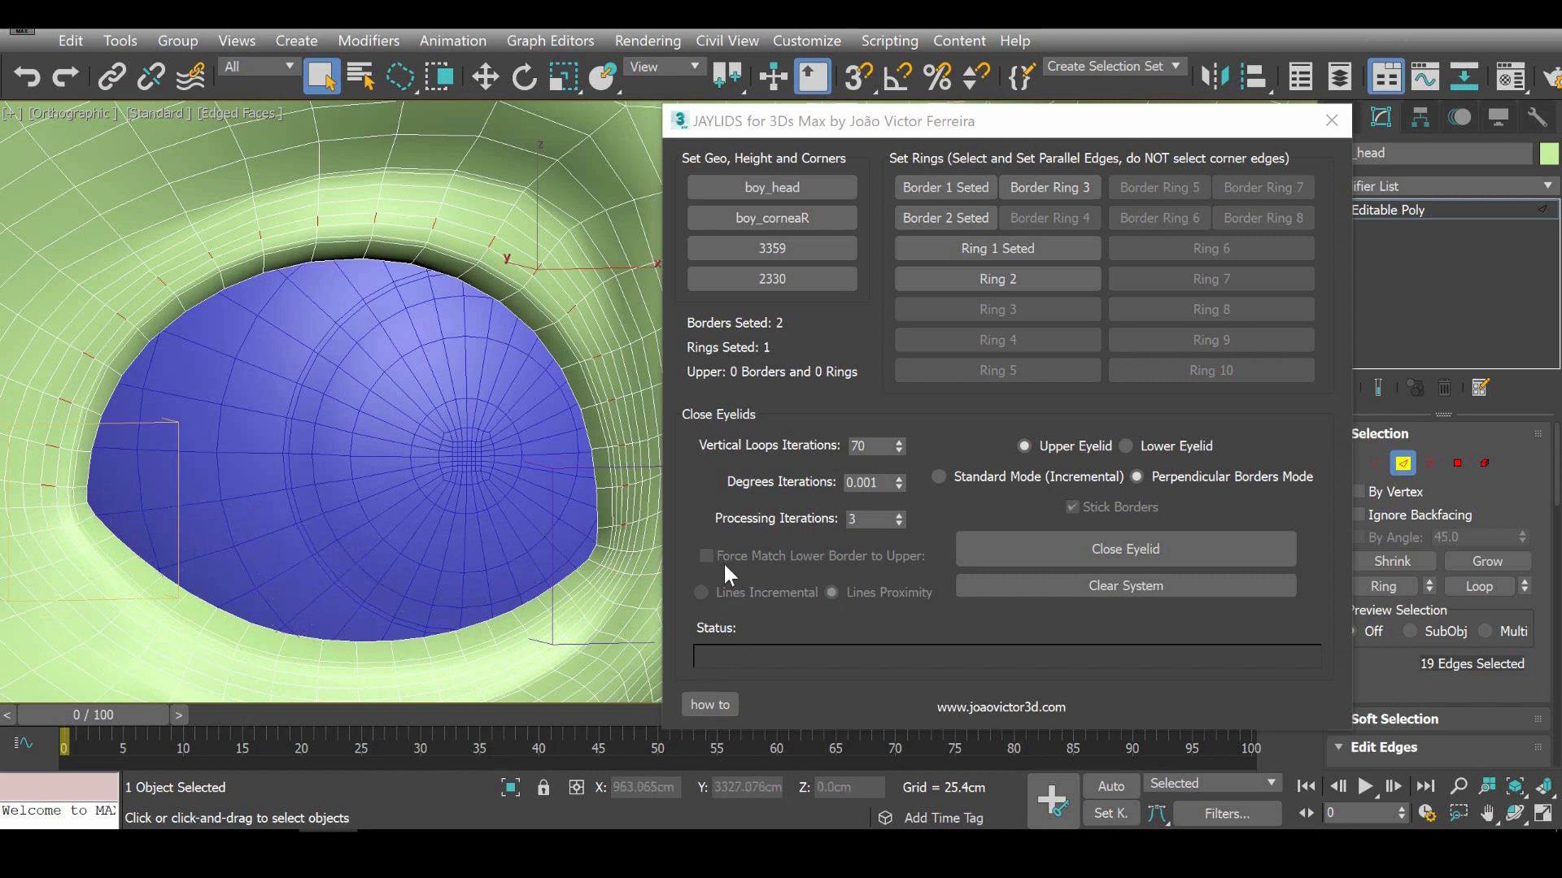
click(997, 278)
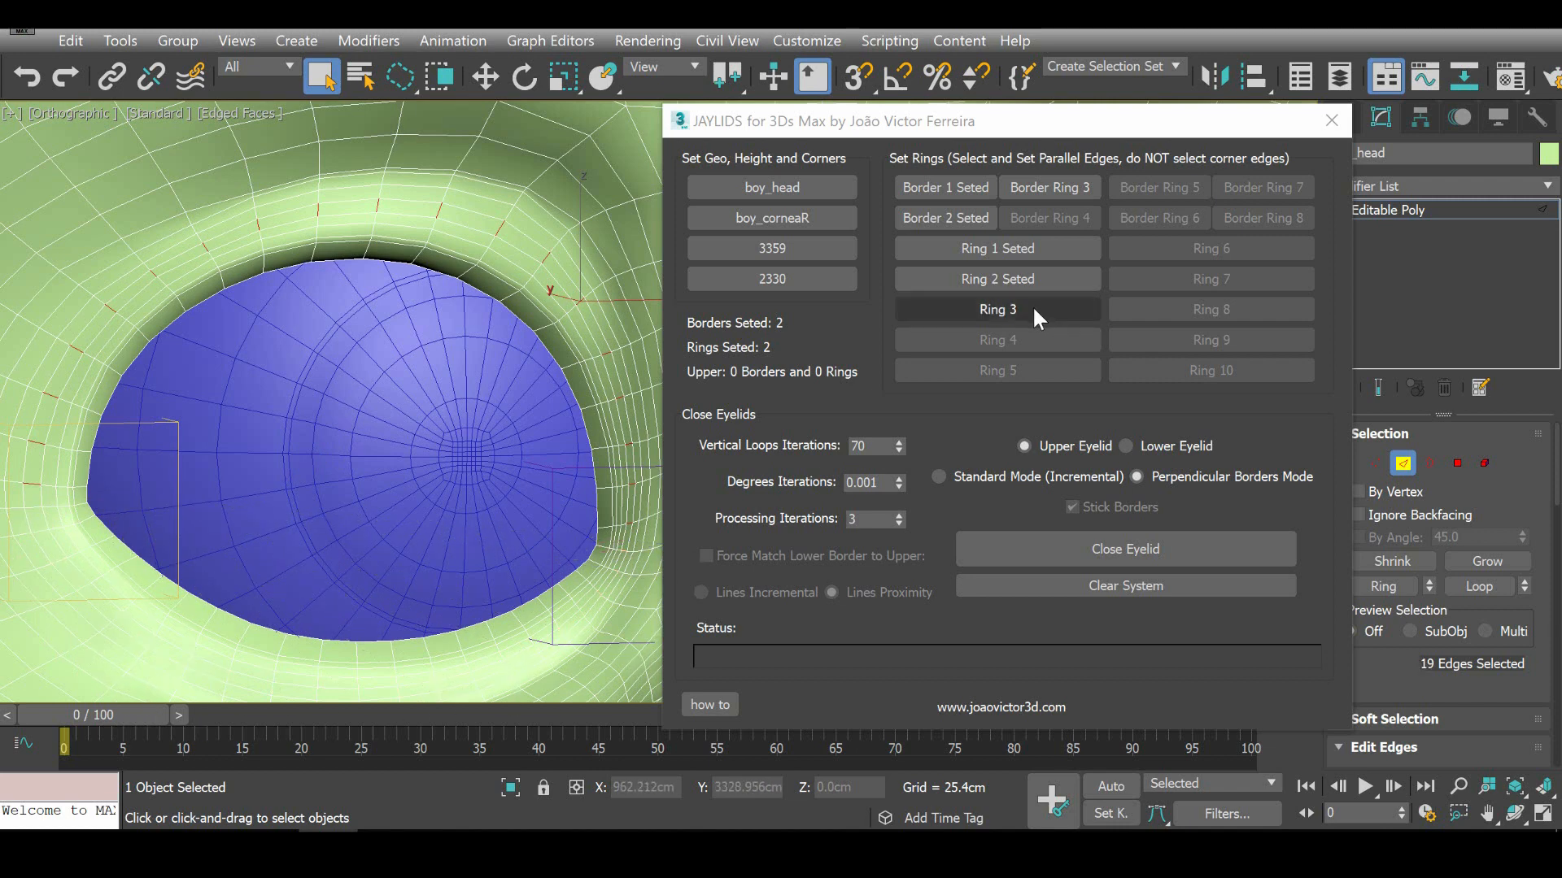
click(997, 309)
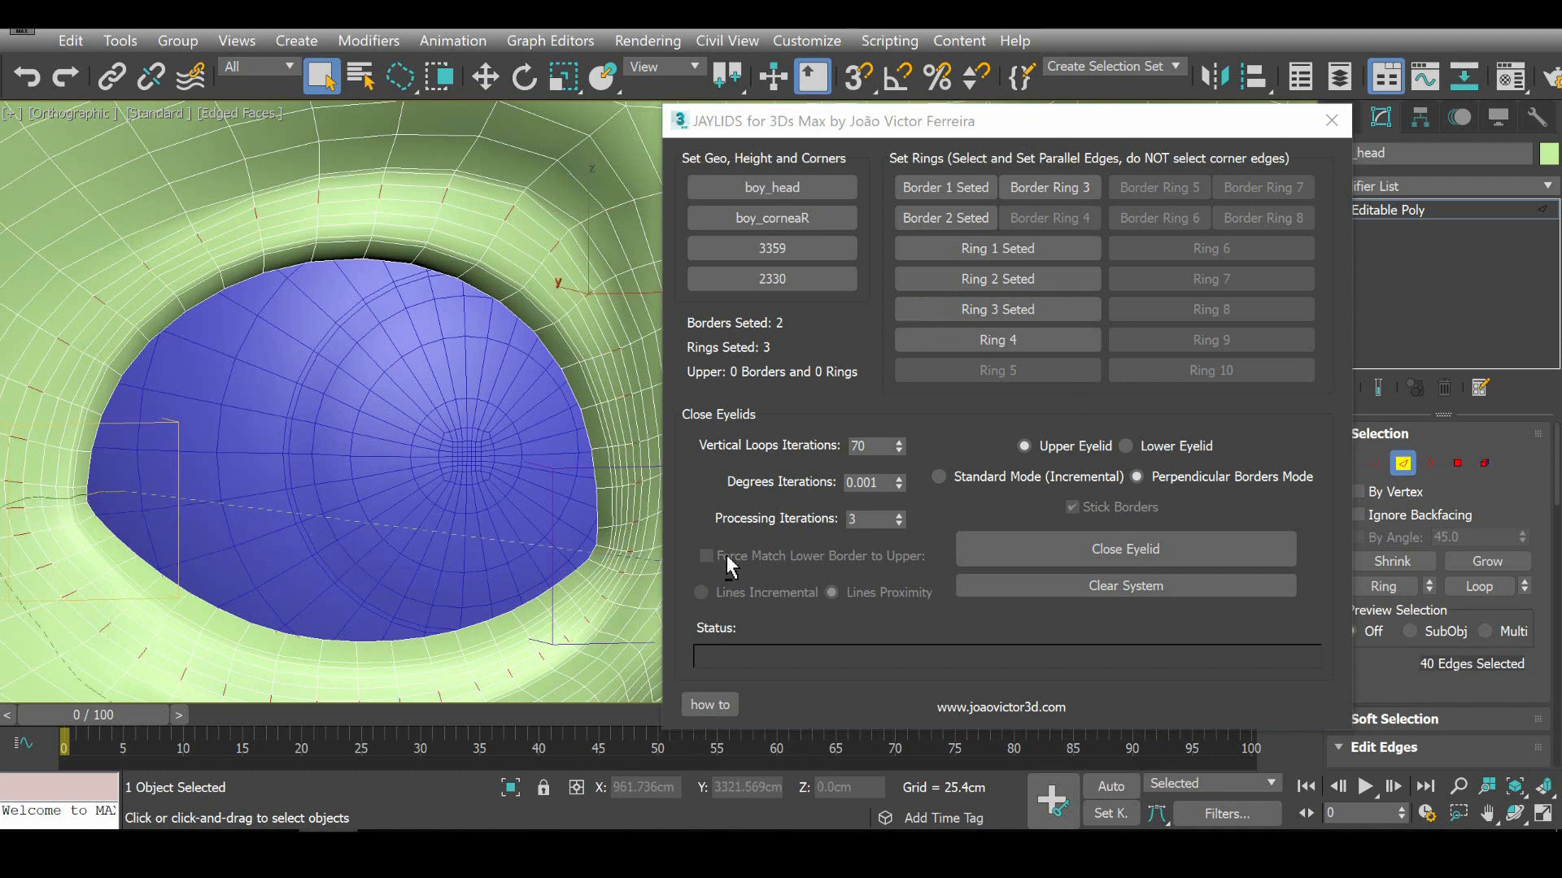
click(996, 340)
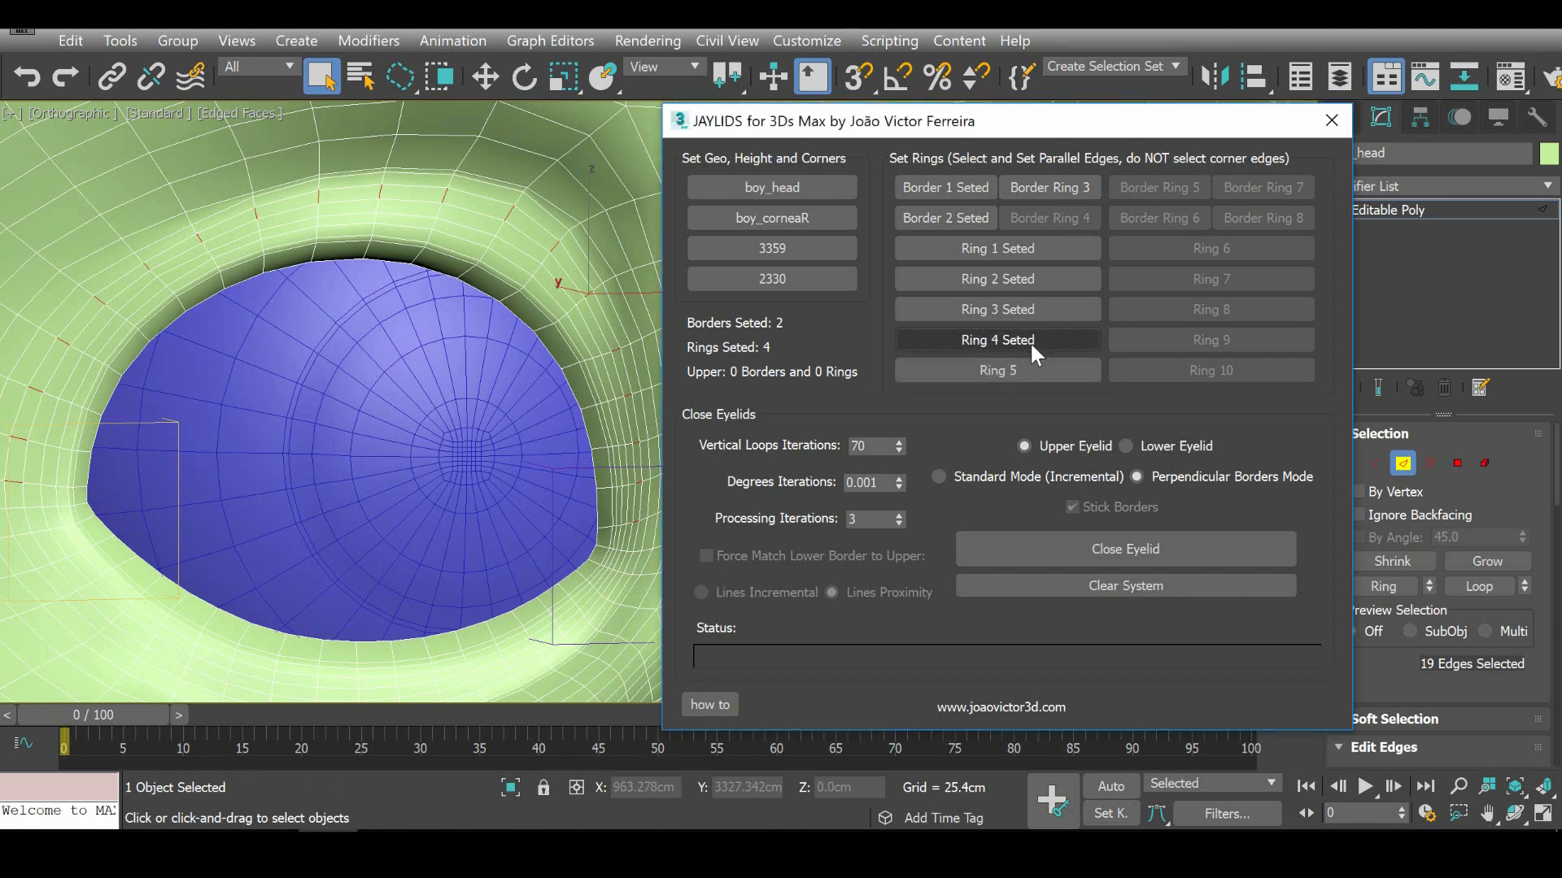
mouse_move(778, 337)
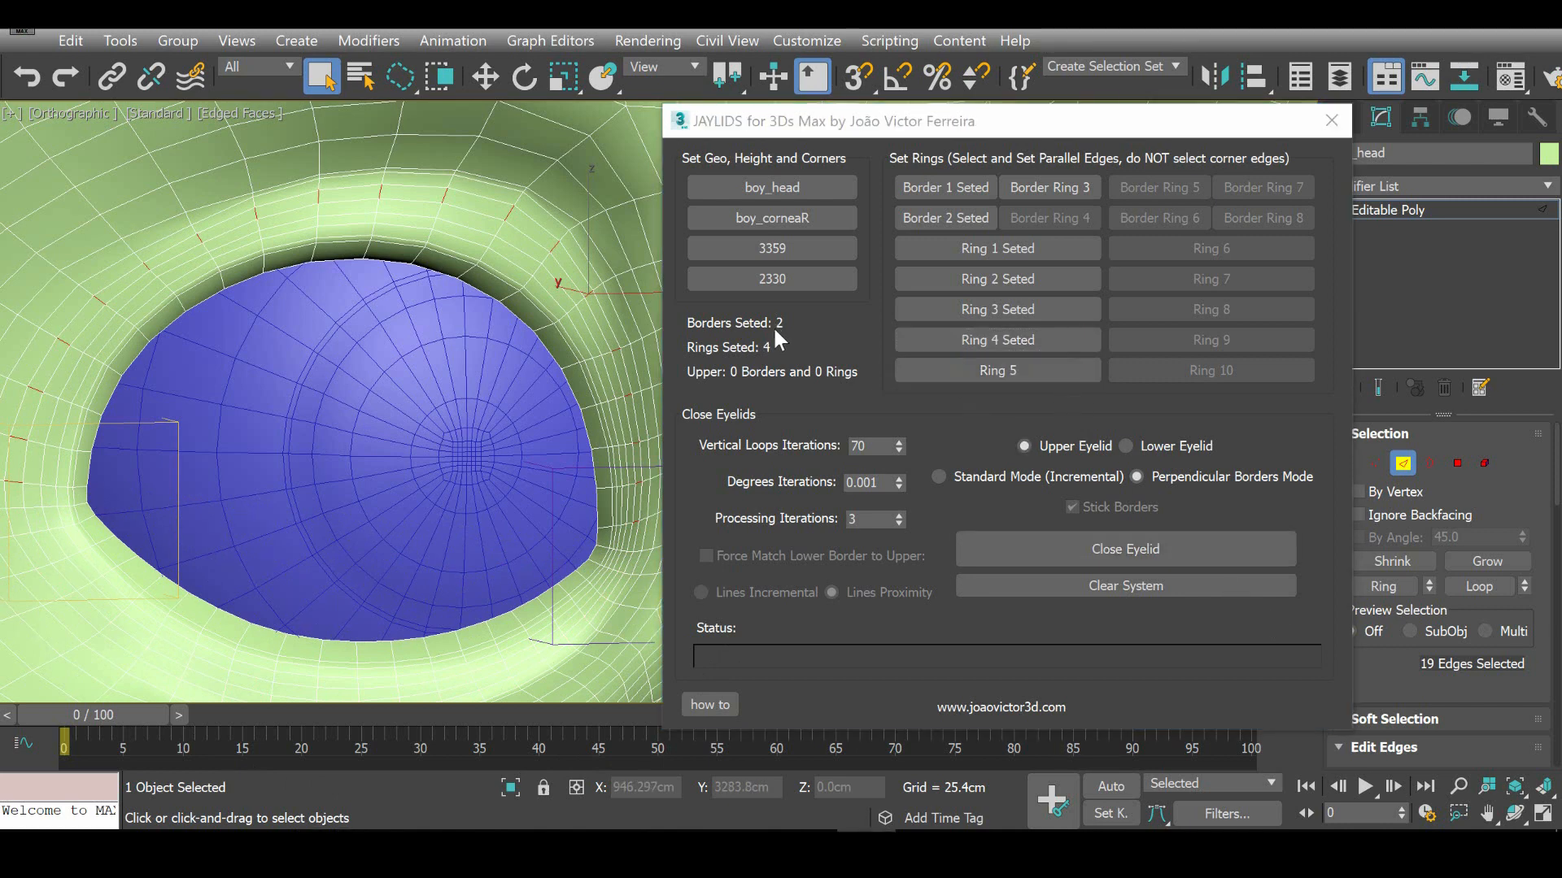
mouse_move(783, 337)
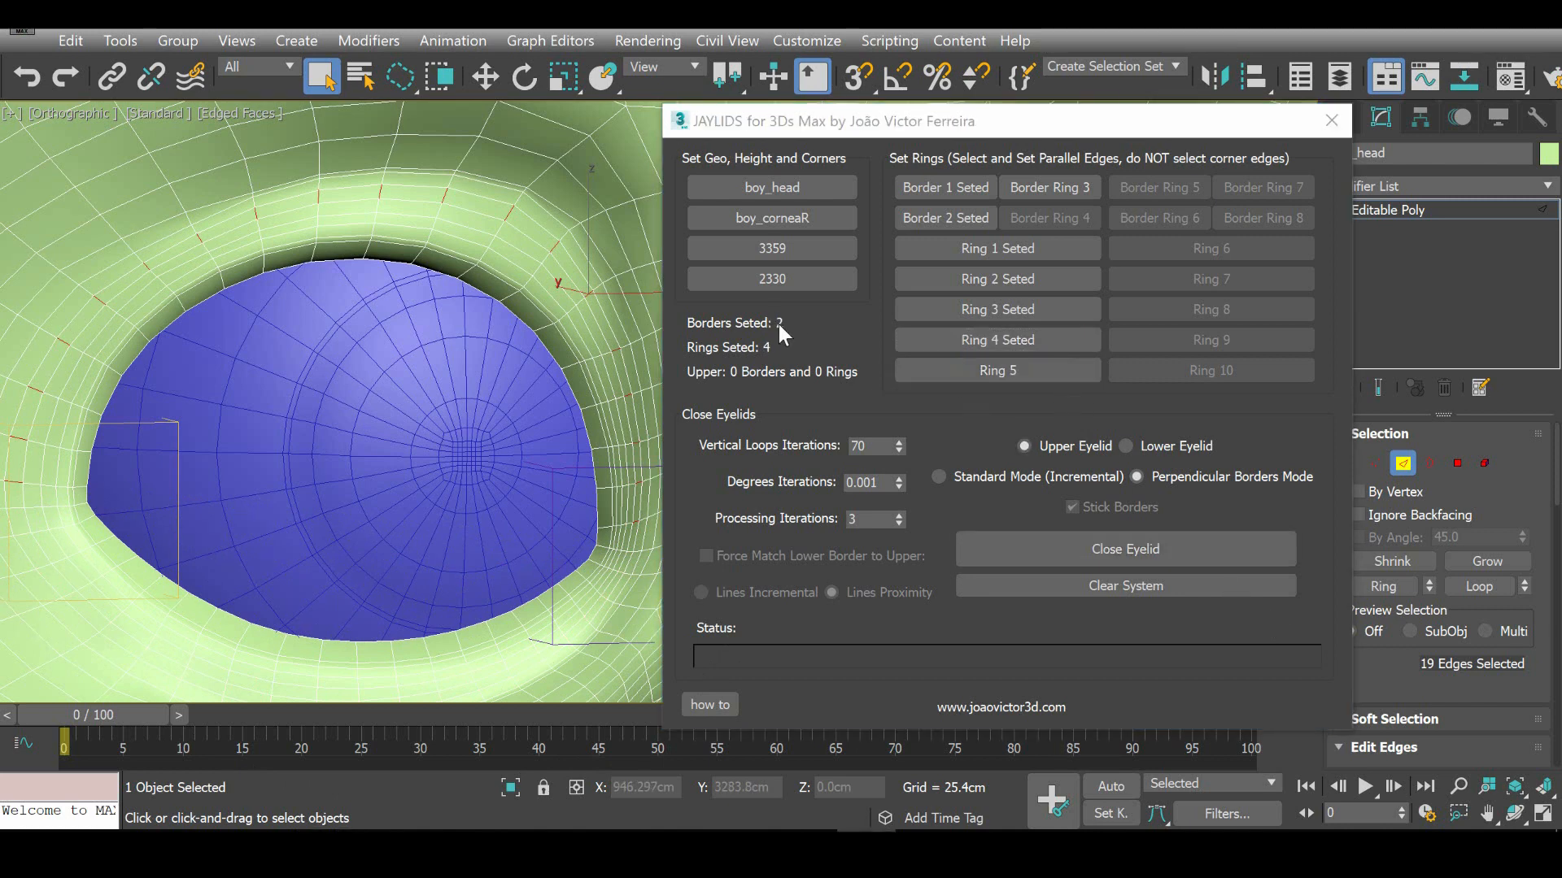
mouse_move(780, 358)
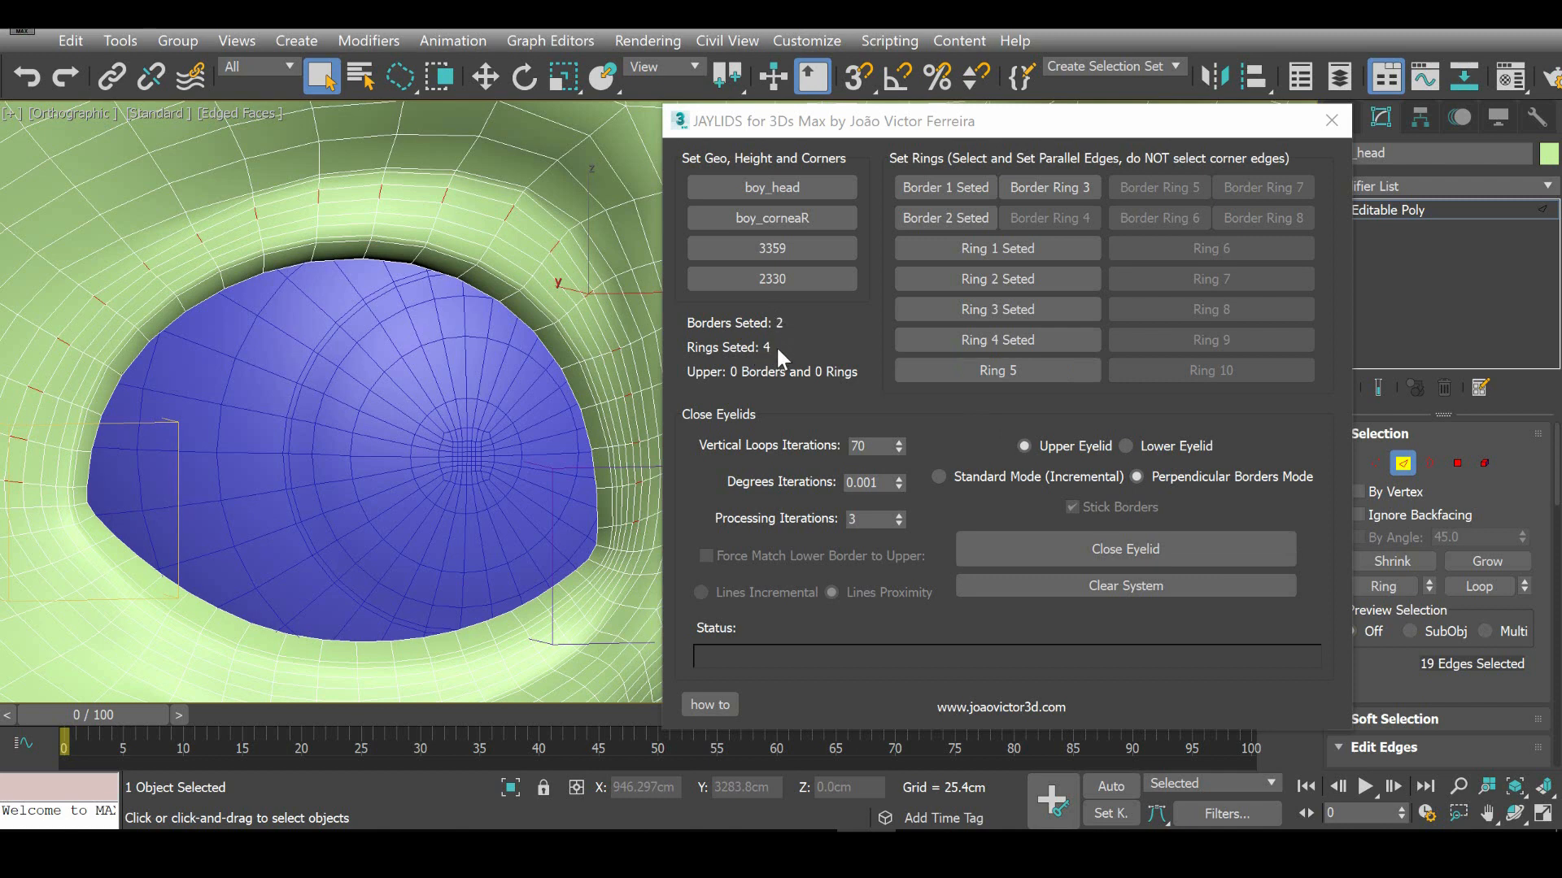
mouse_move(844, 336)
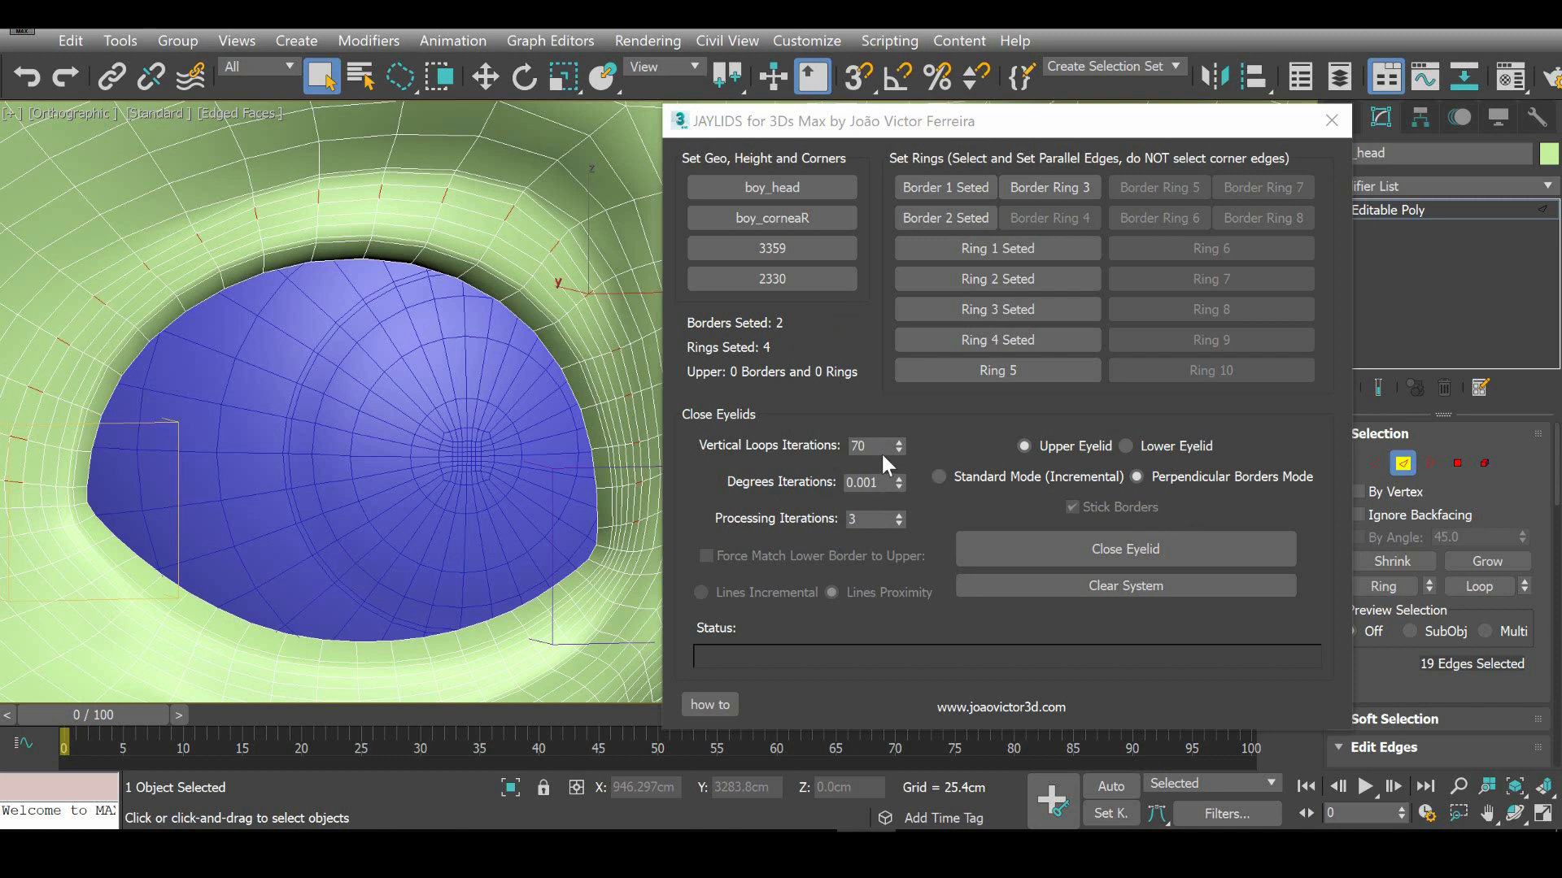
click(859, 445)
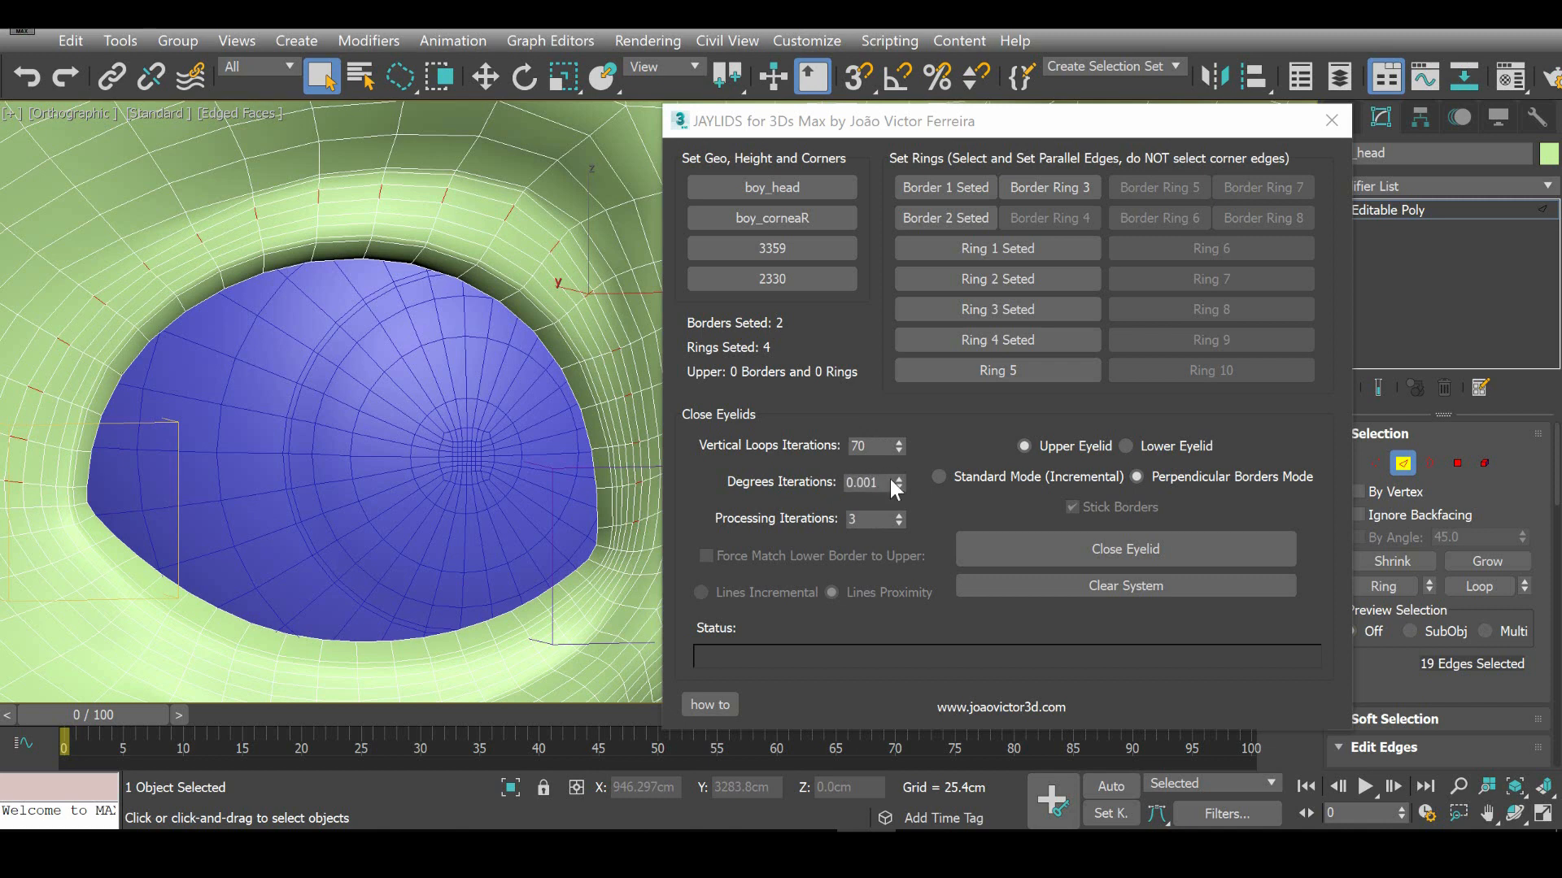
mouse_move(915, 527)
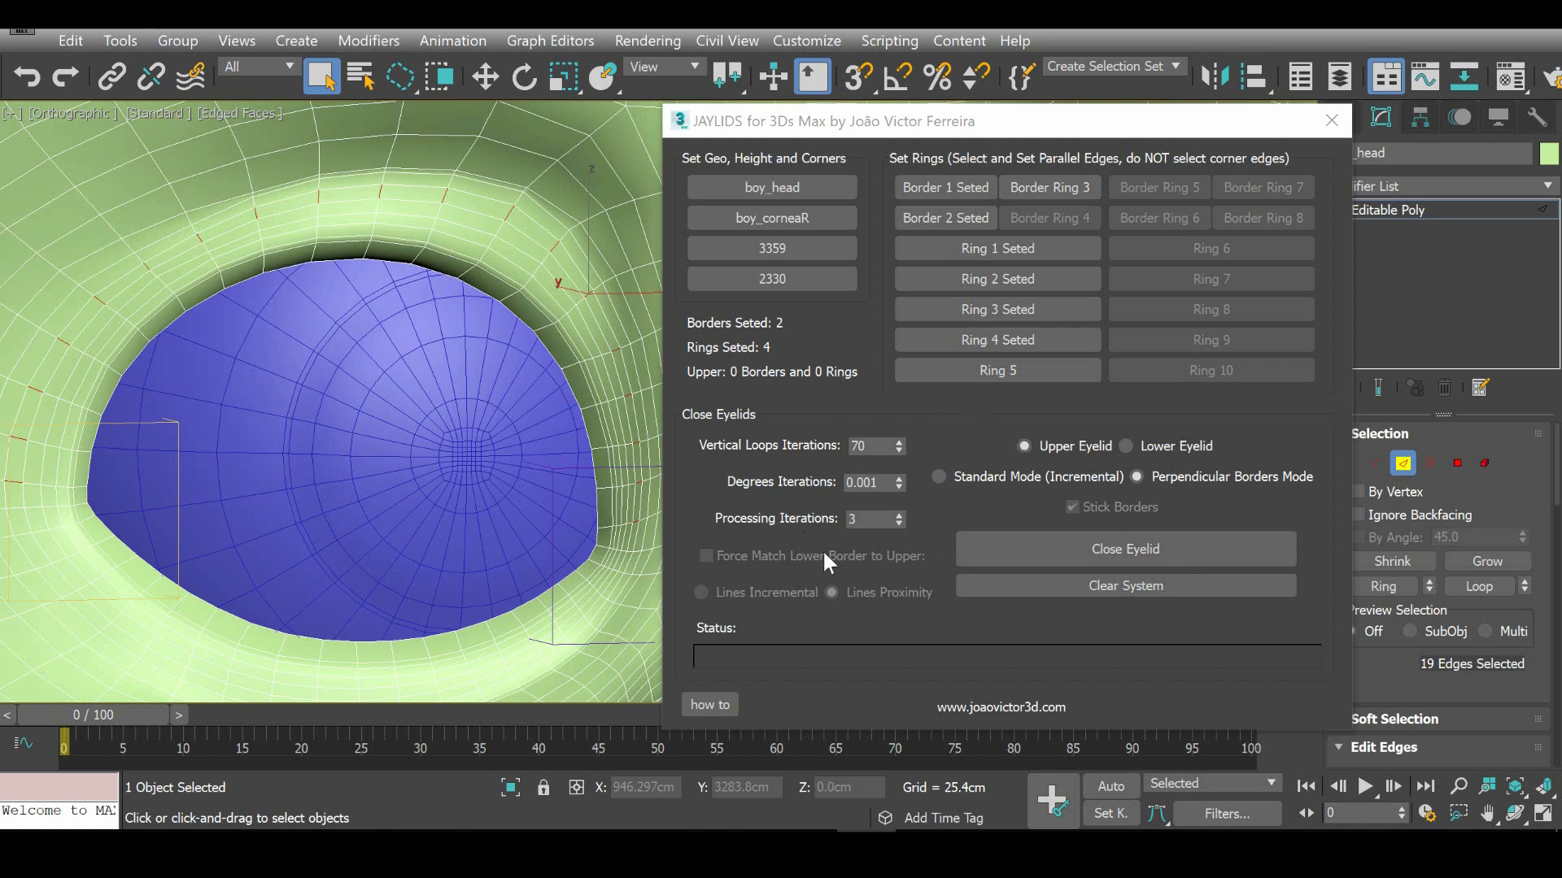
click(710, 705)
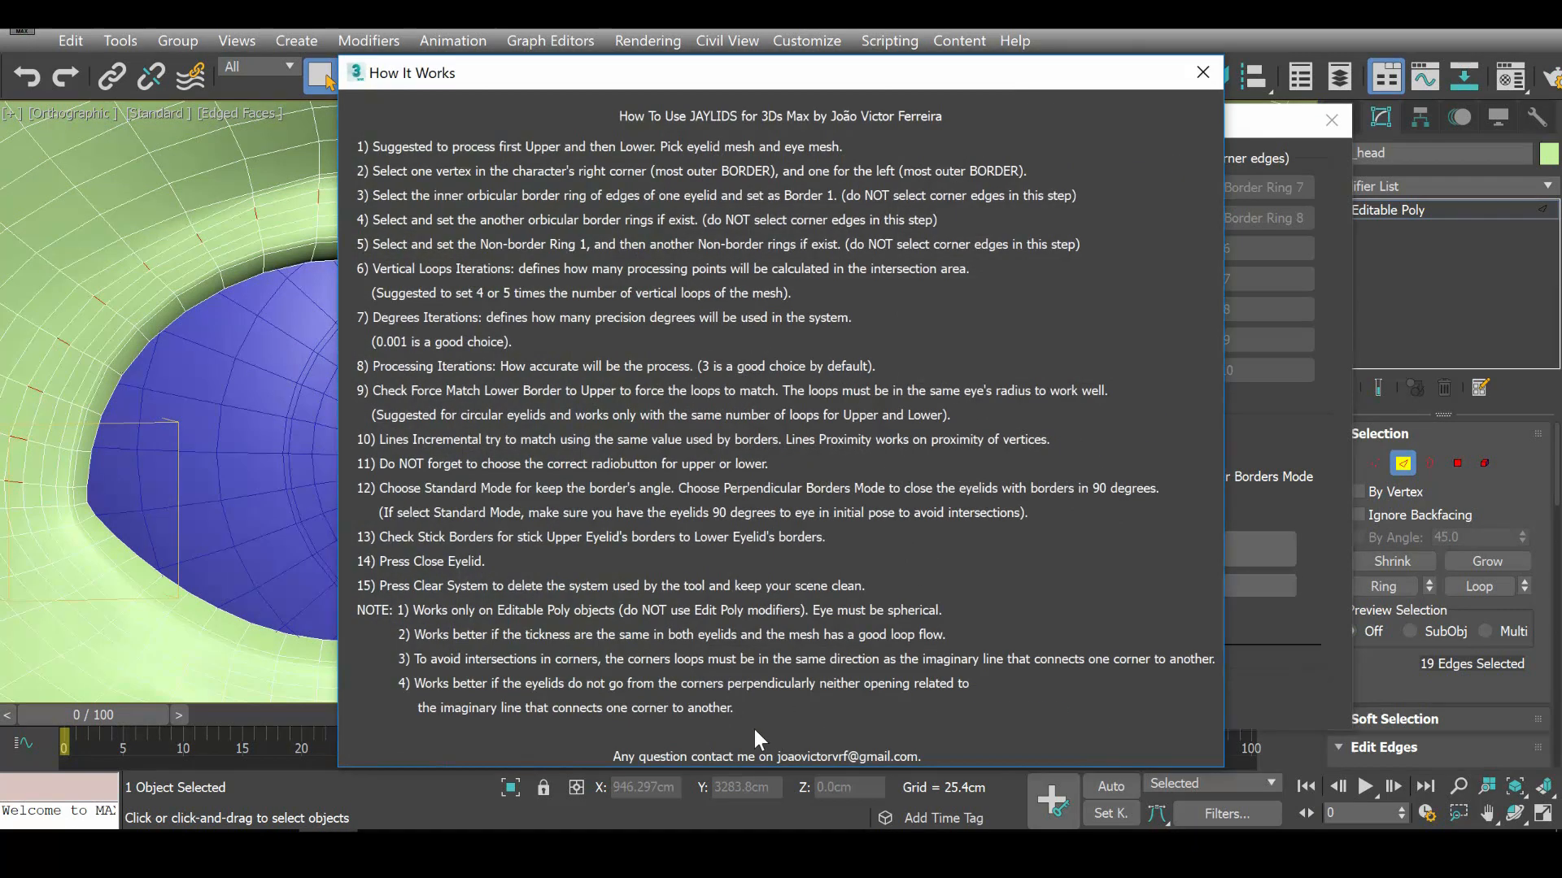
mouse_move(1202, 74)
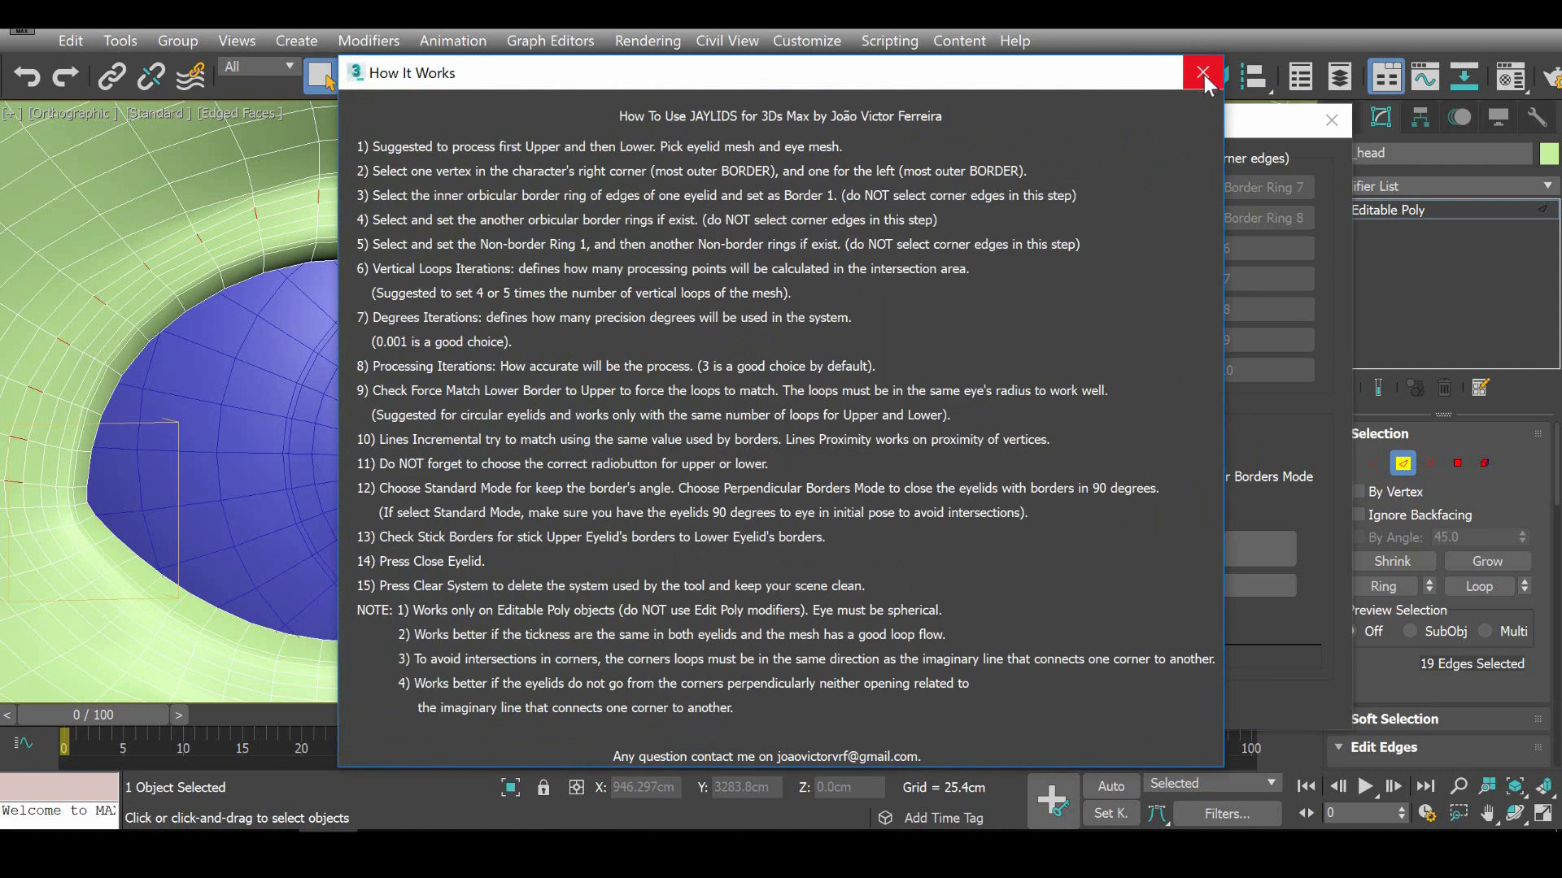
click(1201, 73)
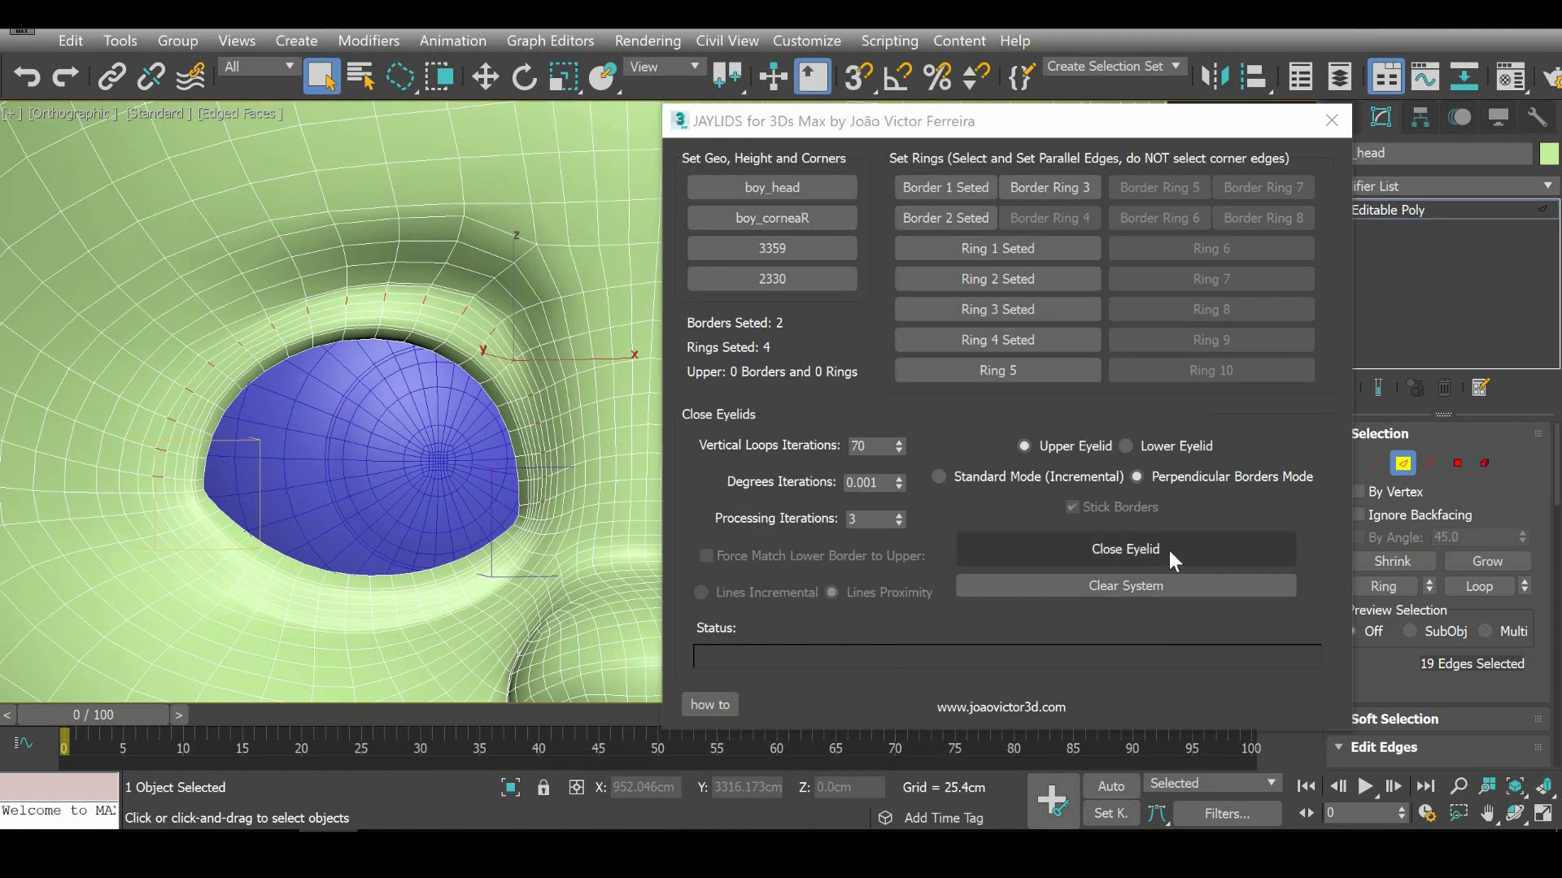
Run Close Eyelid so the upper eyelid closes over the eye.
click(1124, 548)
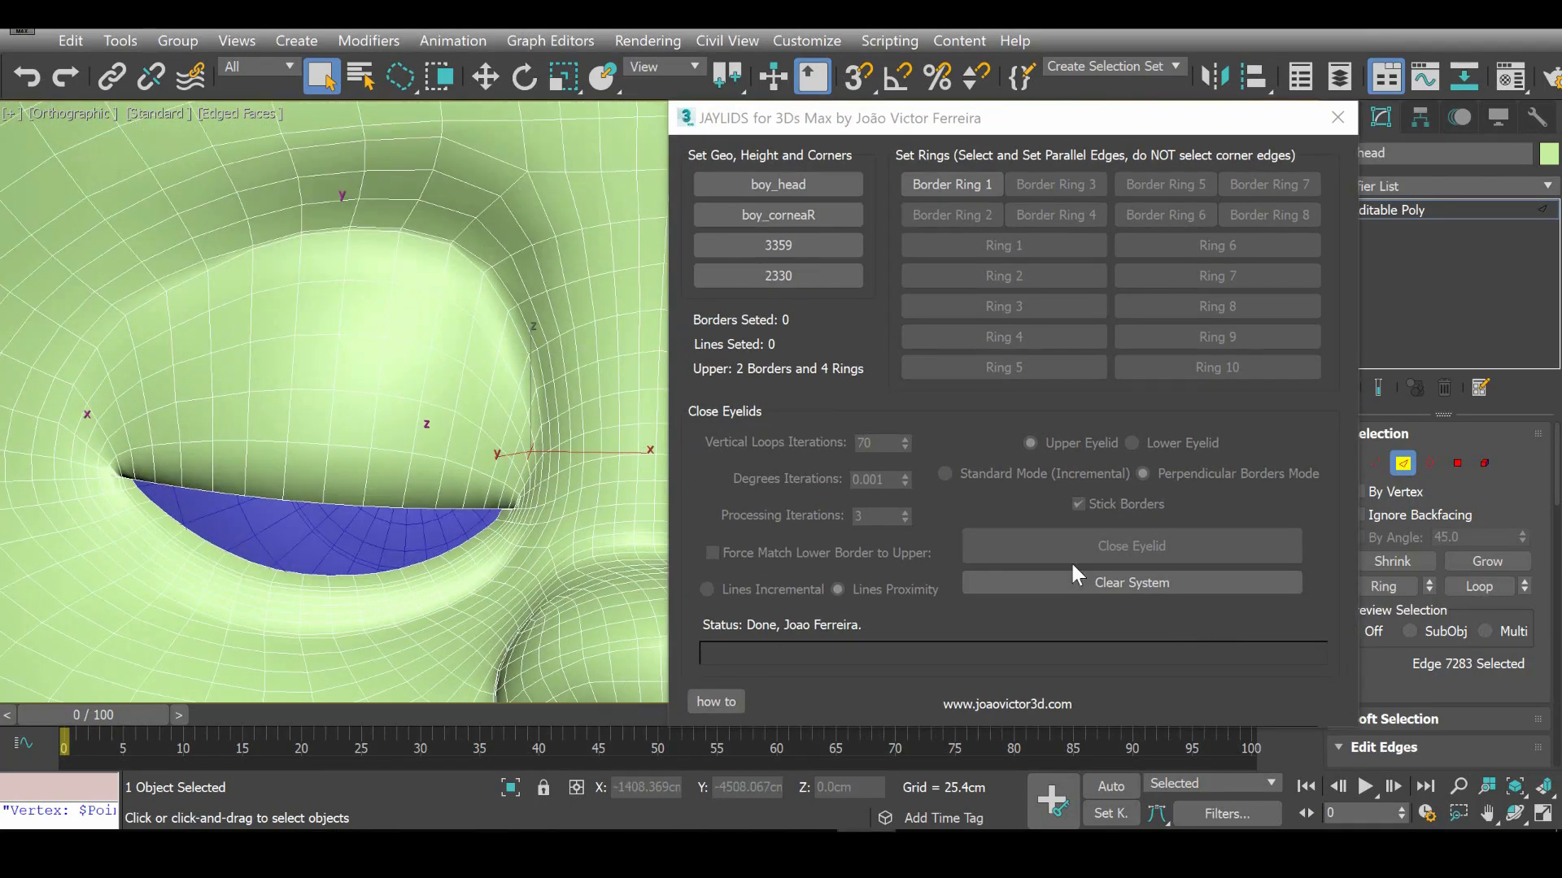
mouse_move(797, 563)
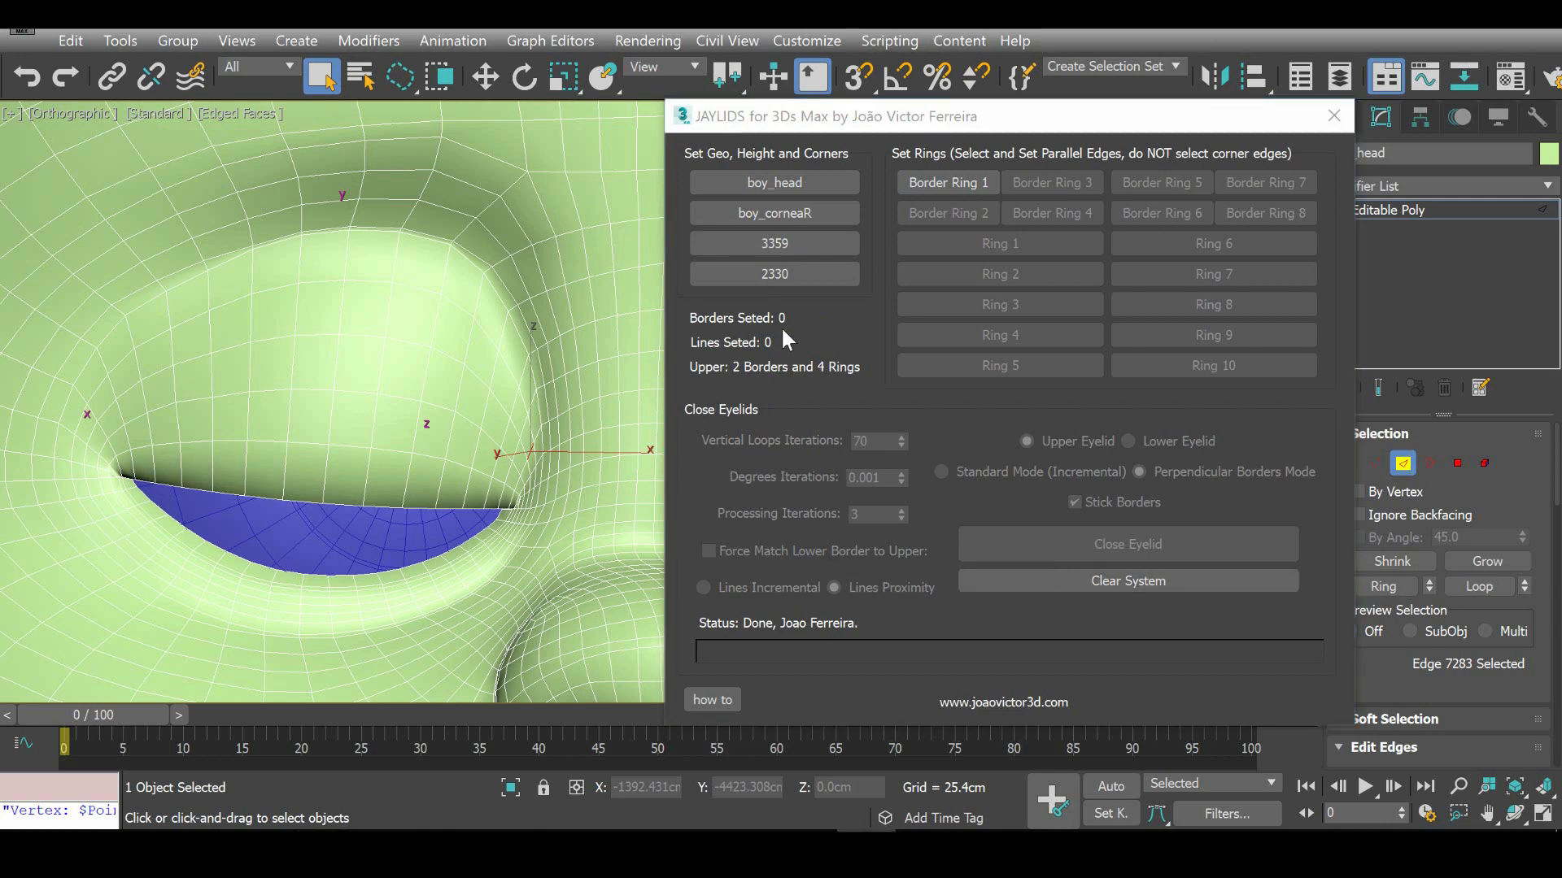
mouse_move(786, 379)
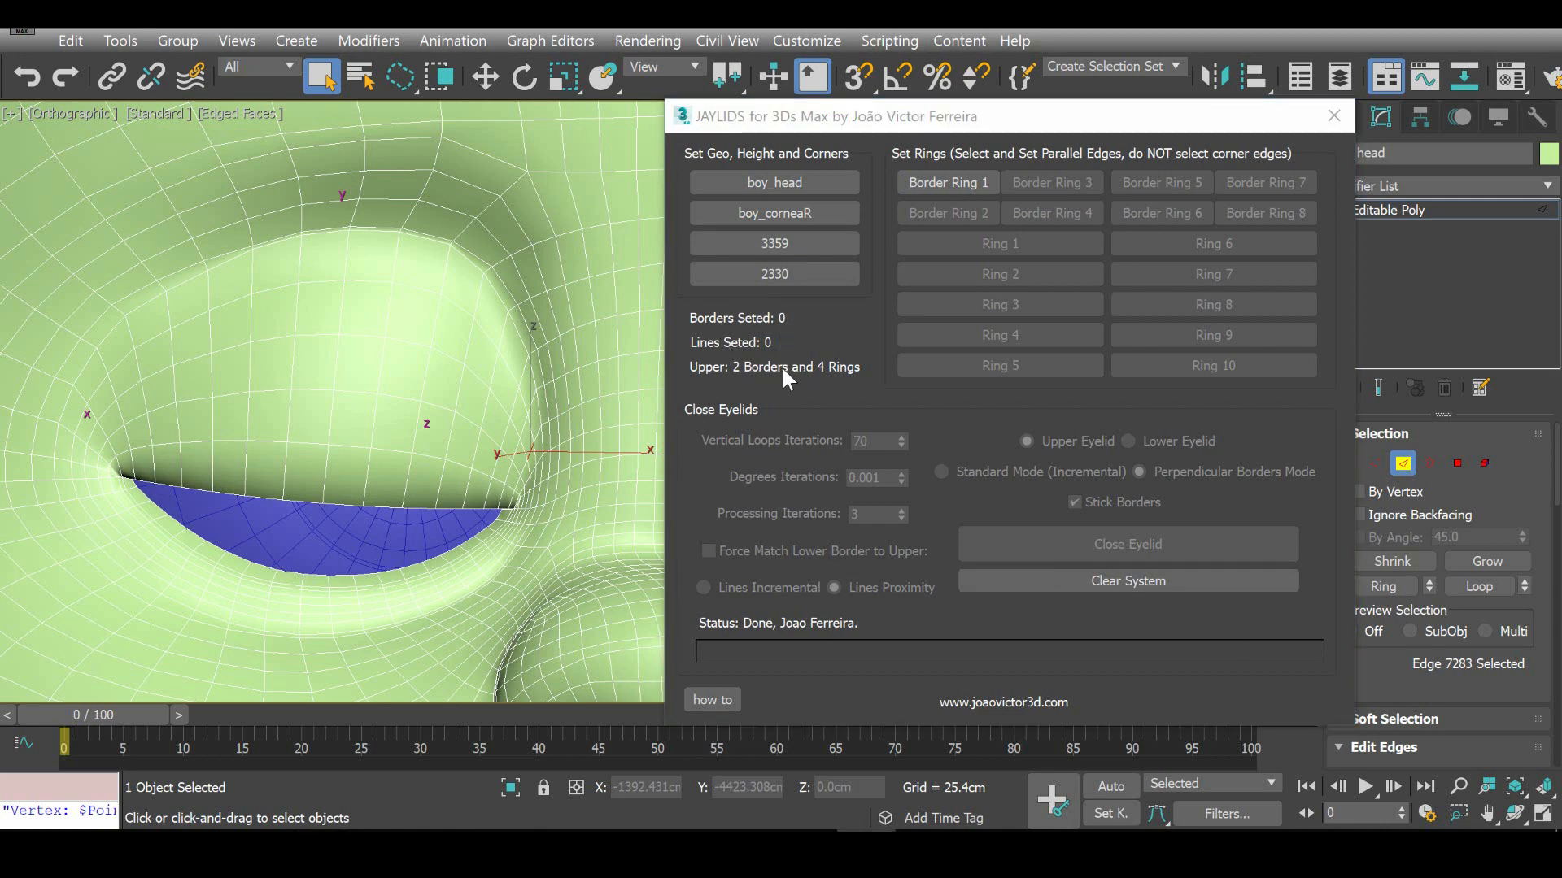
mouse_move(841, 376)
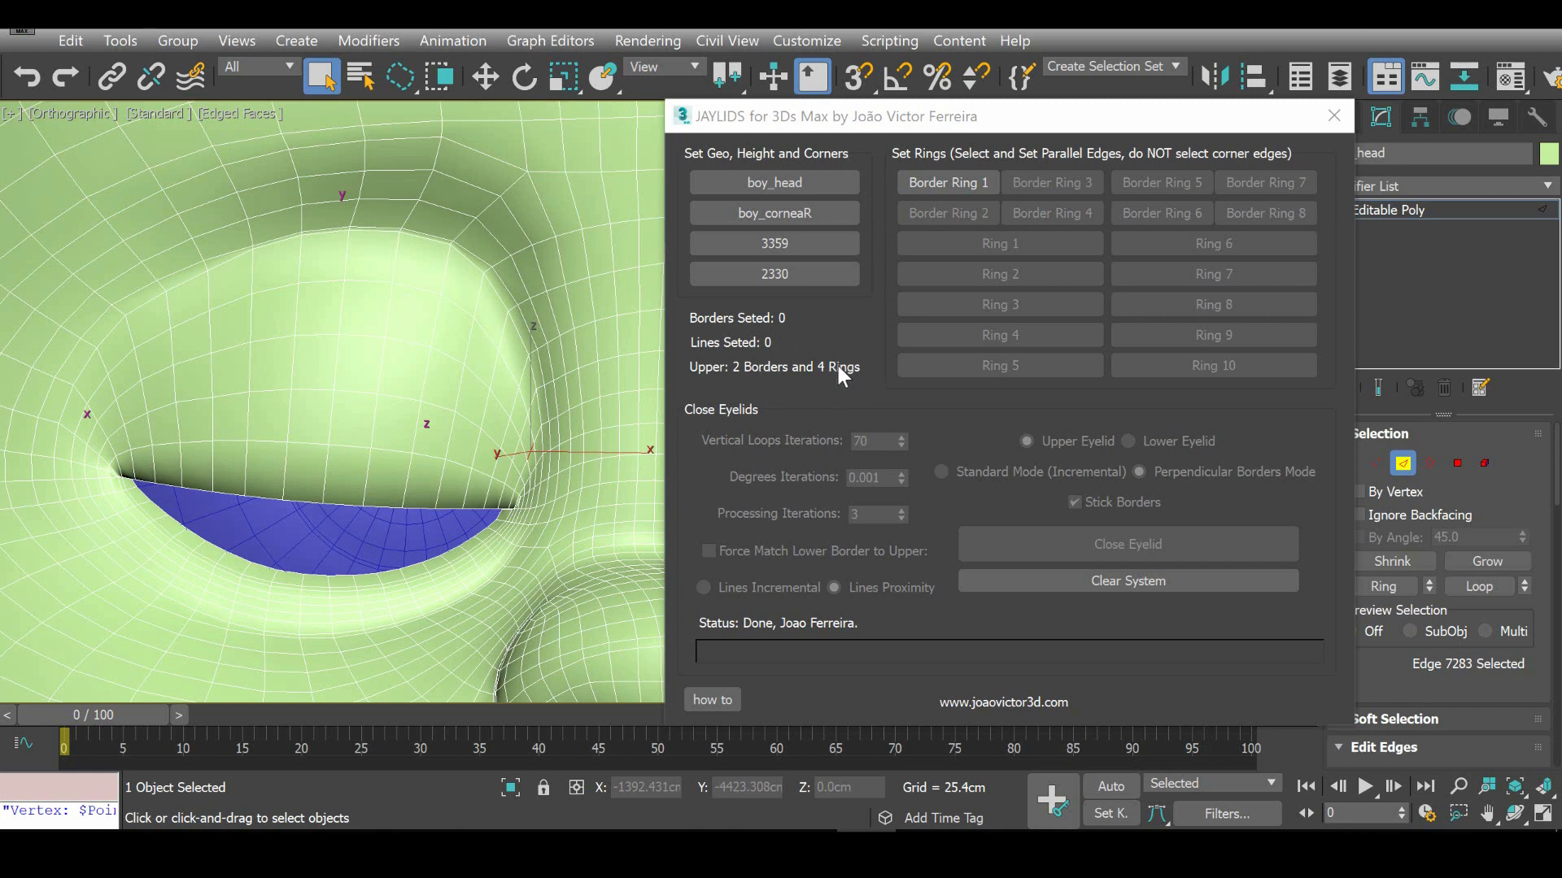
mouse_move(774, 273)
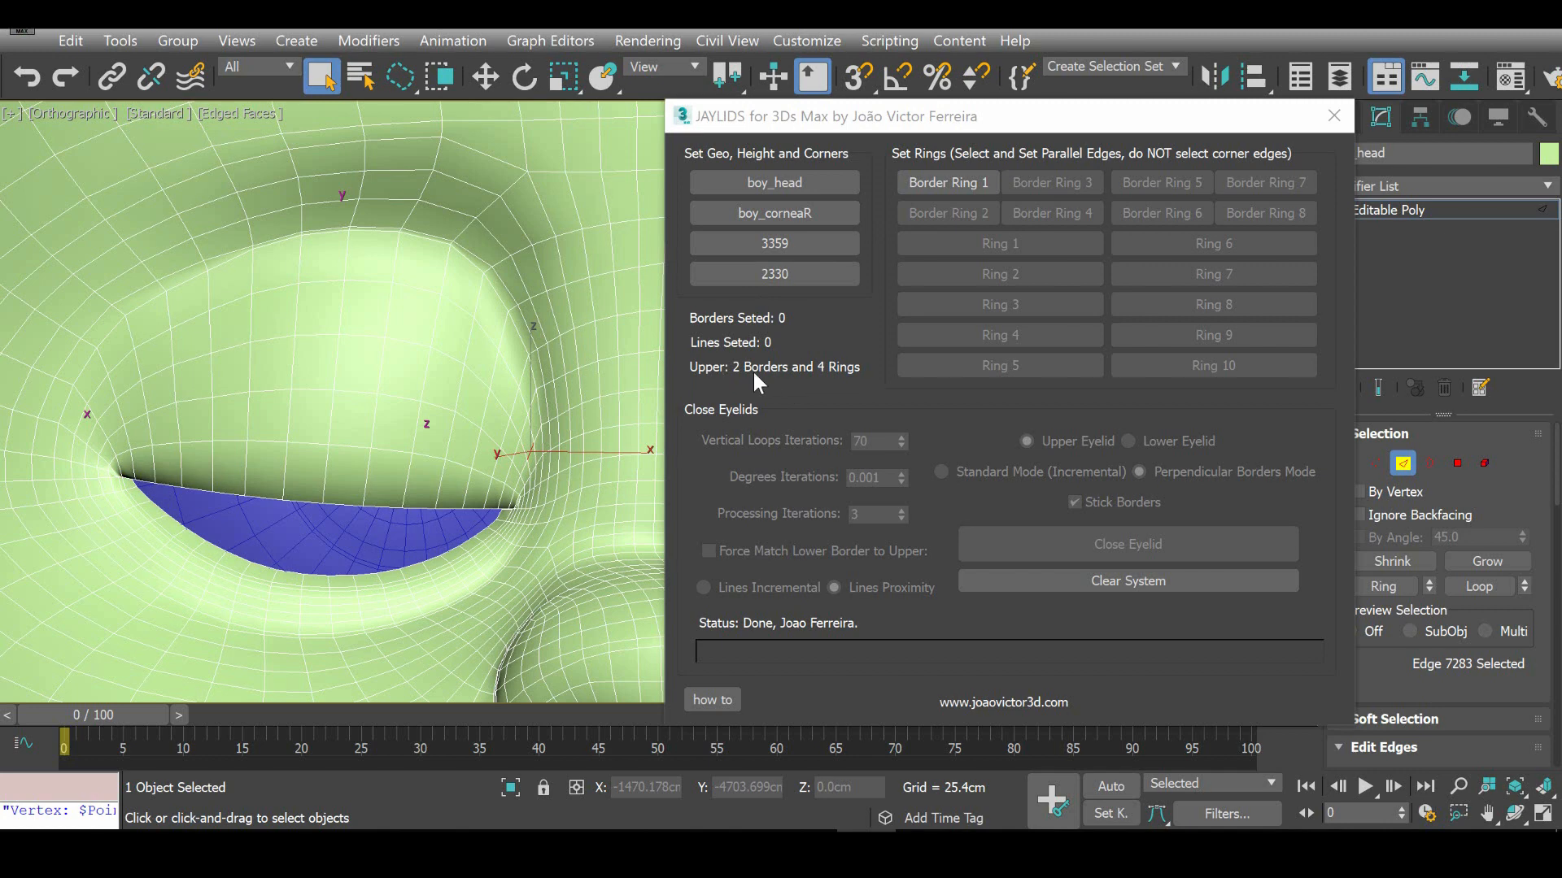
mouse_move(844, 384)
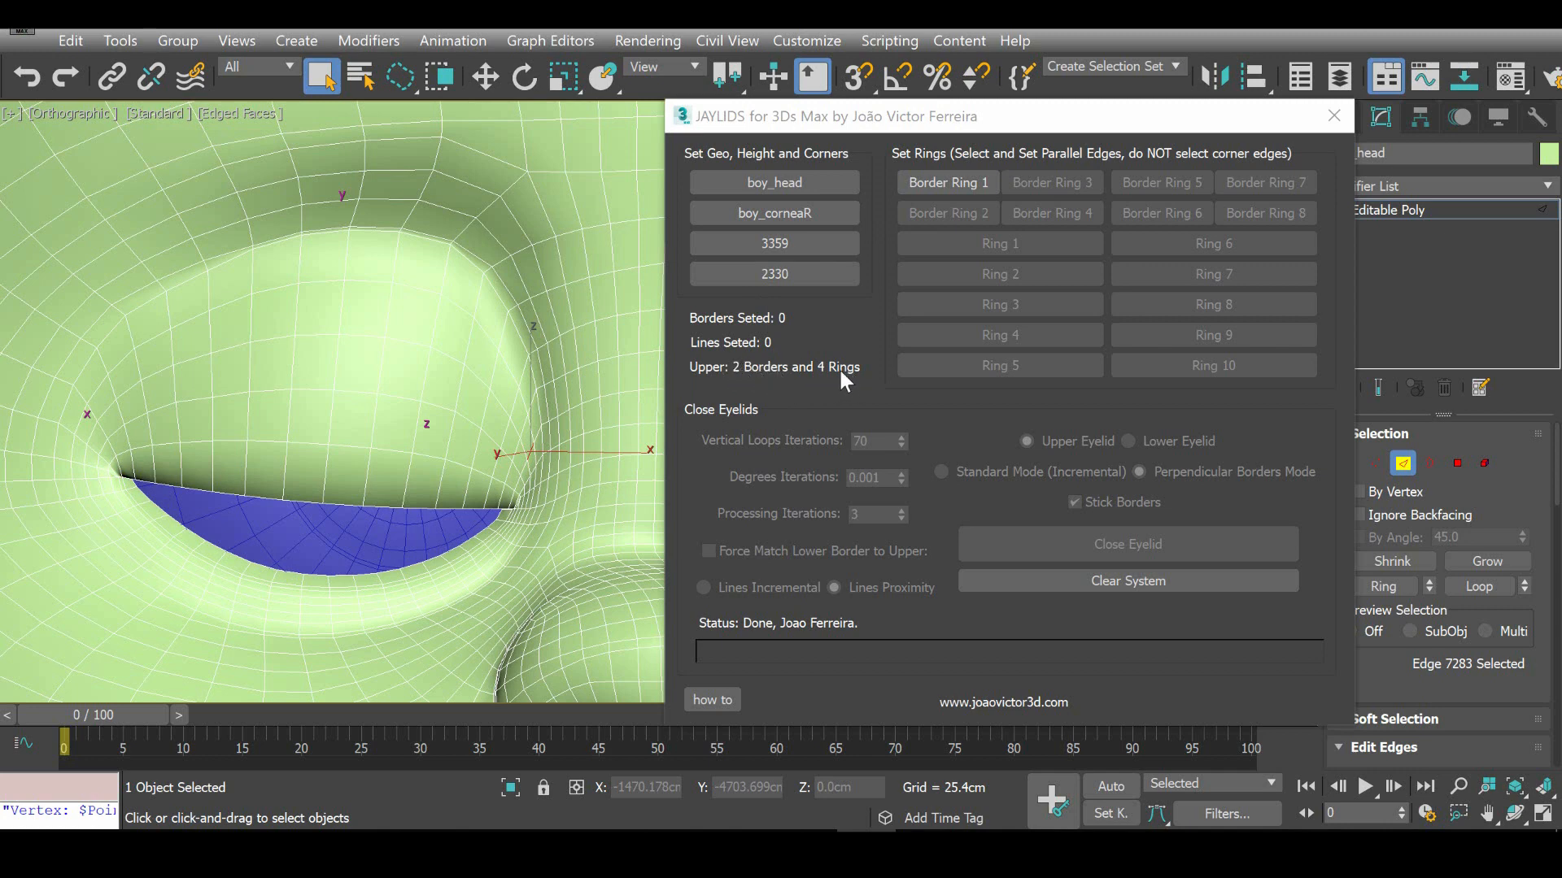
mouse_move(850, 398)
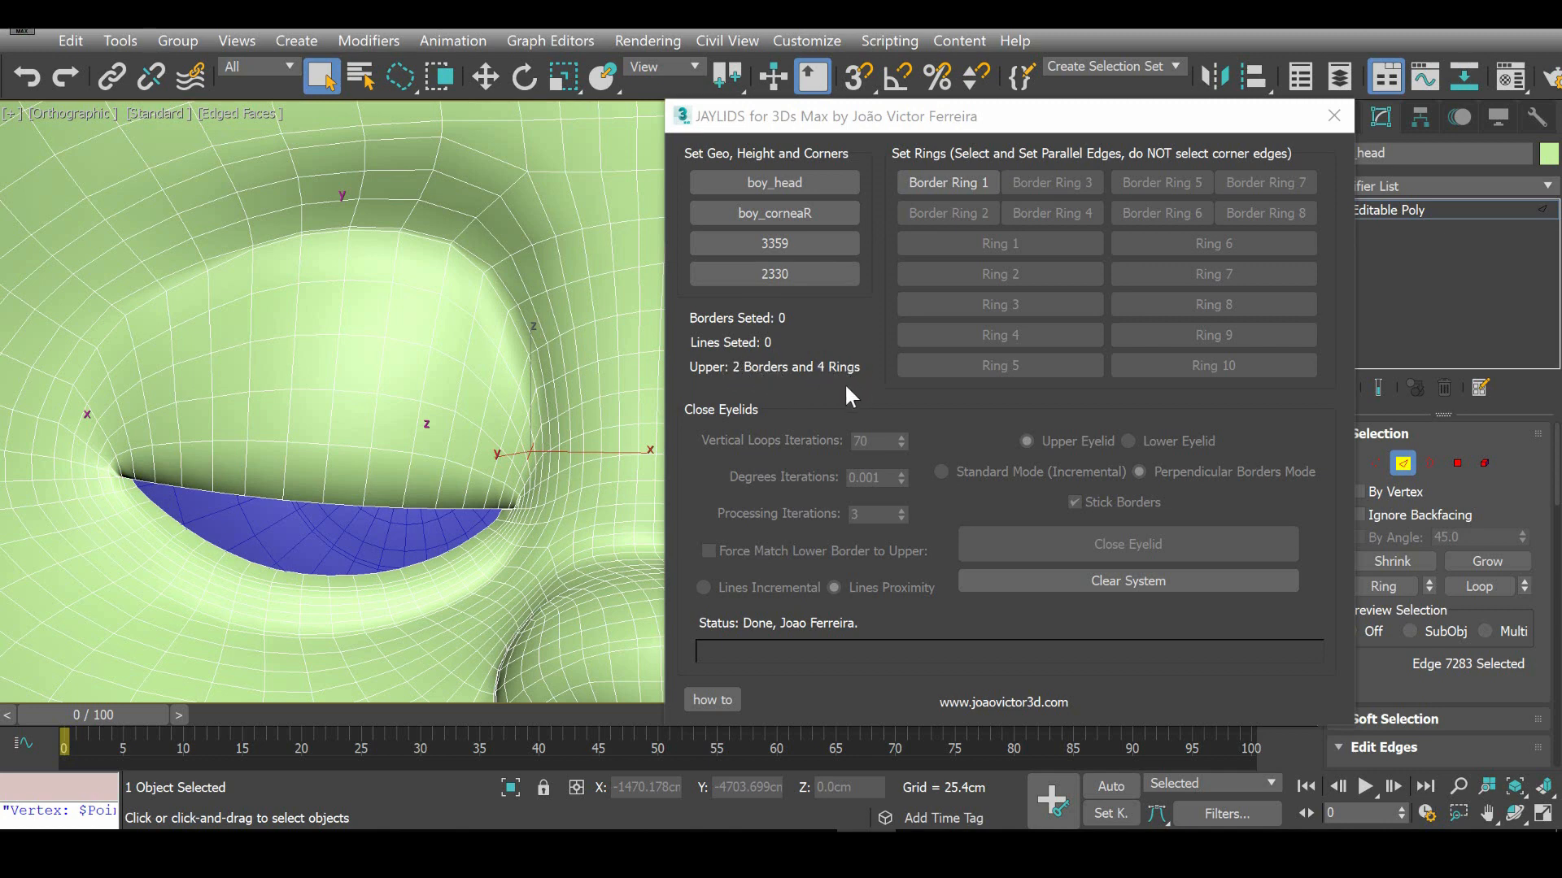
mouse_move(916, 493)
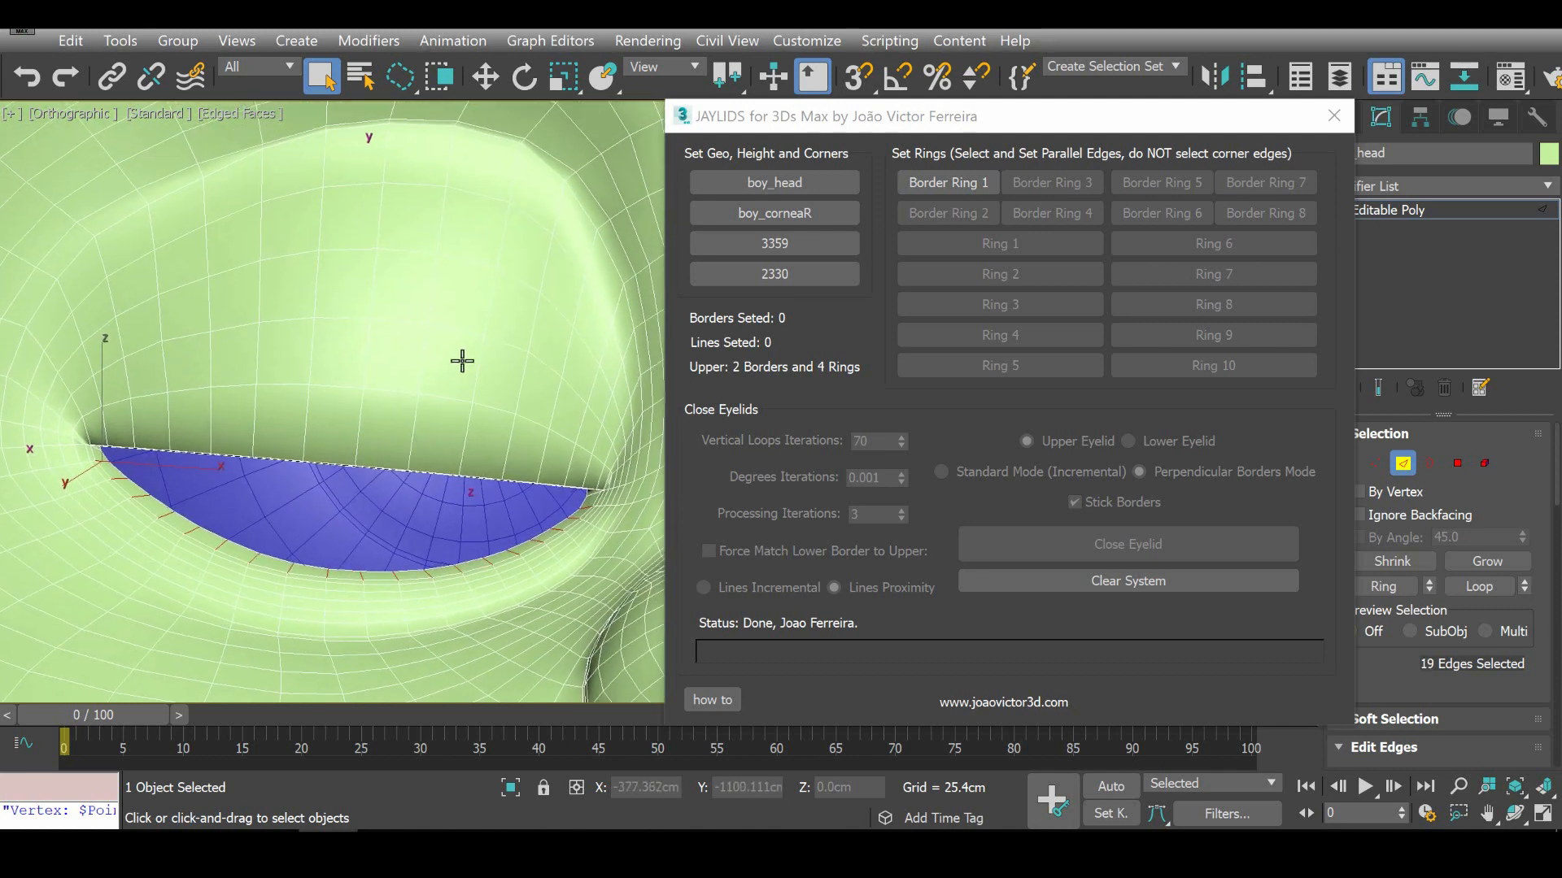
Store Border 1, Border 2 and Rings 1-3 for the lower eyelid pass.
click(945, 182)
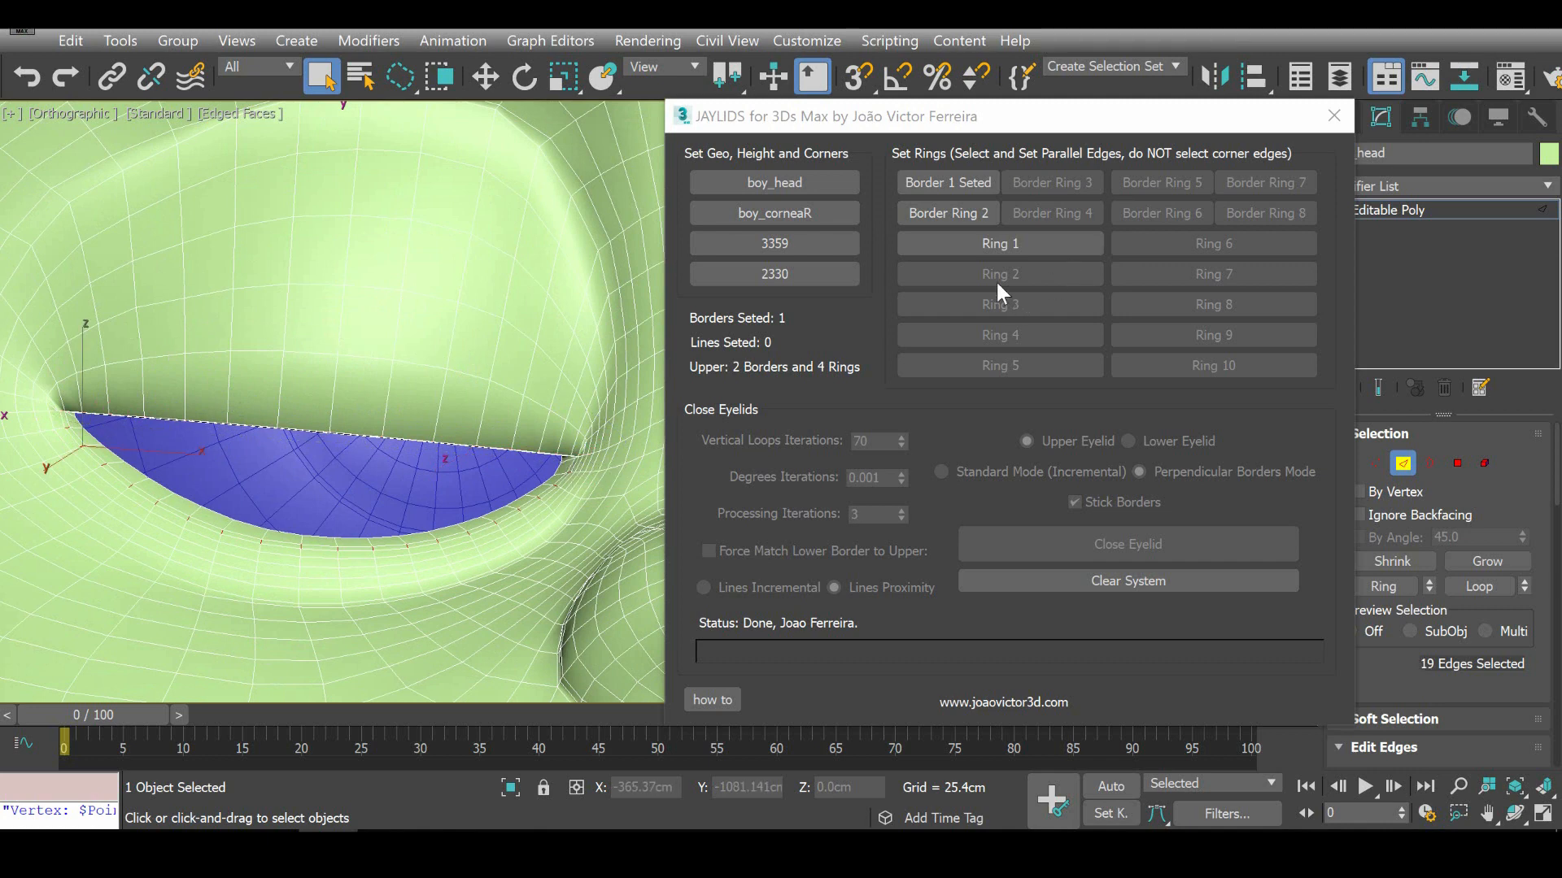
click(947, 213)
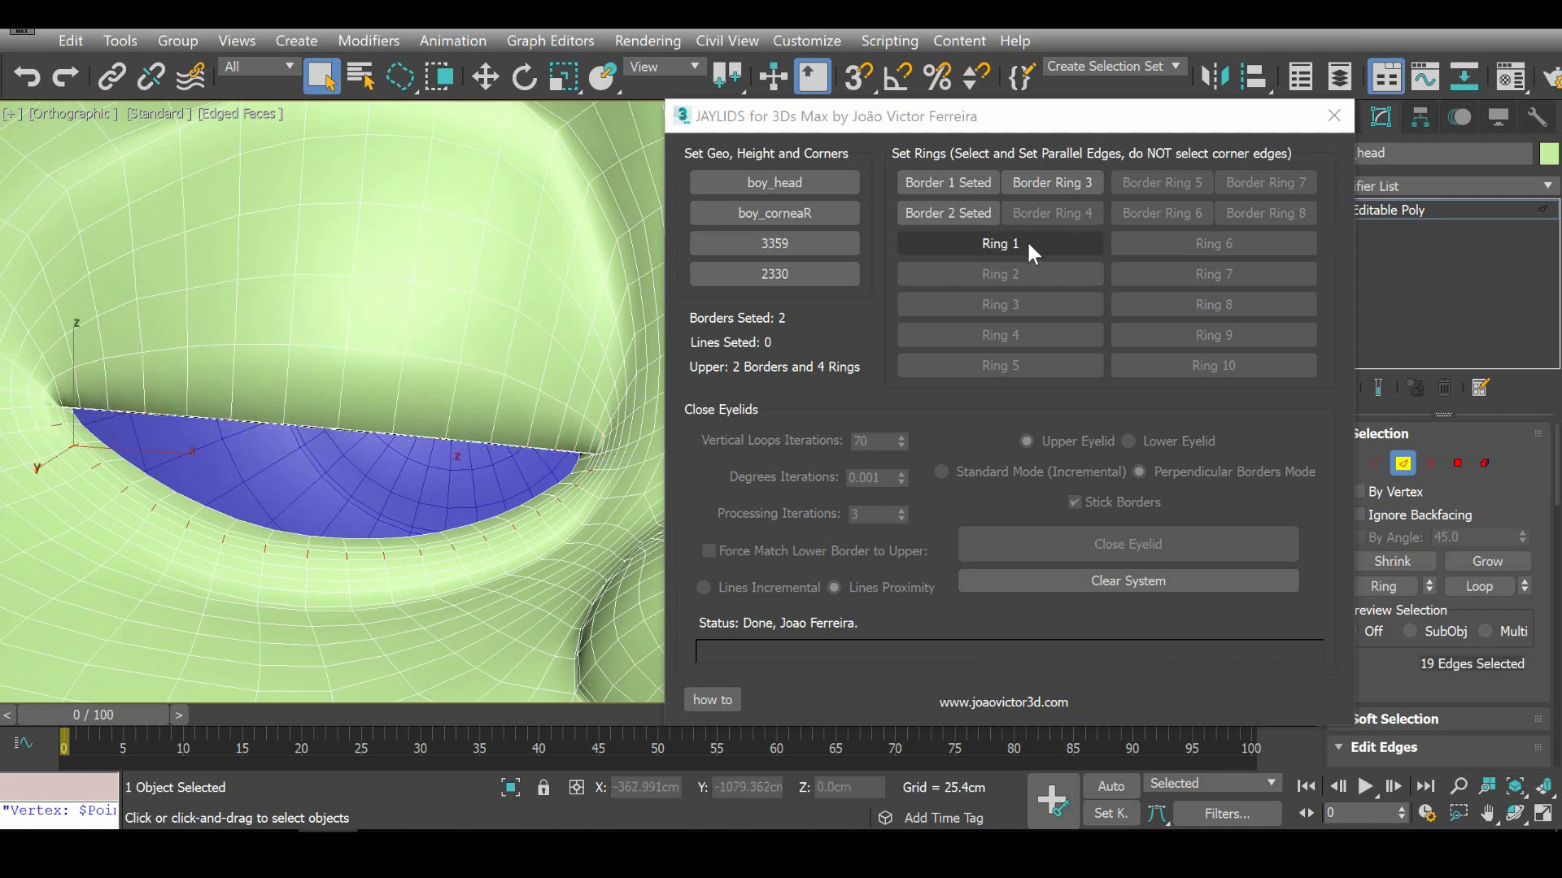
click(999, 242)
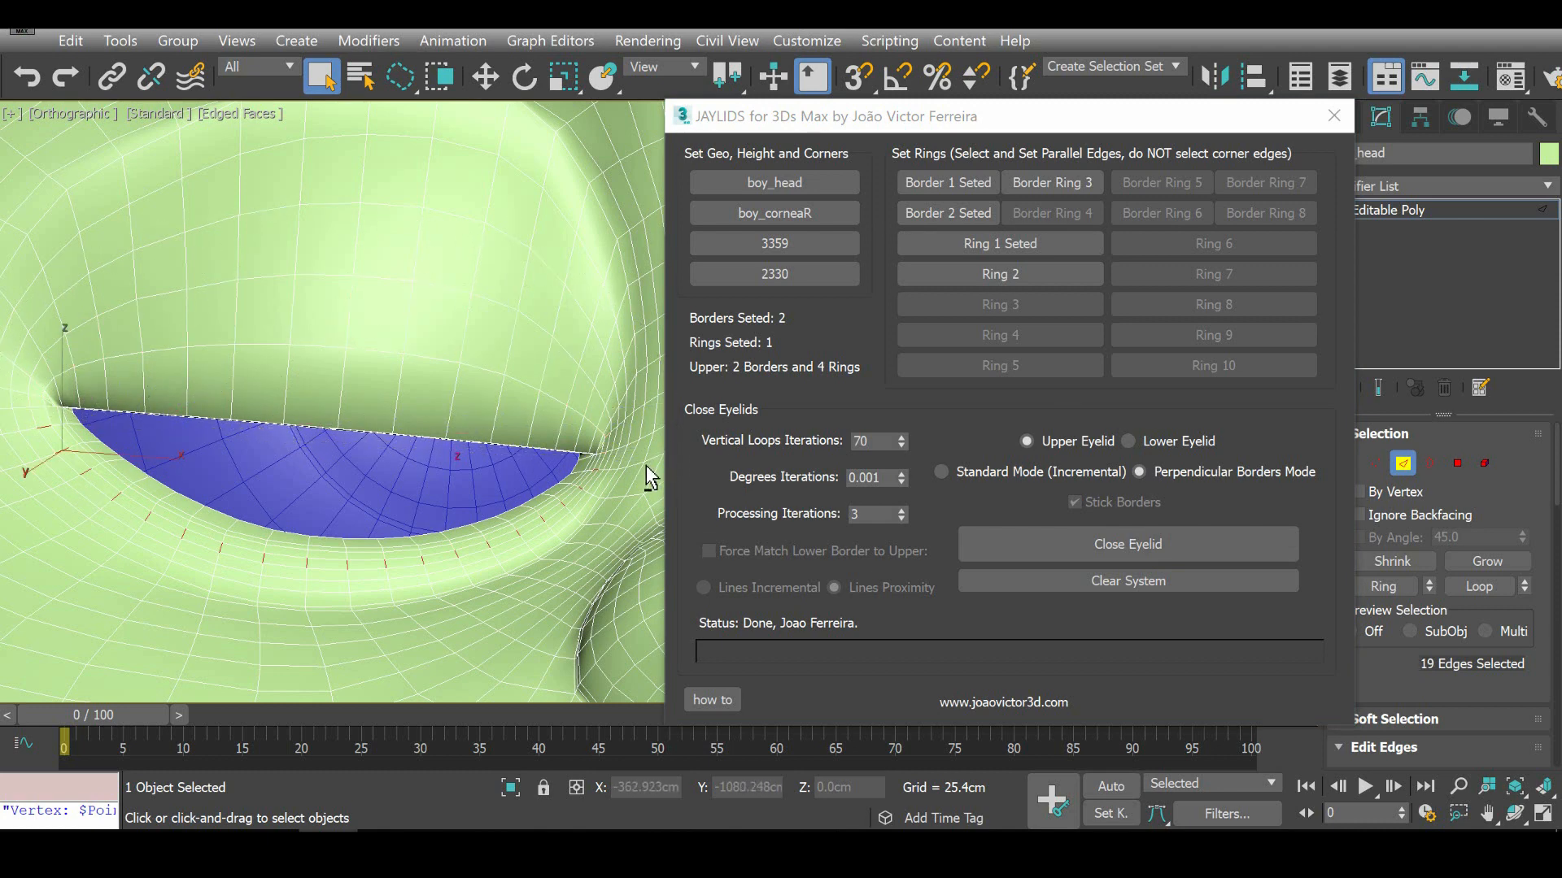
click(999, 273)
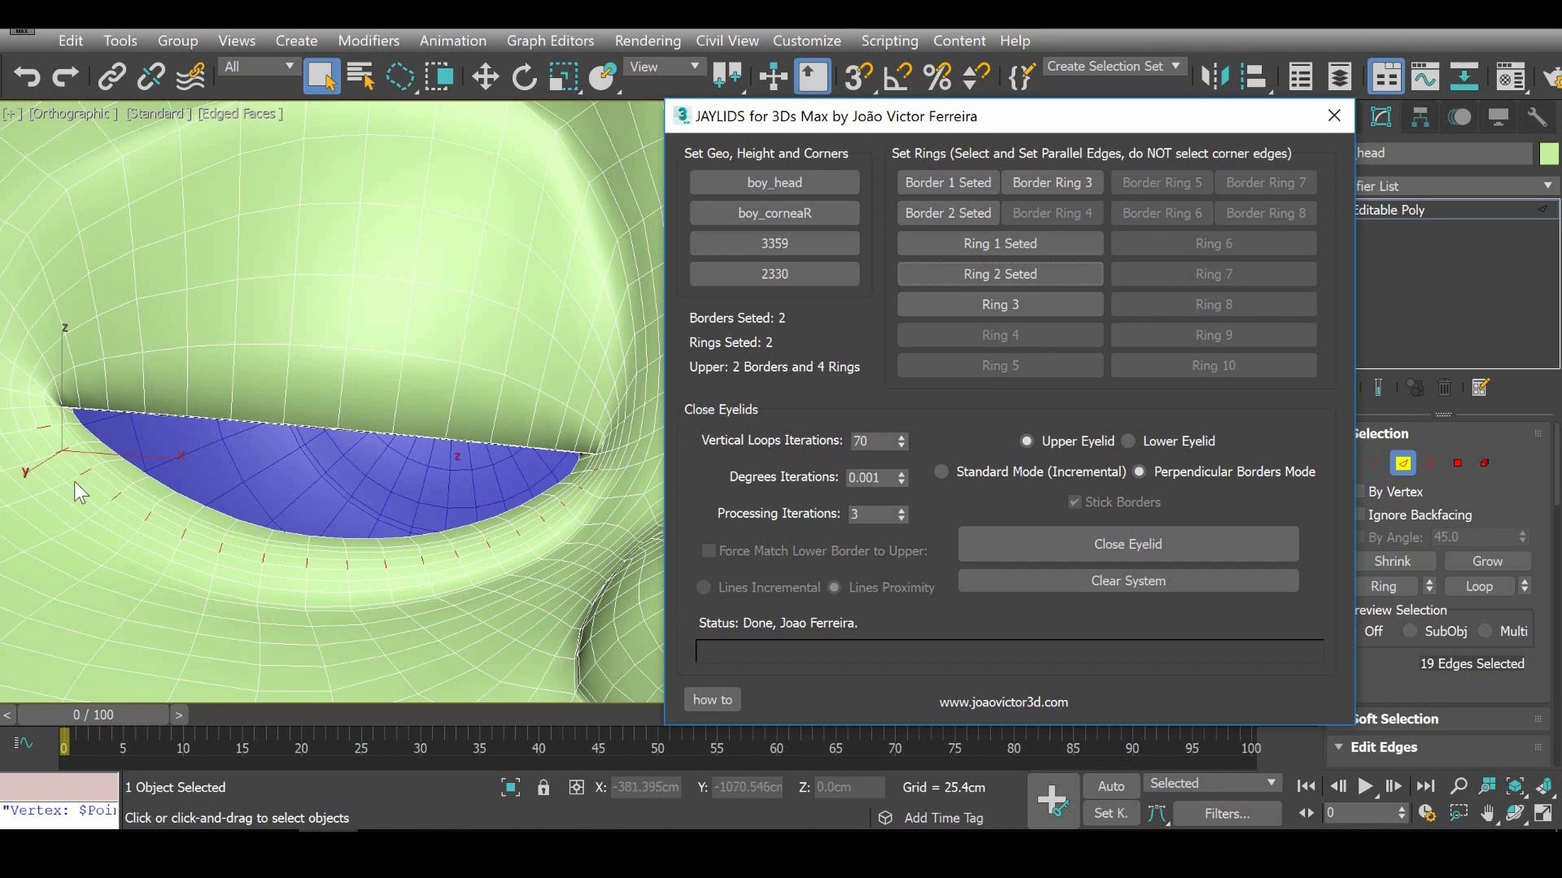
click(233, 408)
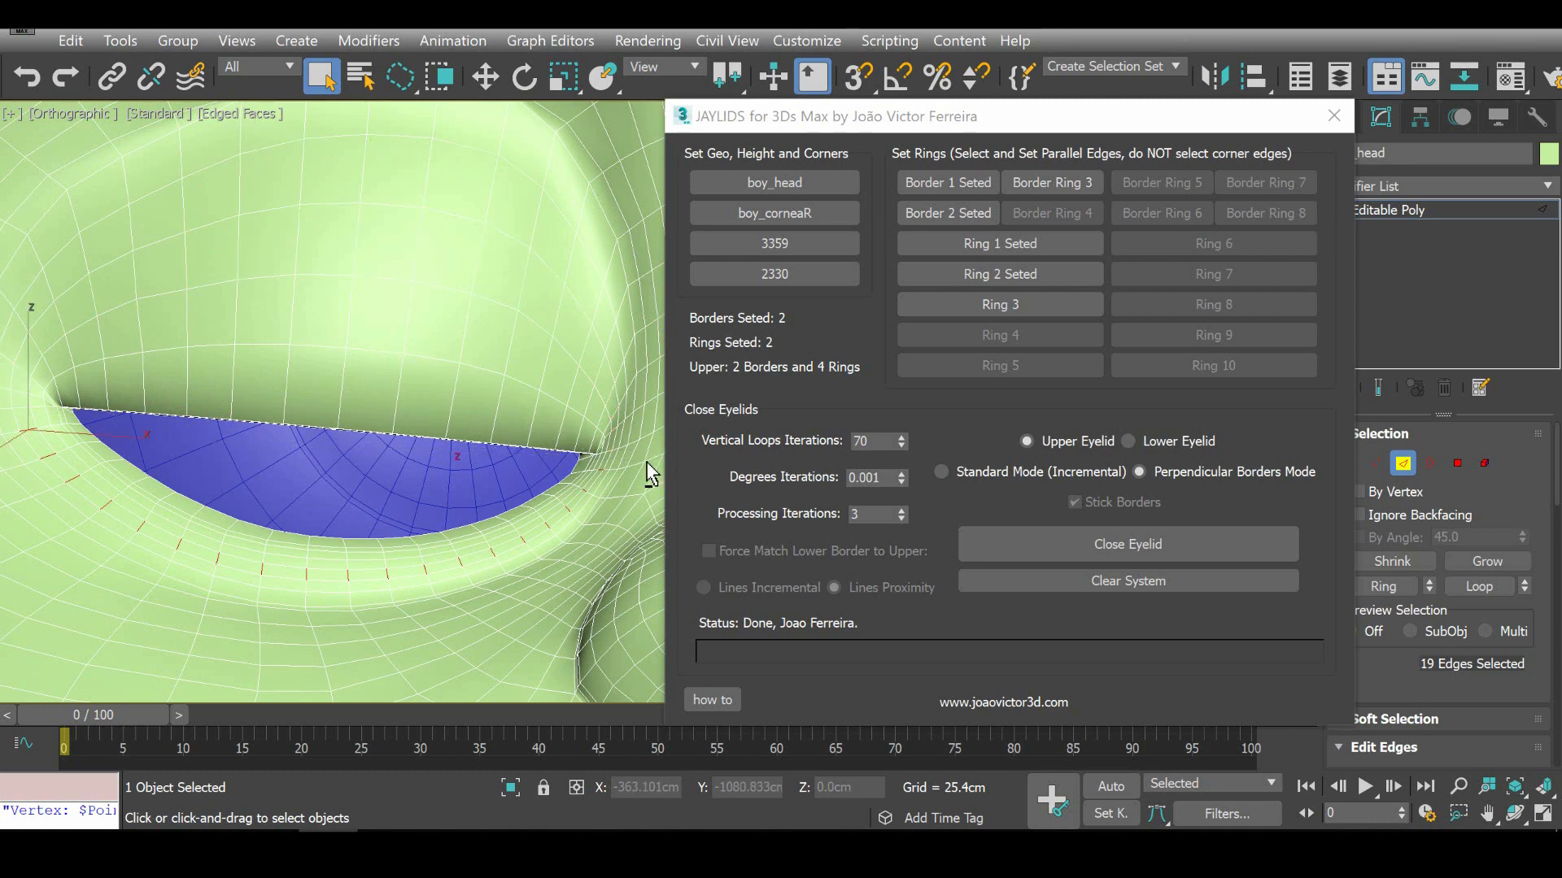
click(997, 304)
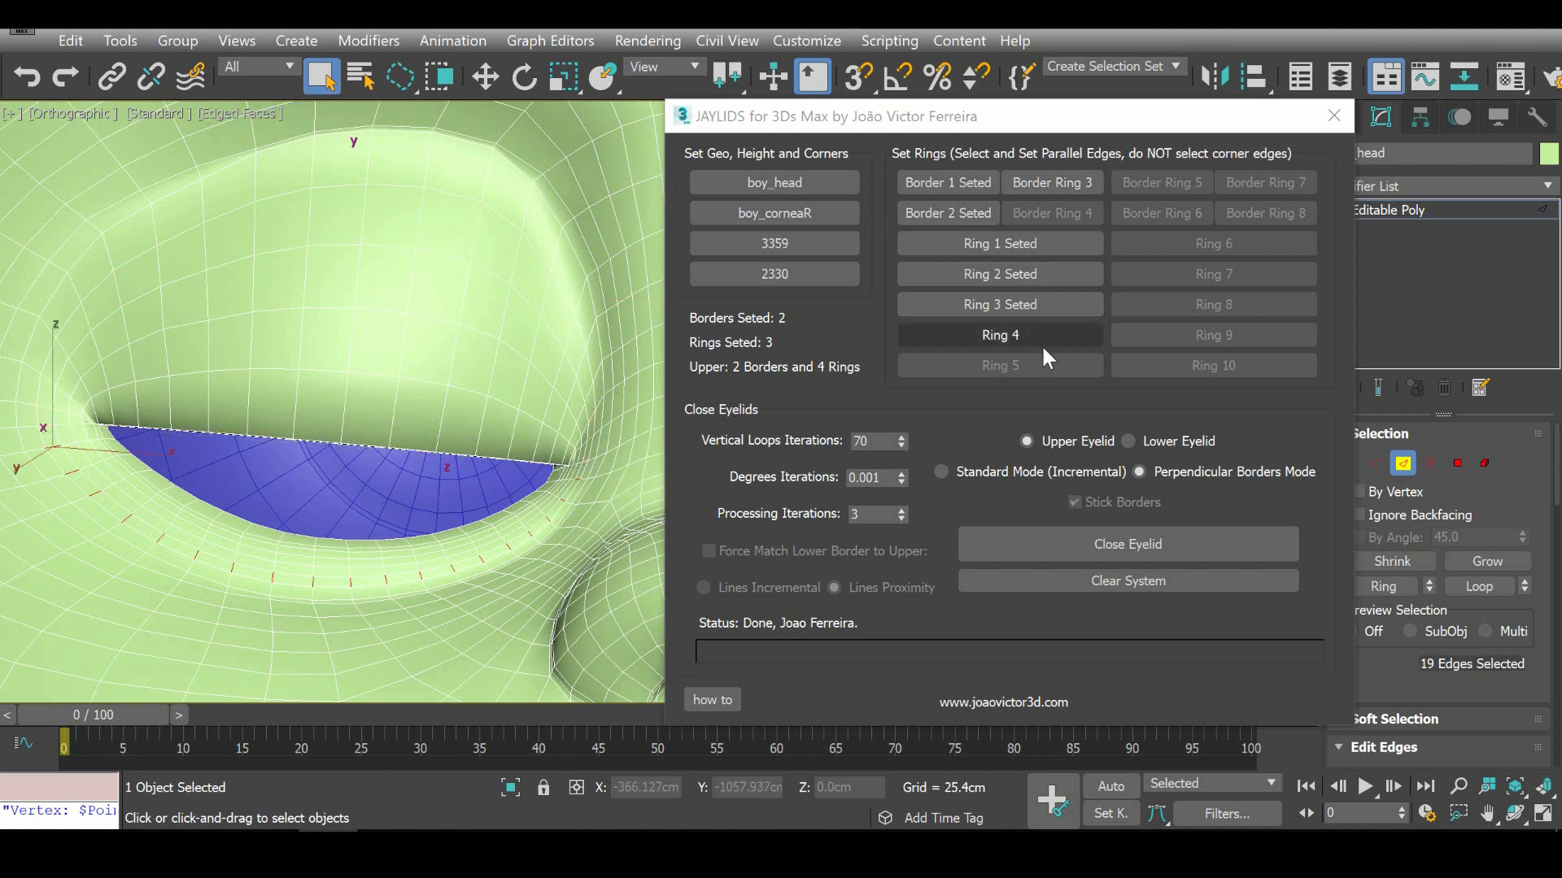
Store Ring 4, set Lines Proximity matching and leave Force Match Lower Border unchecked.
click(998, 335)
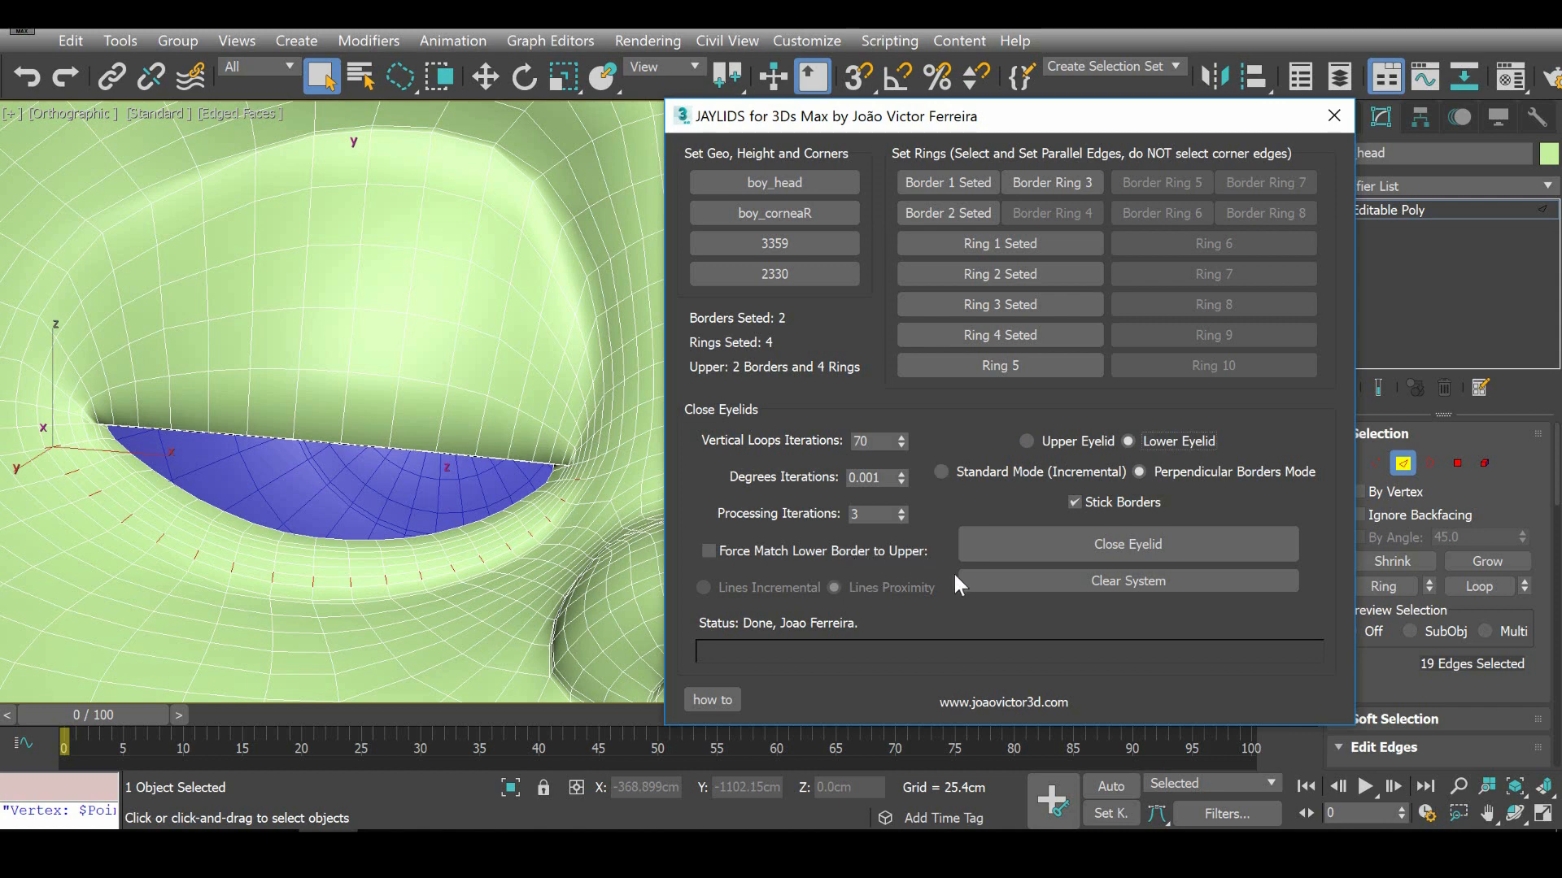
click(709, 551)
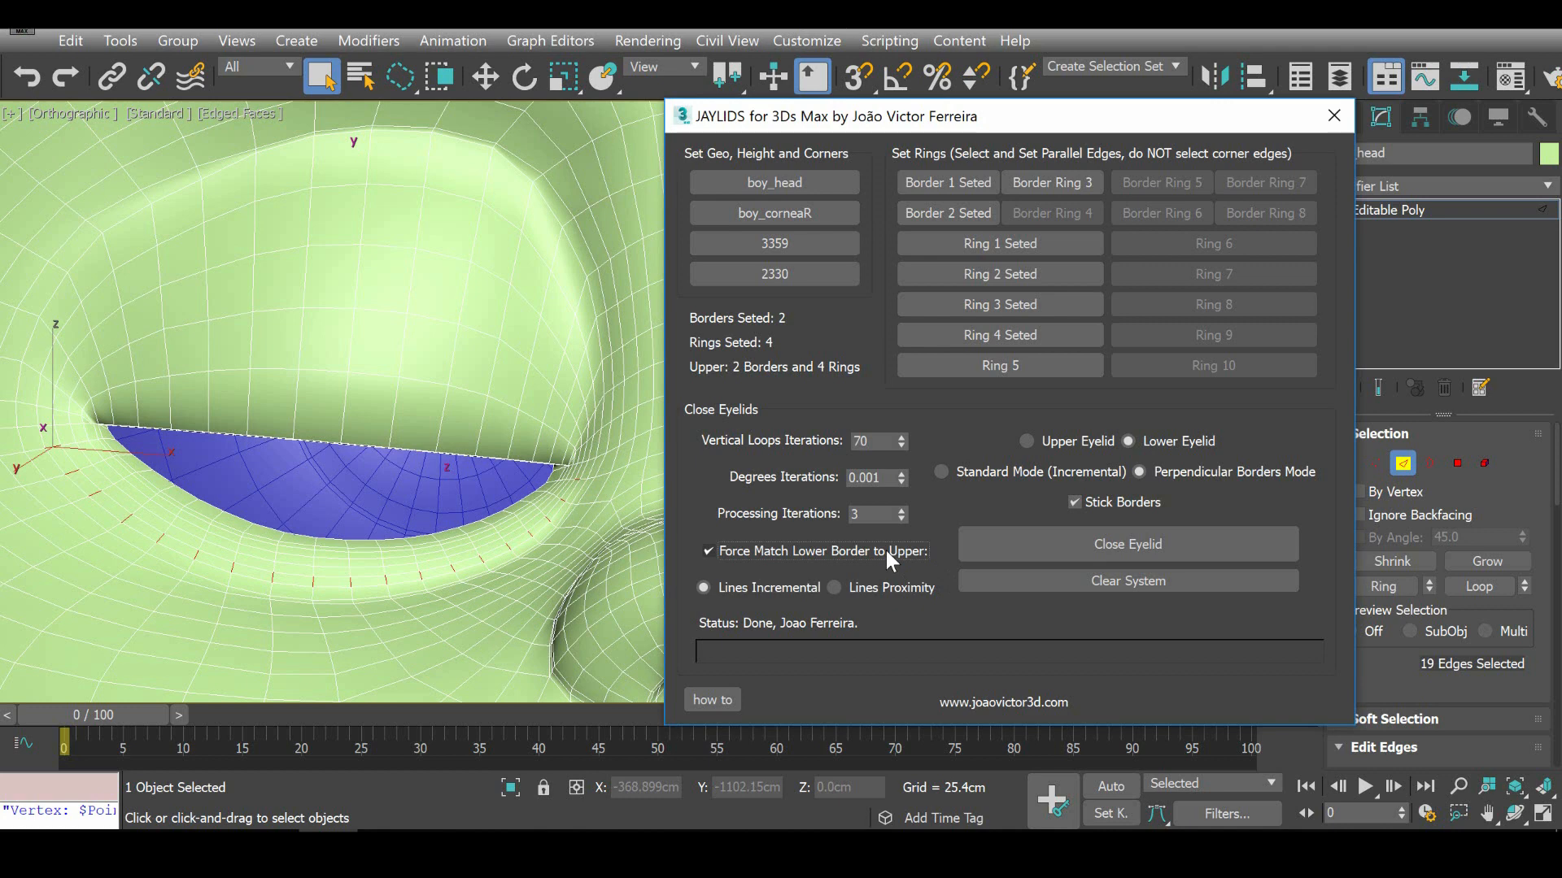
mouse_move(887, 610)
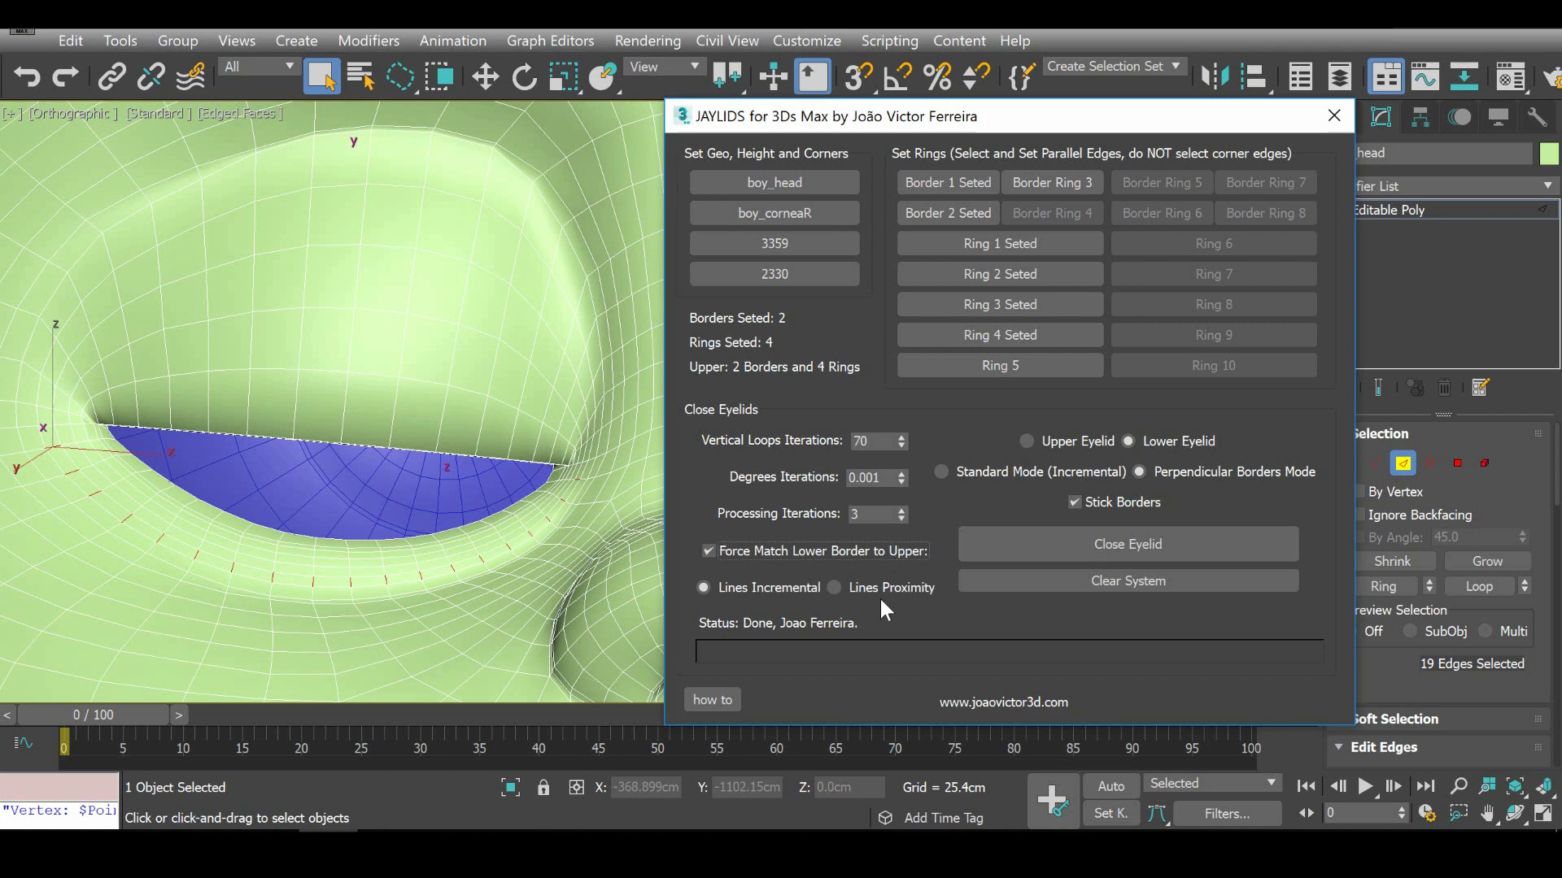
click(832, 587)
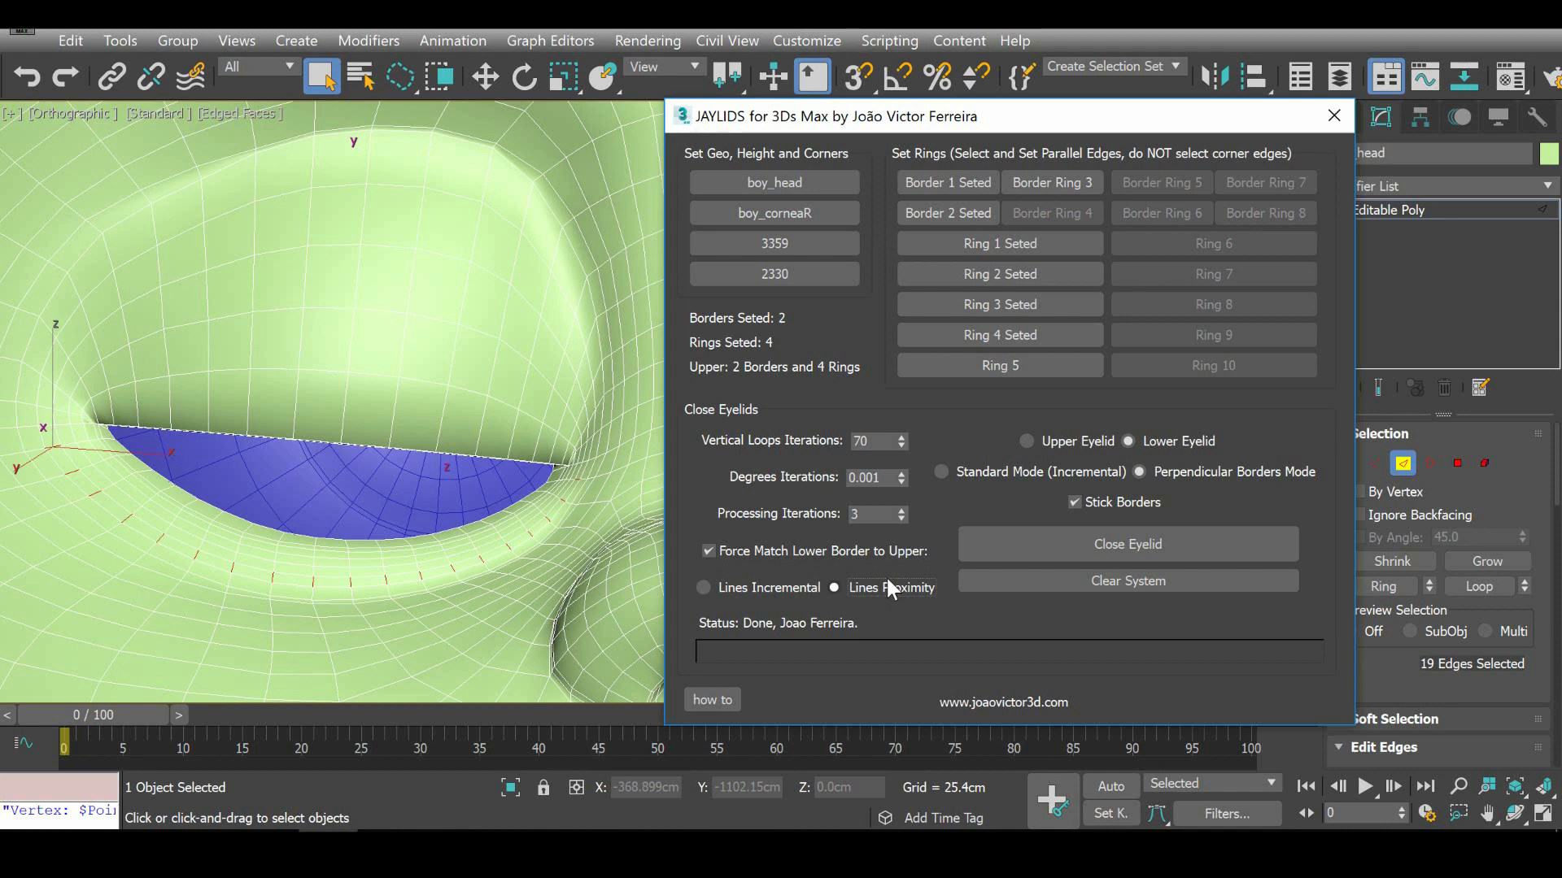
mouse_move(779, 576)
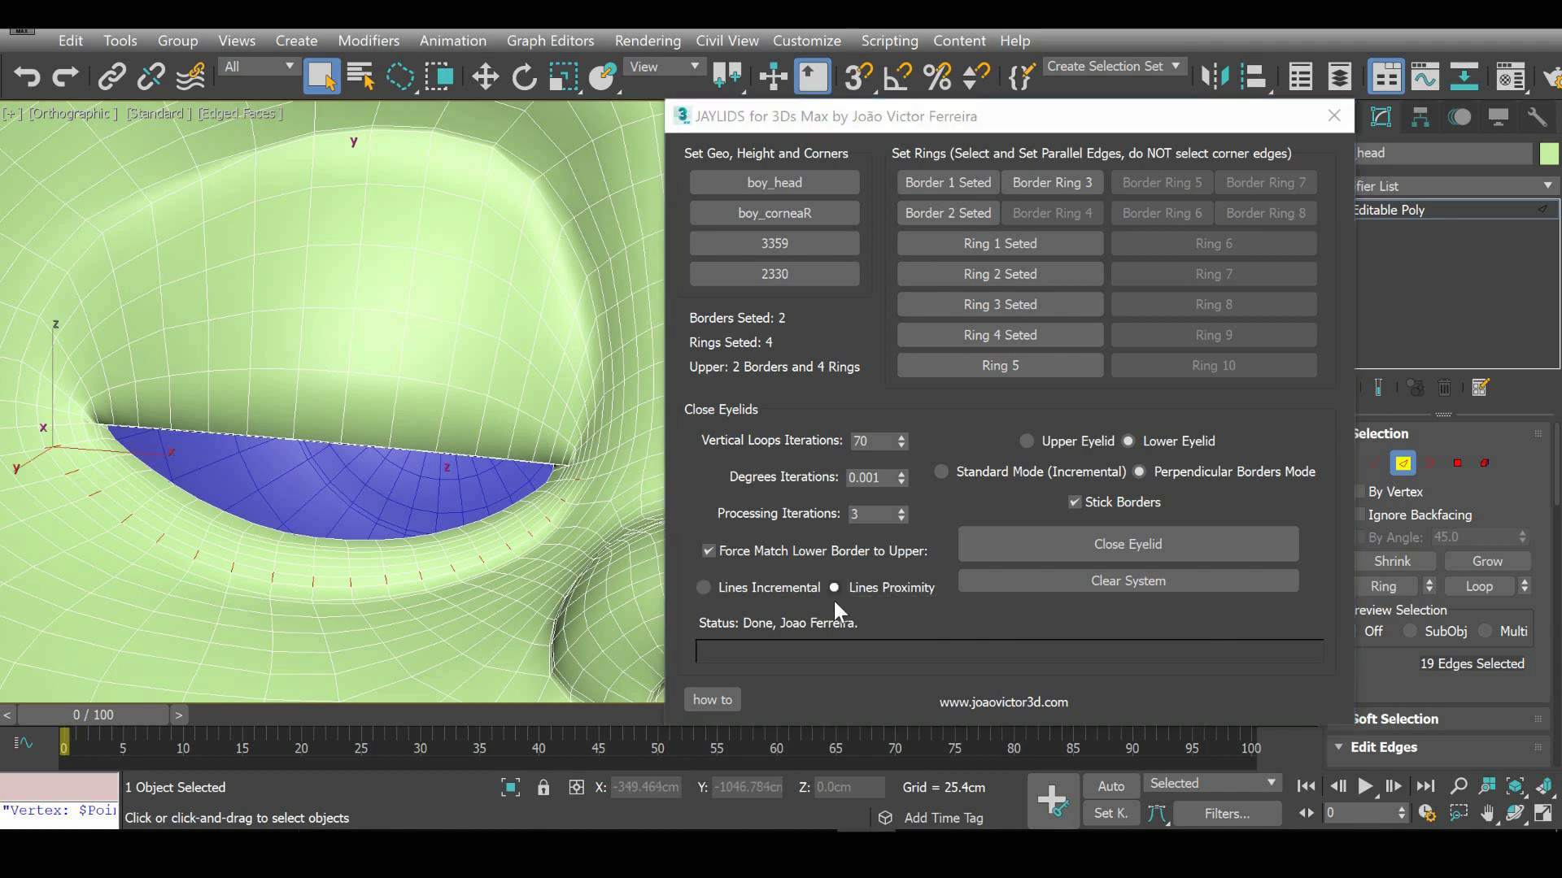
click(709, 552)
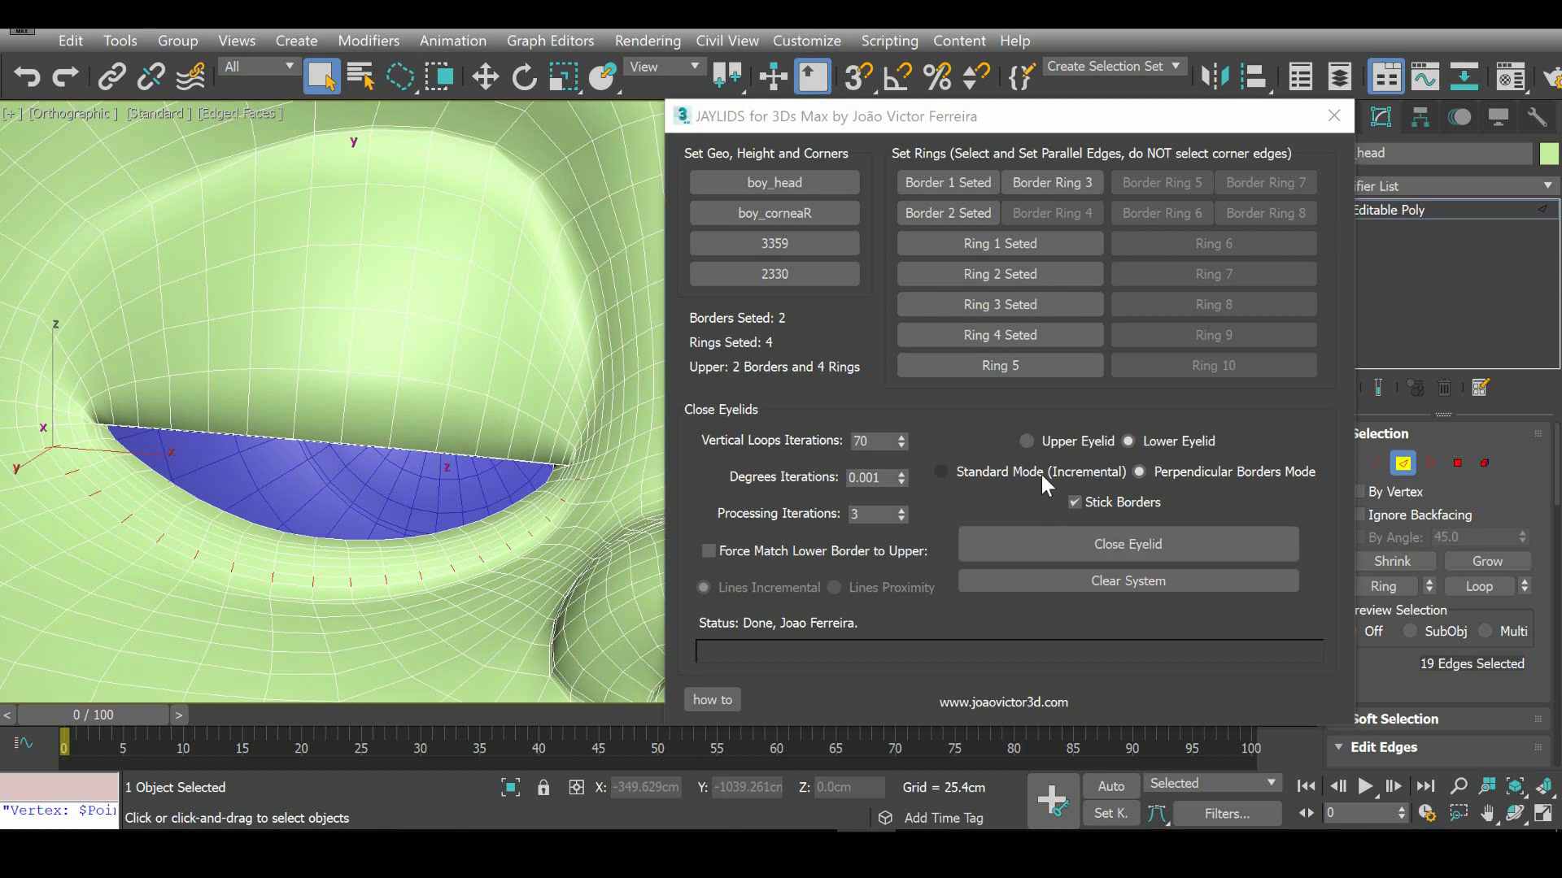
Set Perpendicular Borders Mode for the lower eyelid with Stick Borders turned off.
click(938, 471)
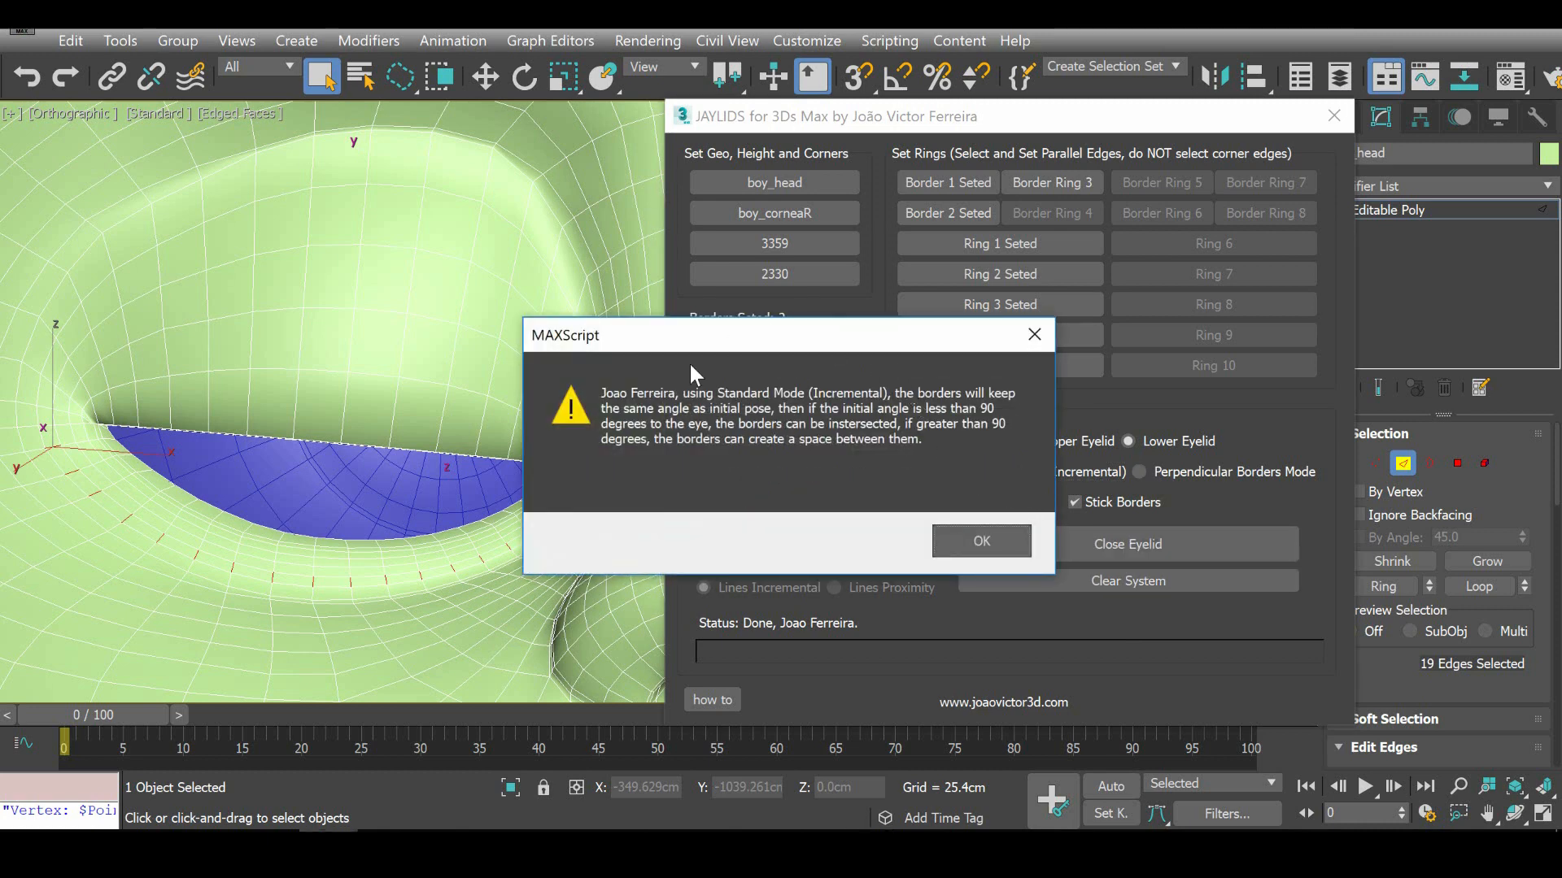
mouse_move(1026, 487)
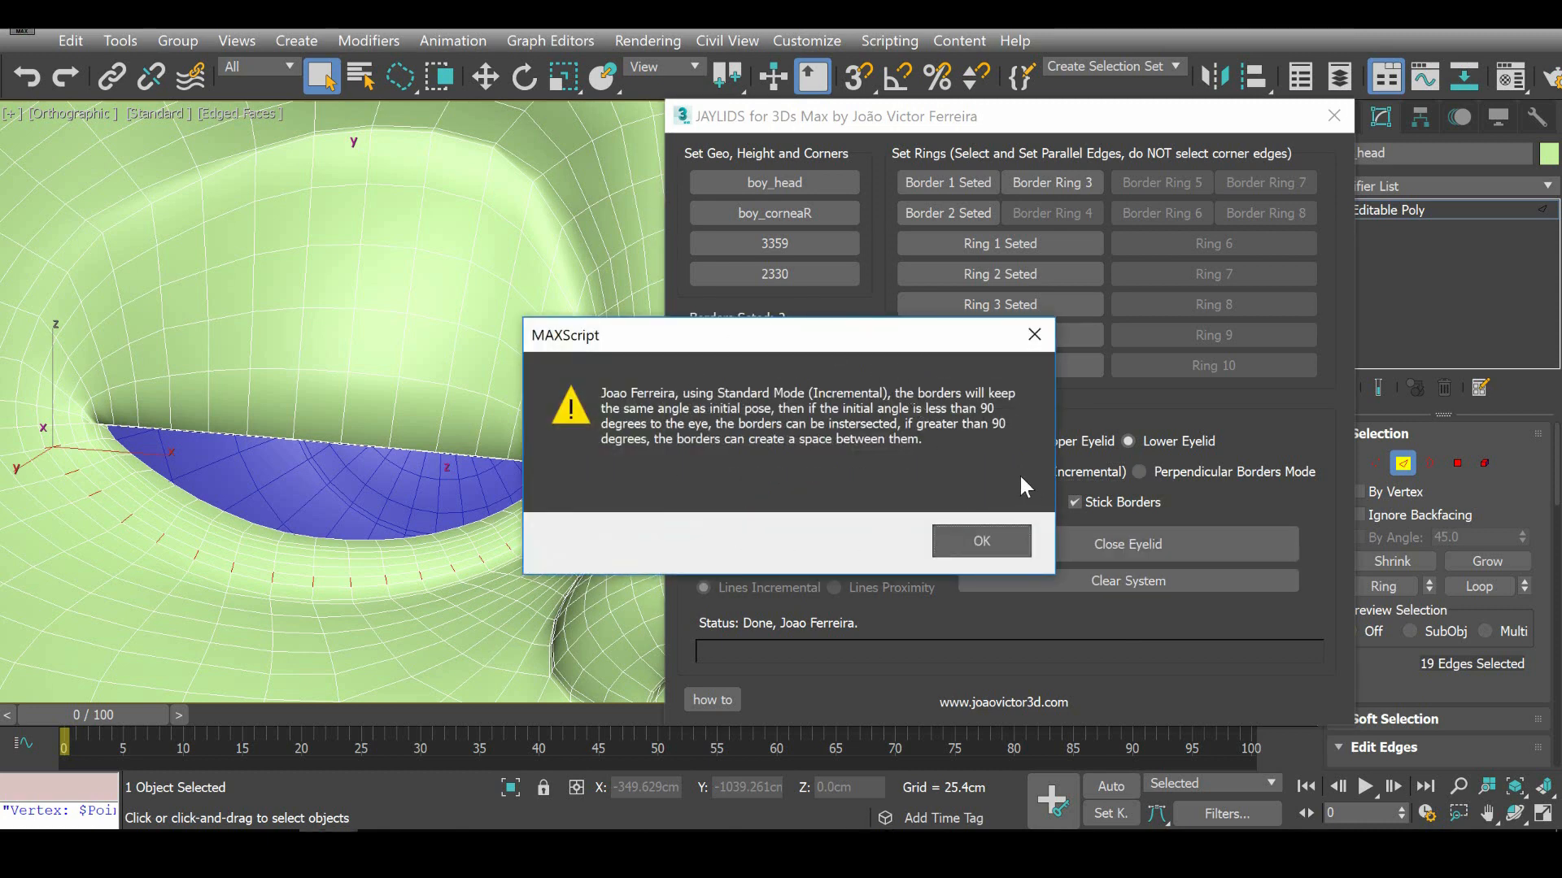
click(980, 540)
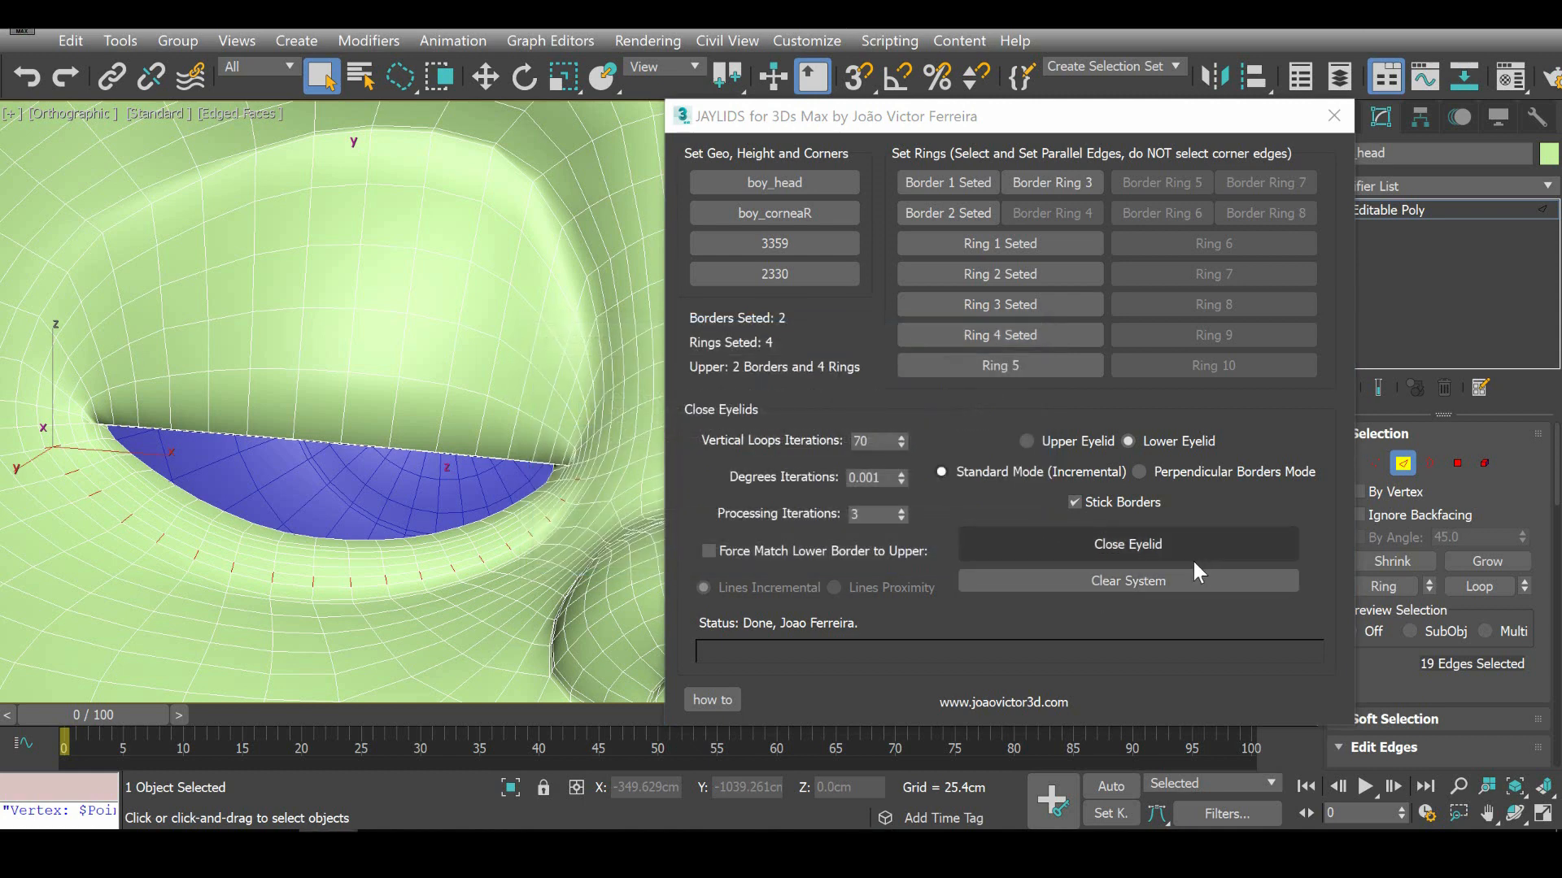
mouse_move(1266, 500)
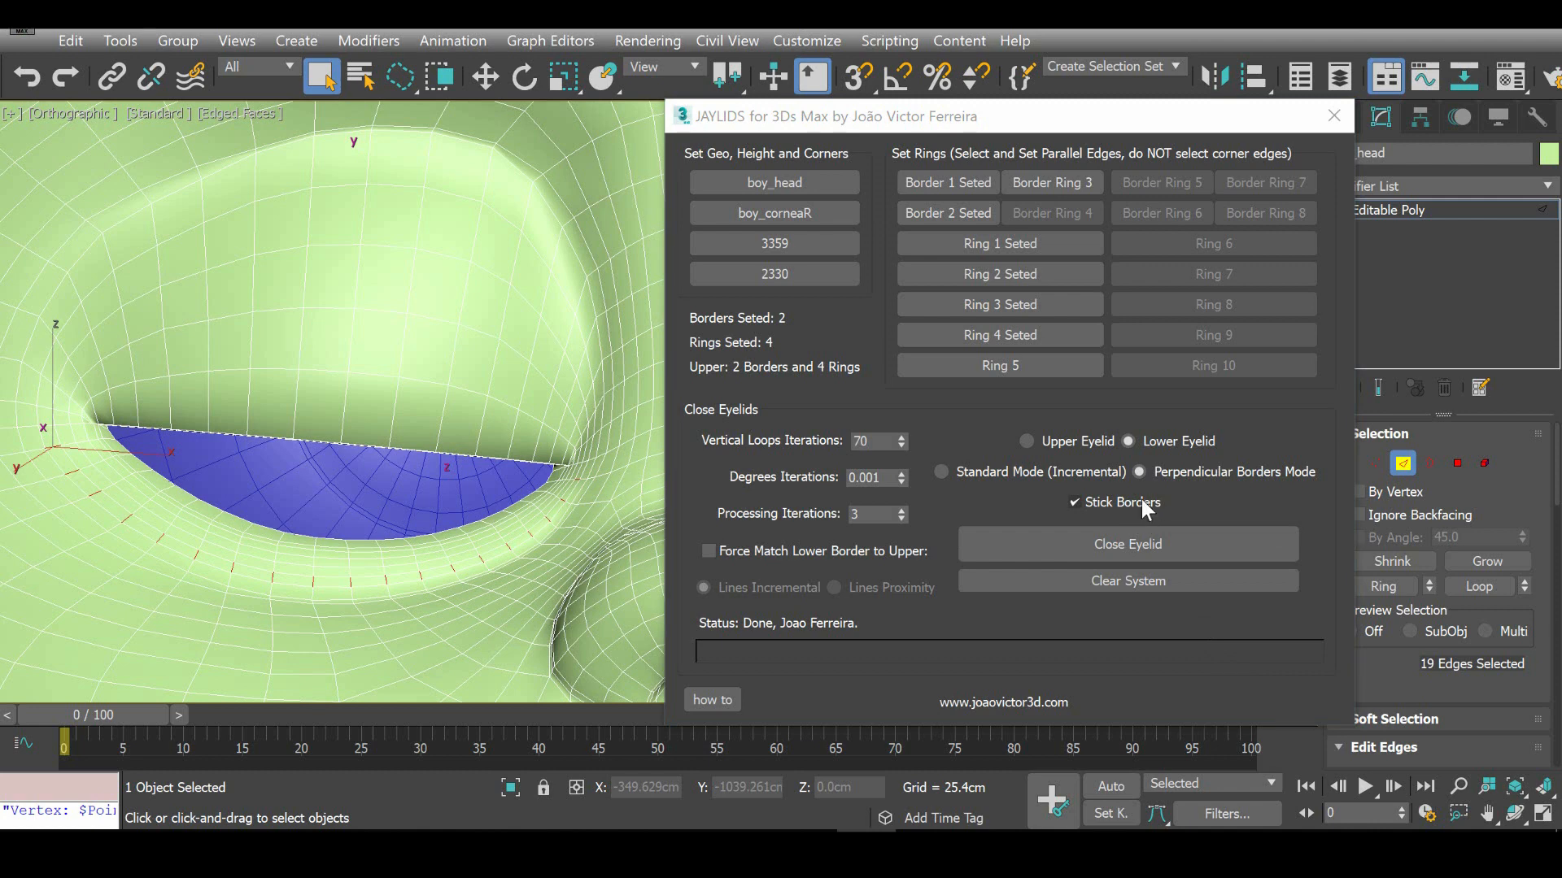
mouse_move(1145, 510)
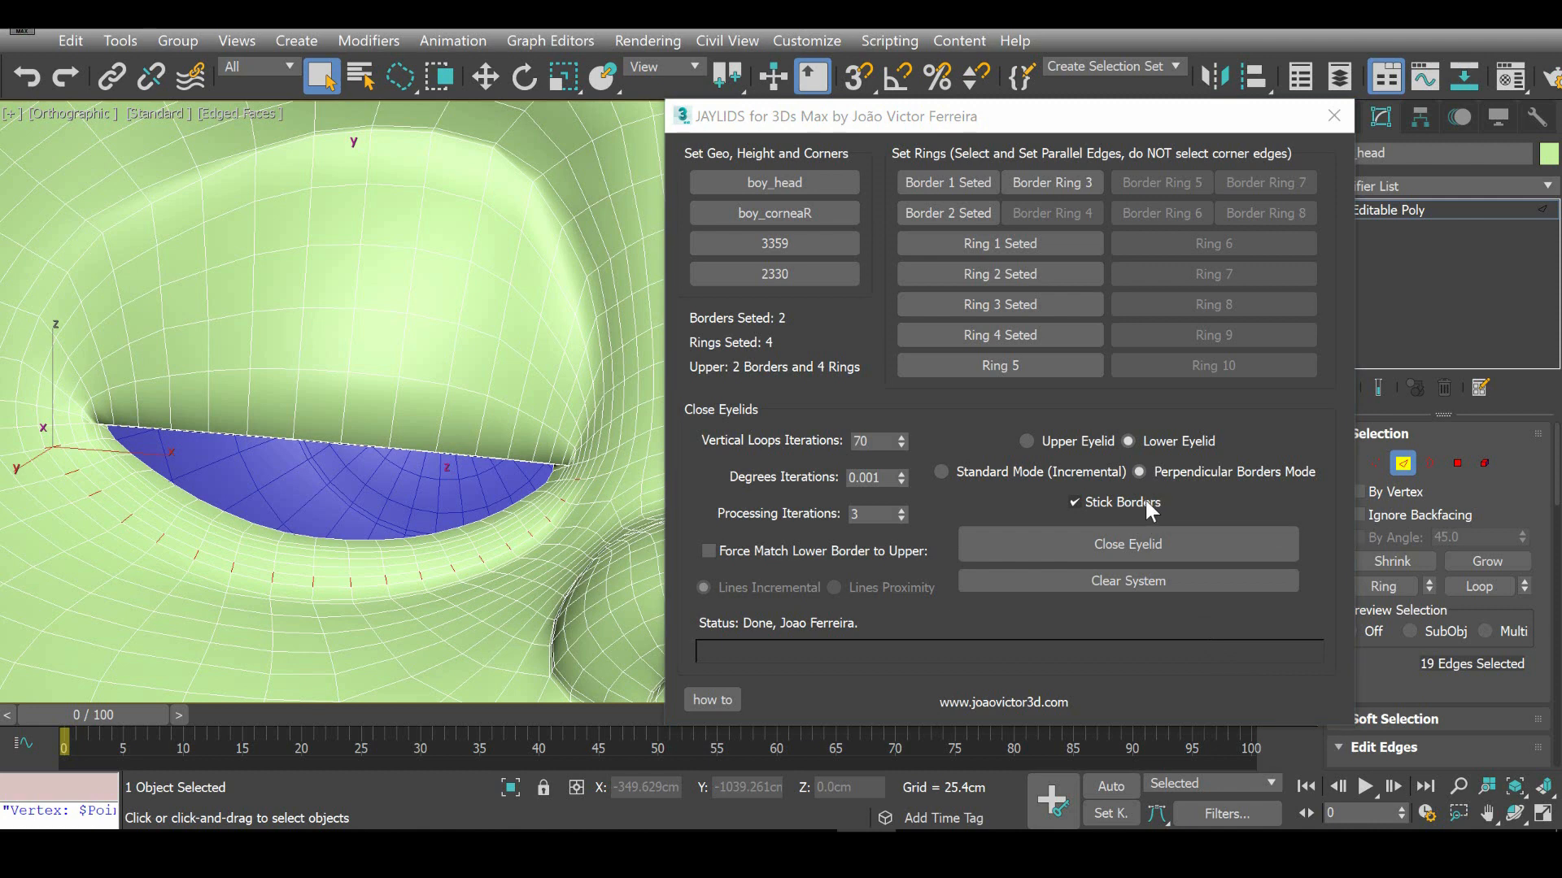
mouse_move(1150, 515)
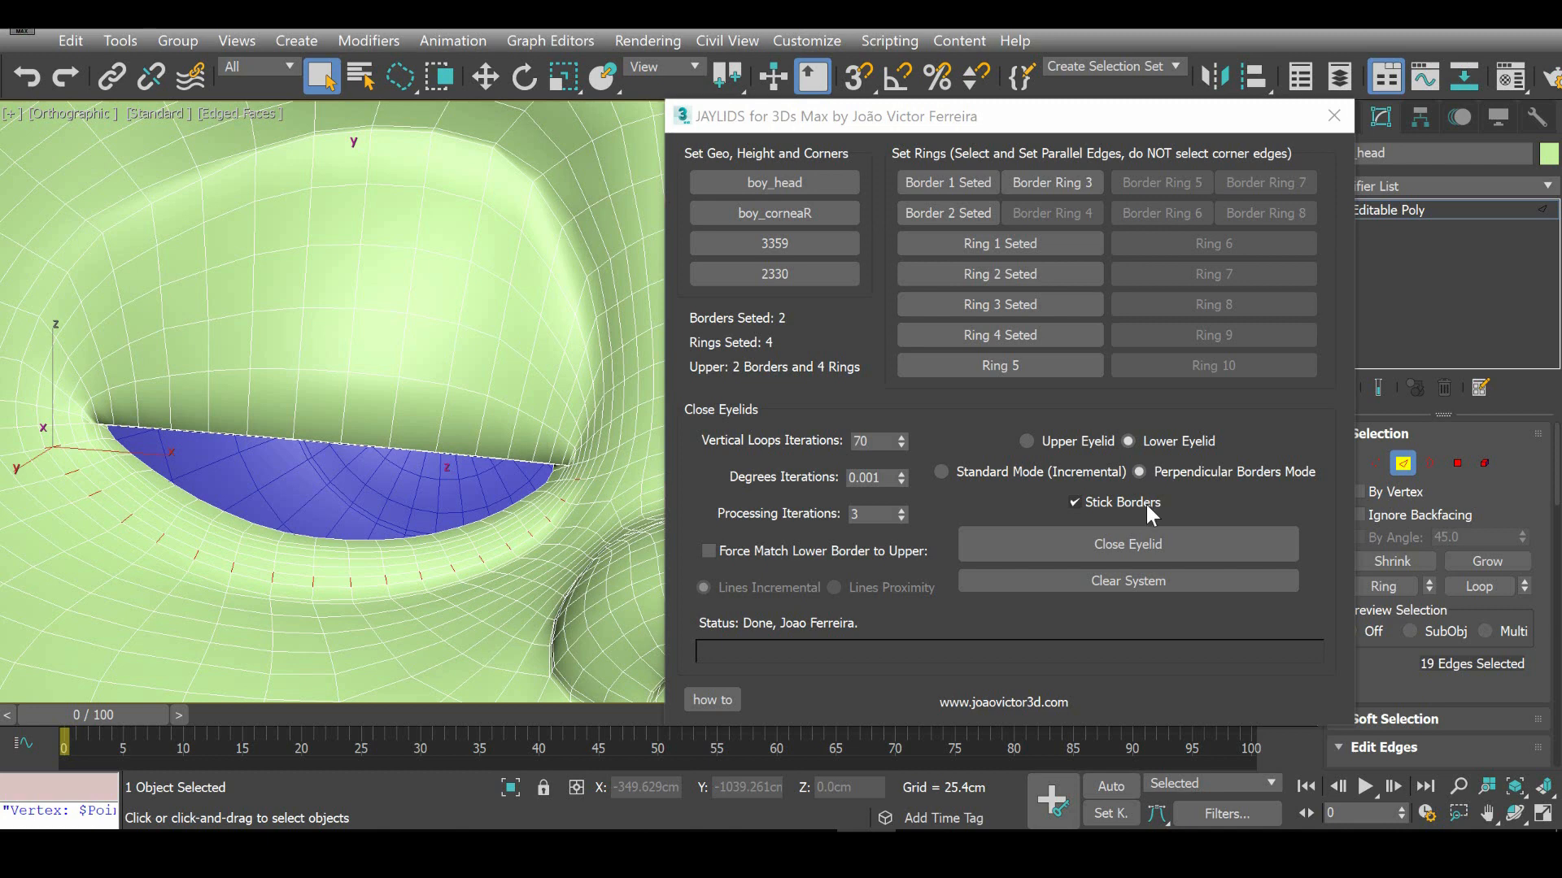
mouse_move(1147, 516)
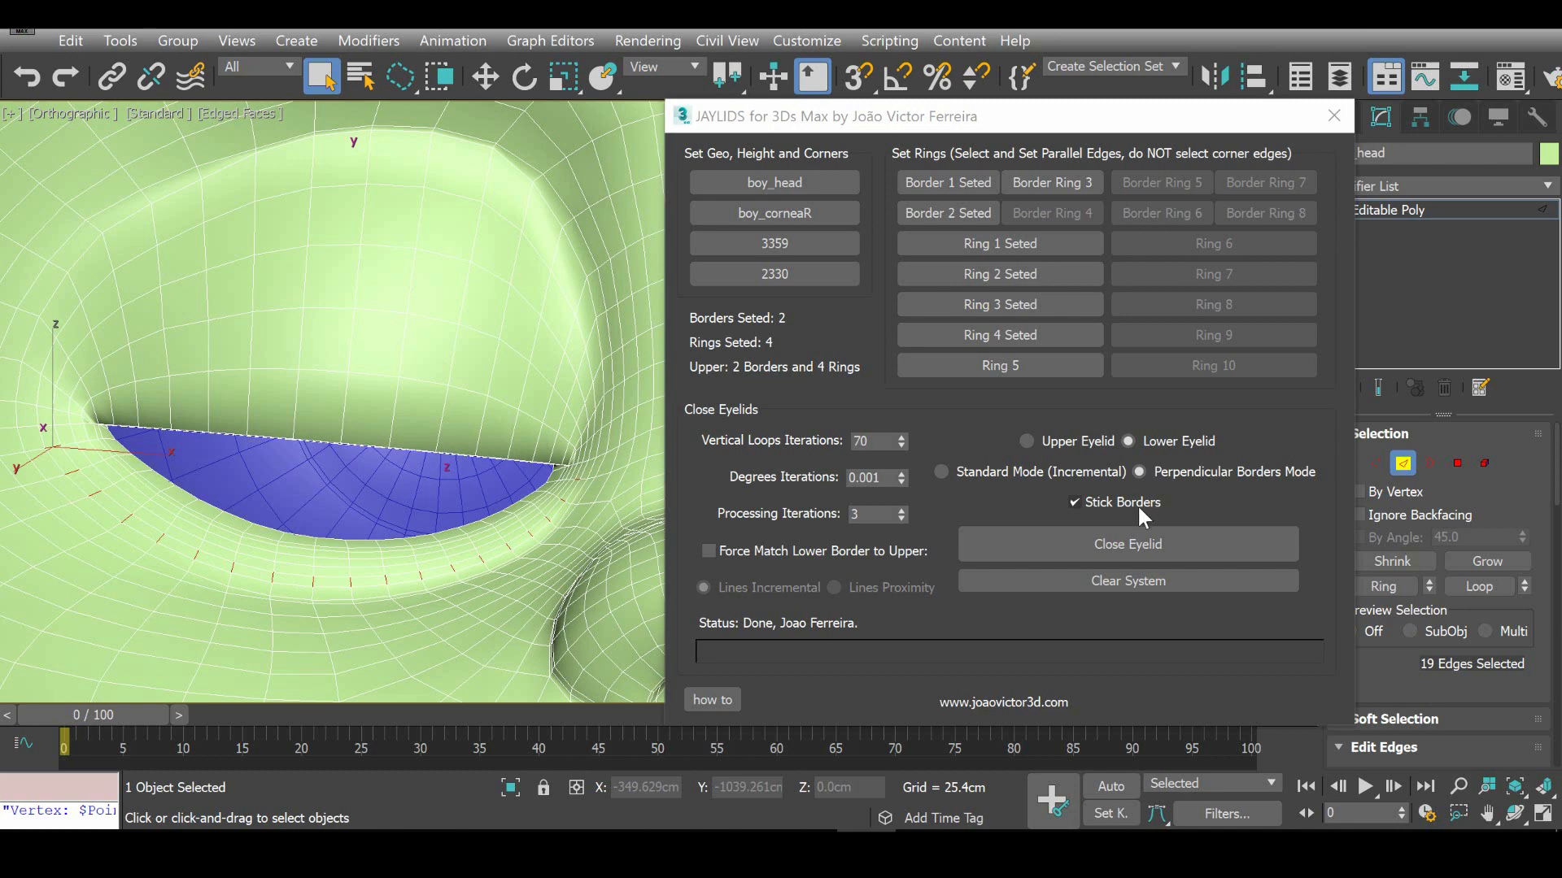
click(1074, 503)
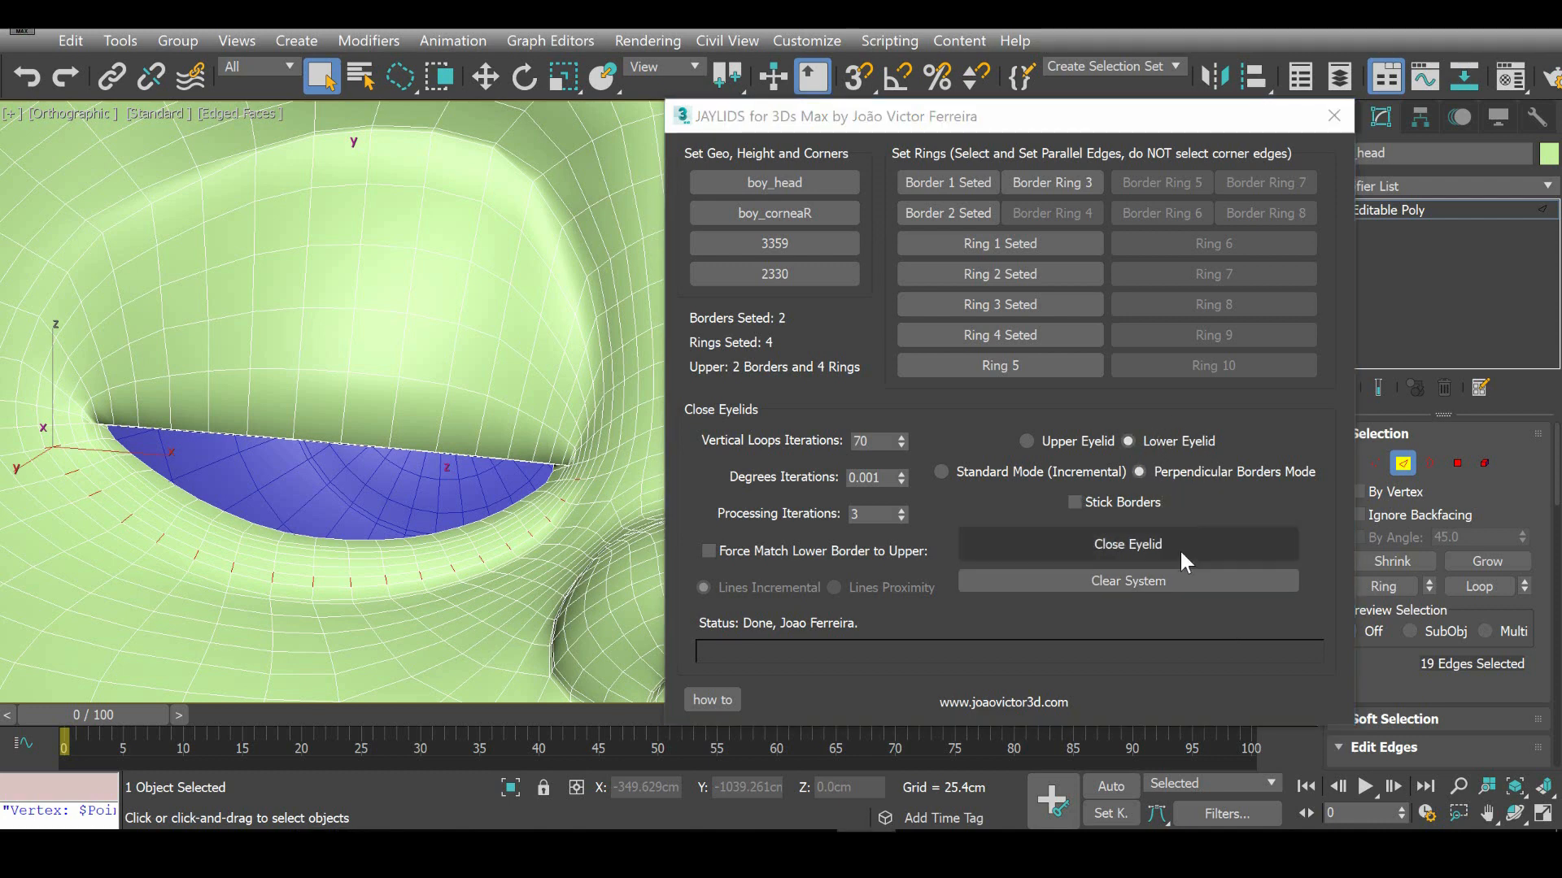
Run Close Eyelid to process the lower eyelid.
click(1126, 581)
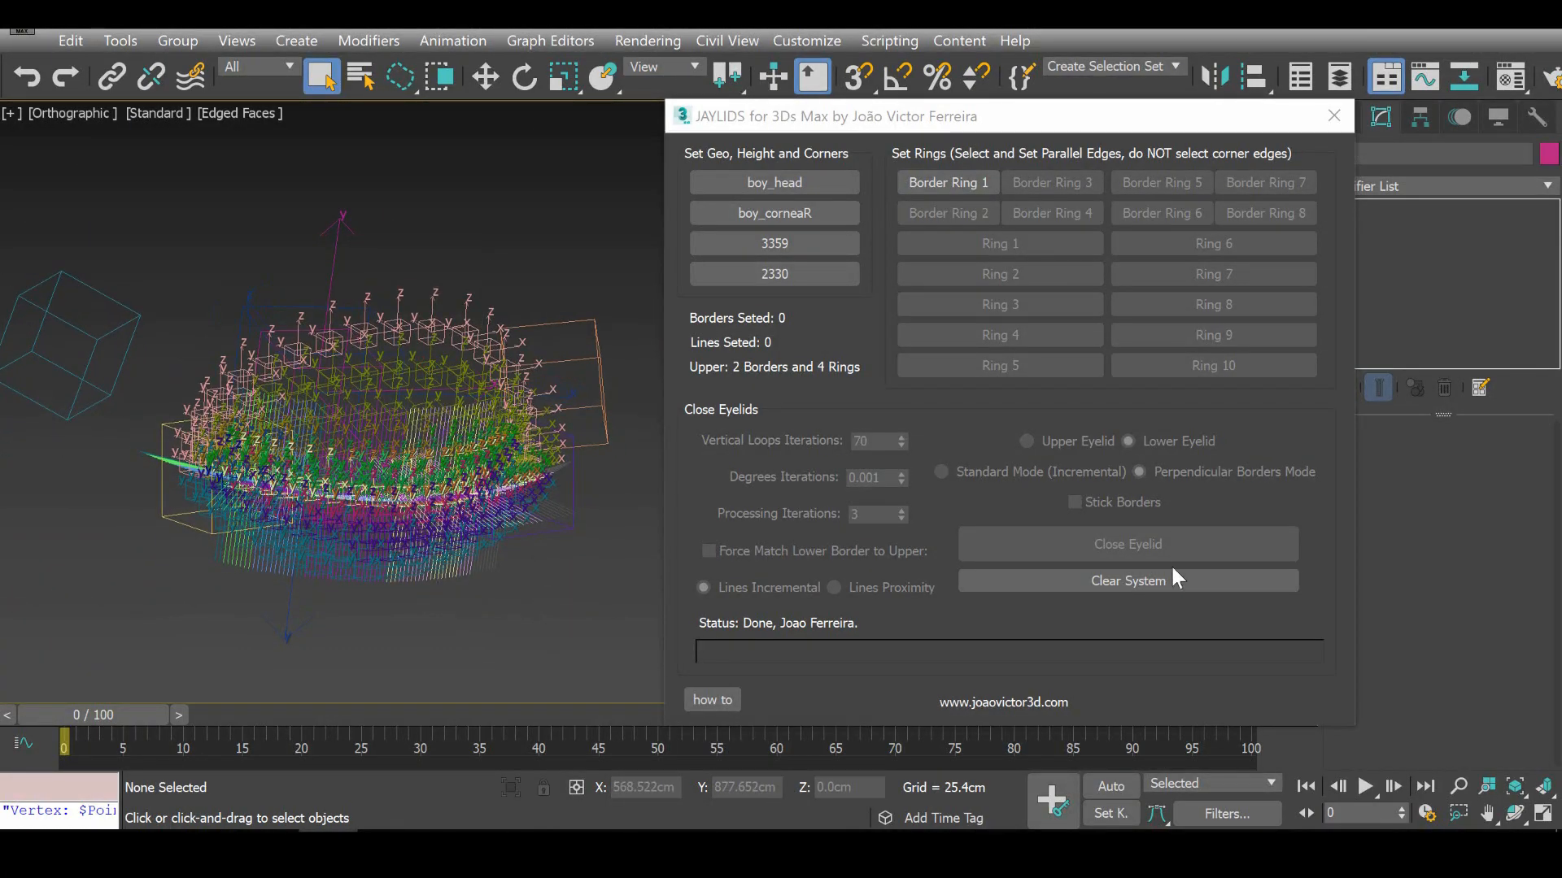
Clear the JayLids helper system, select the head and open the How To guide.
click(1126, 580)
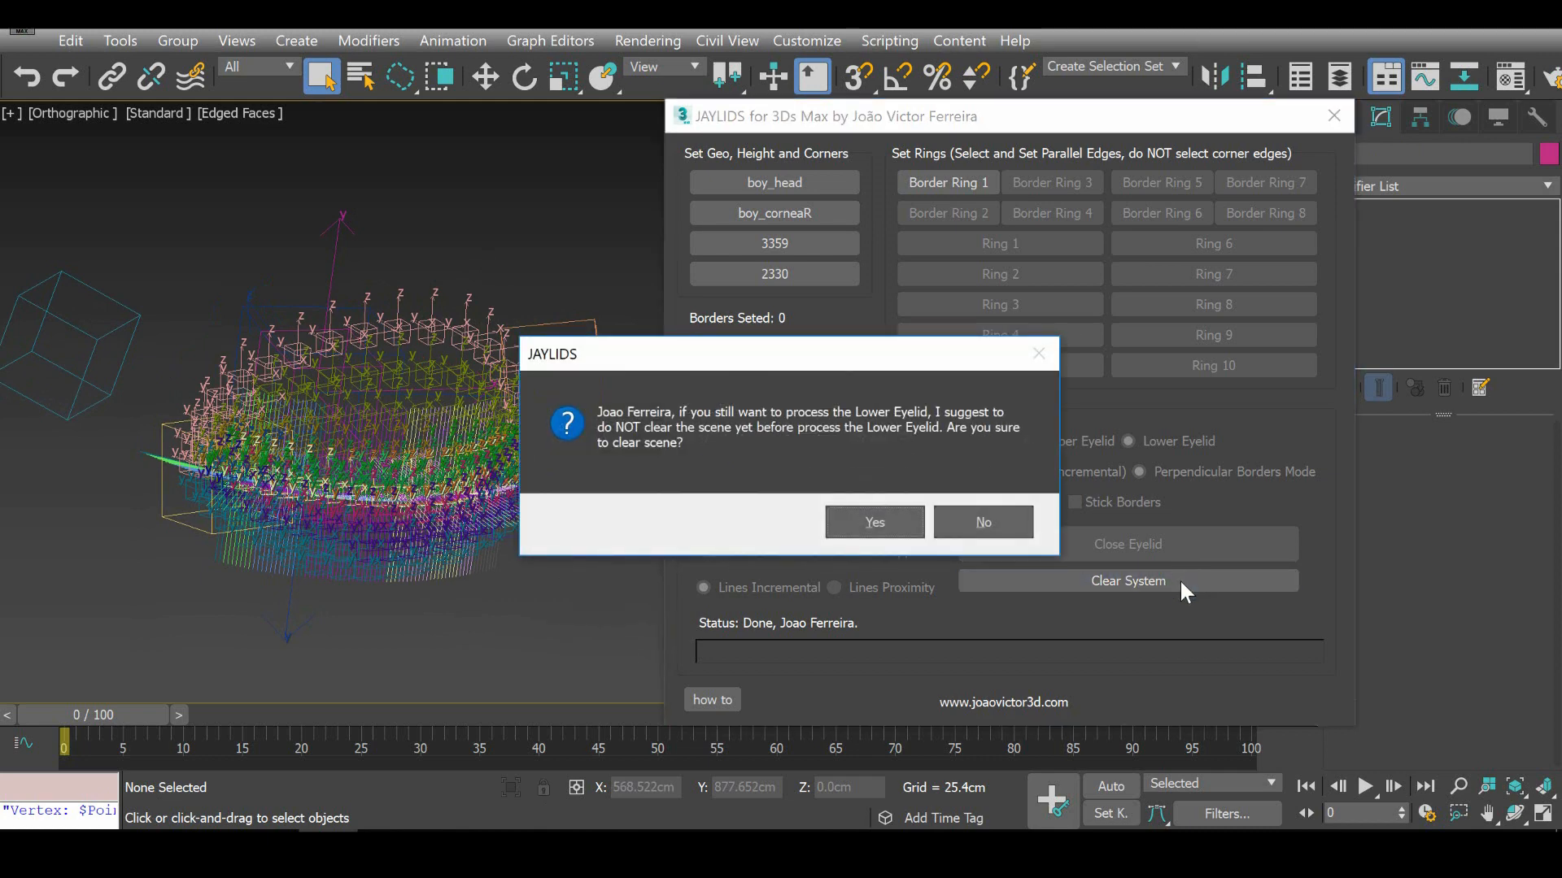
click(872, 522)
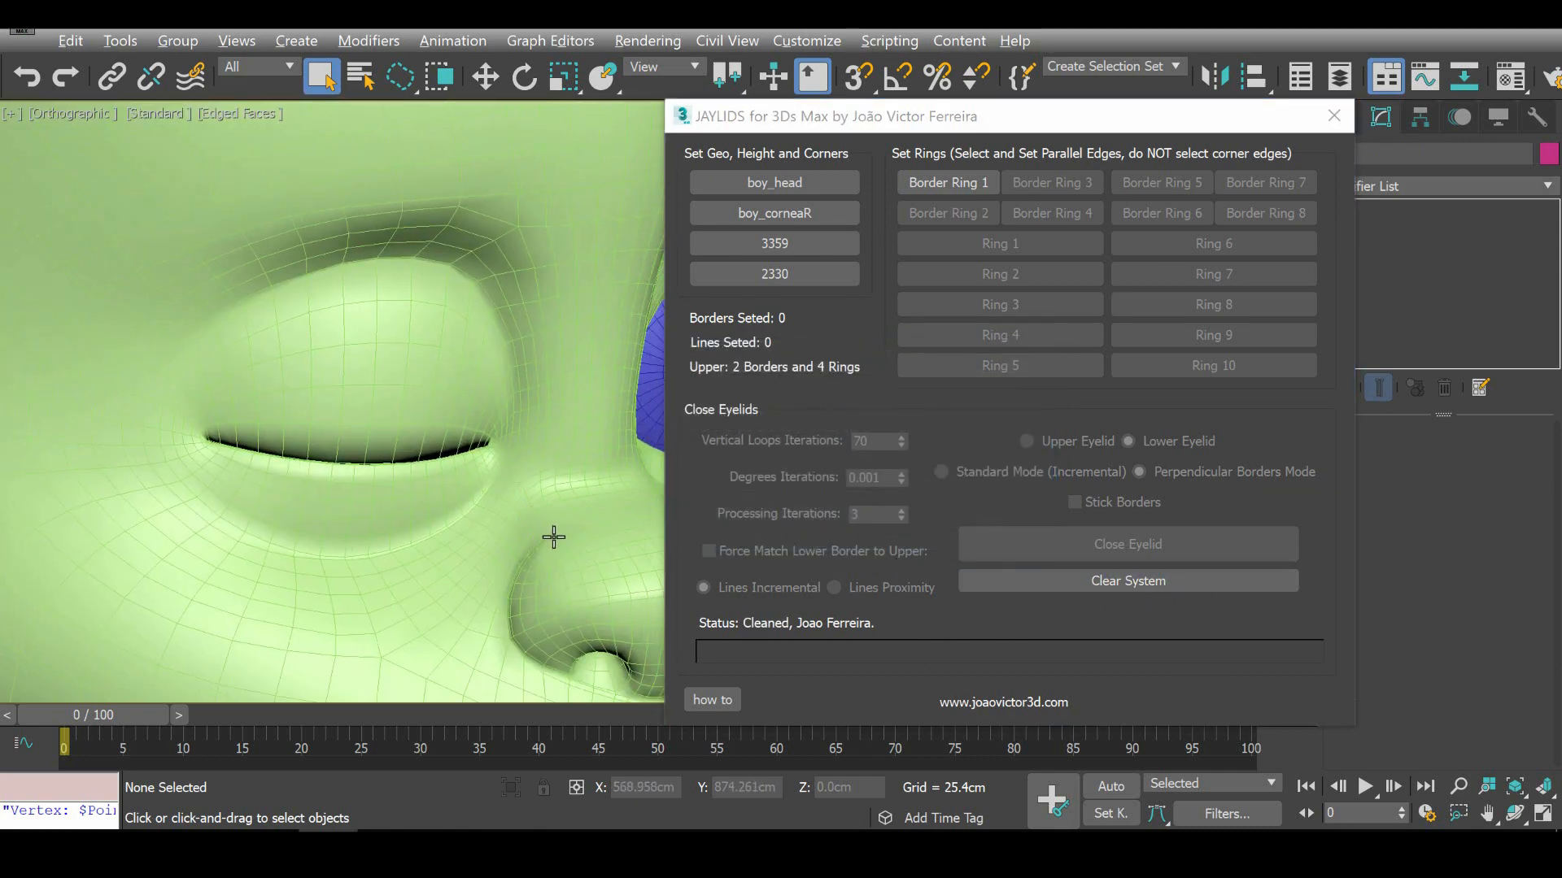
click(525, 556)
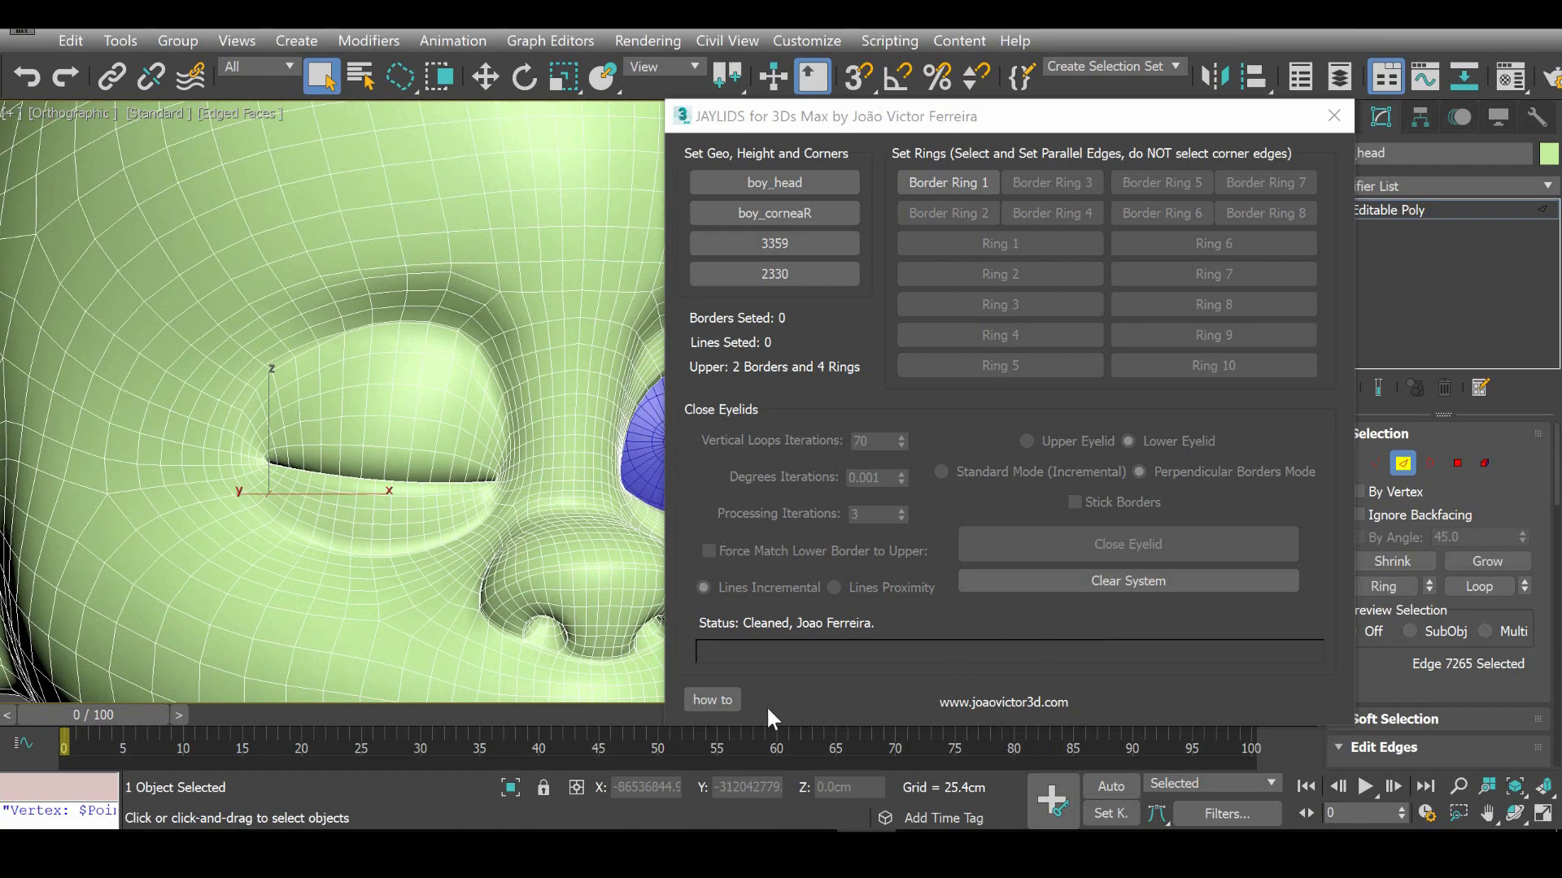
click(711, 700)
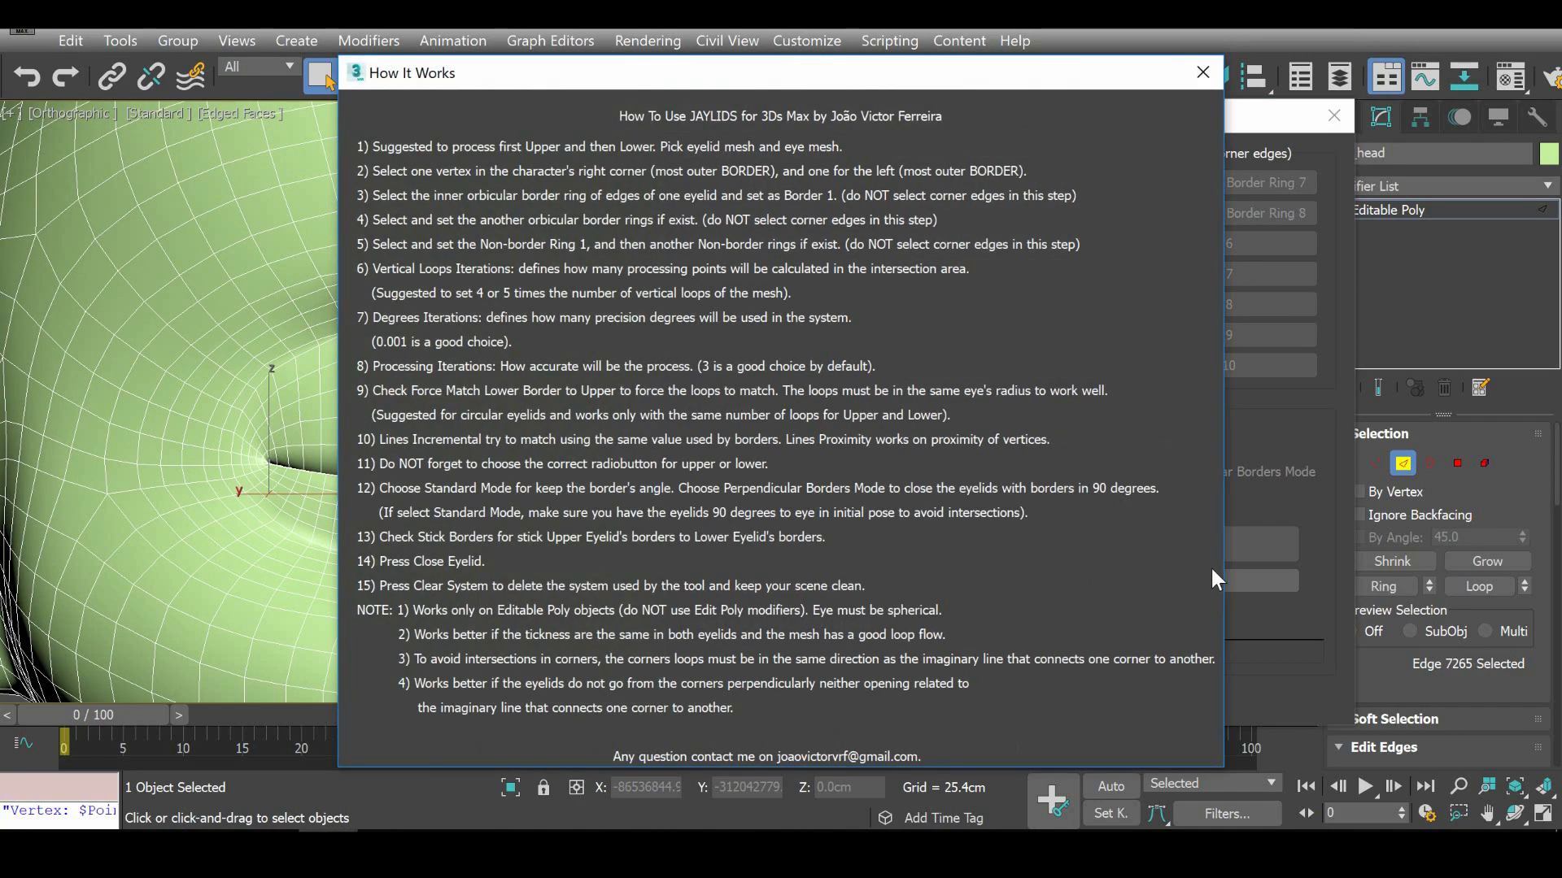